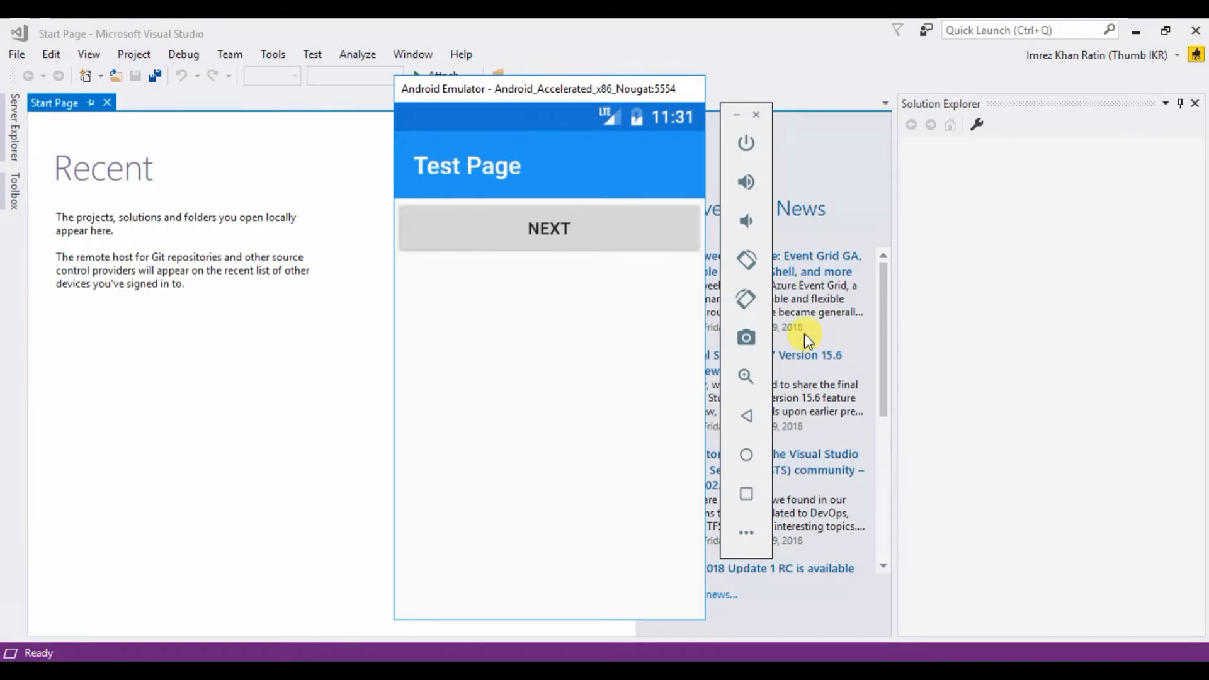
{"action": "mouse_move", "coordinate": [511, 300]}
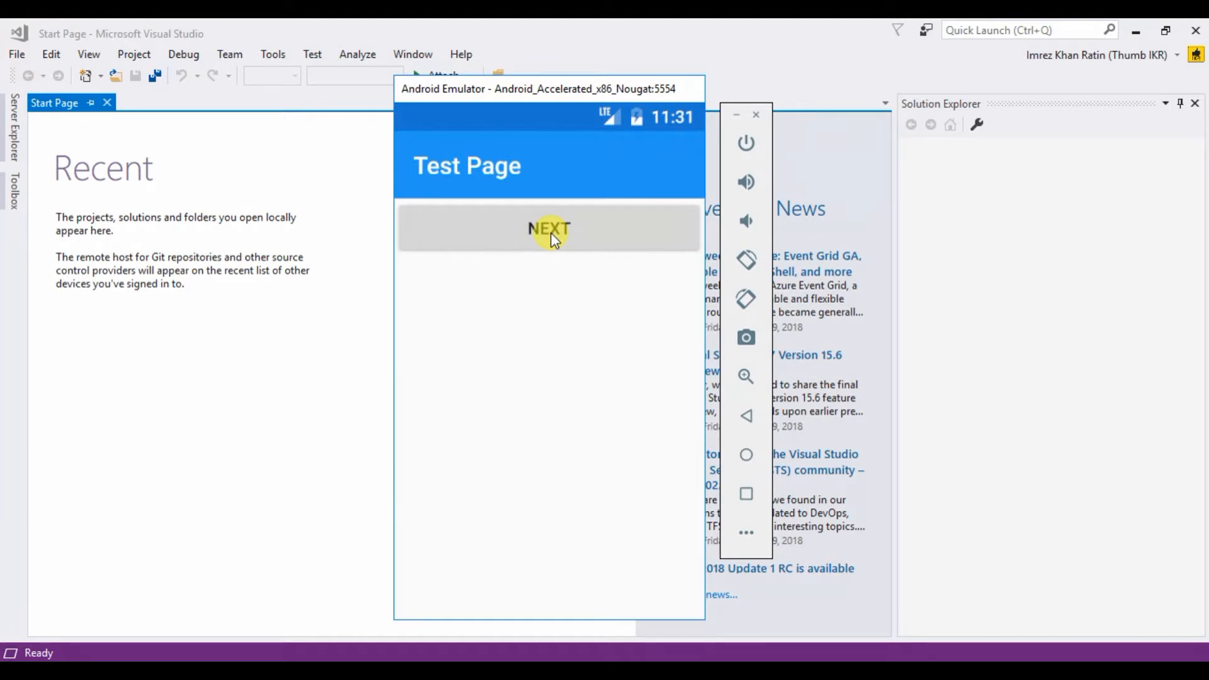
Navigate forward with NEXT from Test Page through Page 1 to Page 2
{"action": "left_click", "coordinate": [548, 228]}
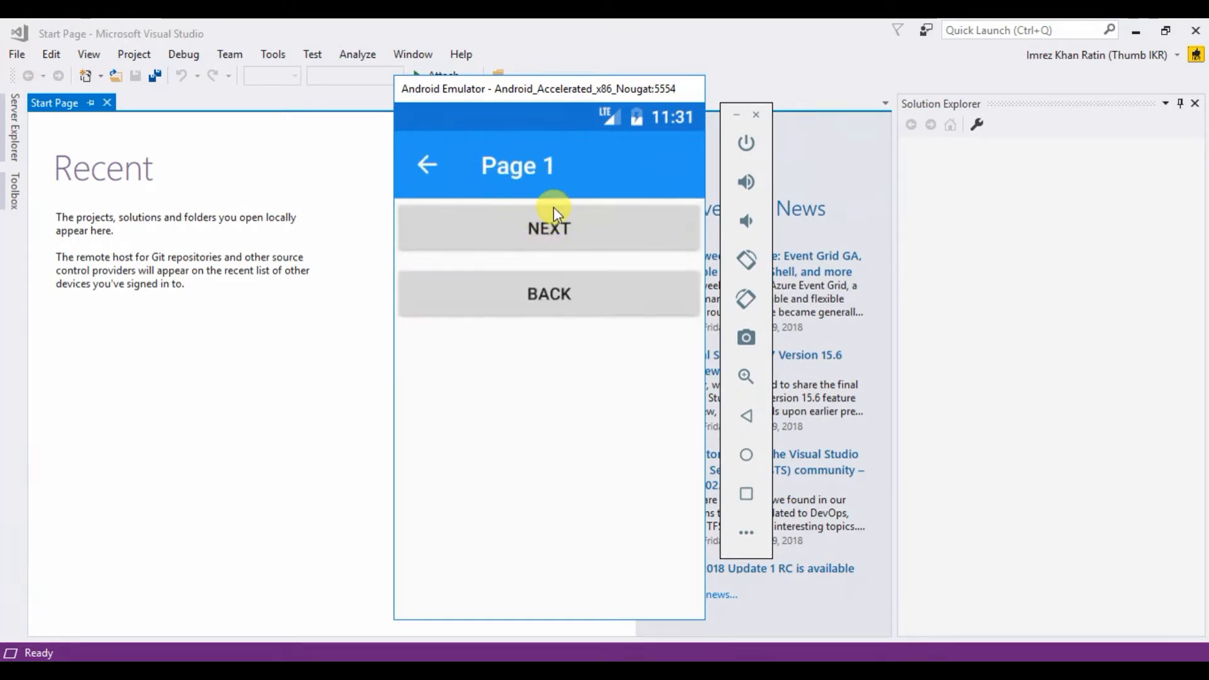
{"action": "left_click", "coordinate": [547, 227]}
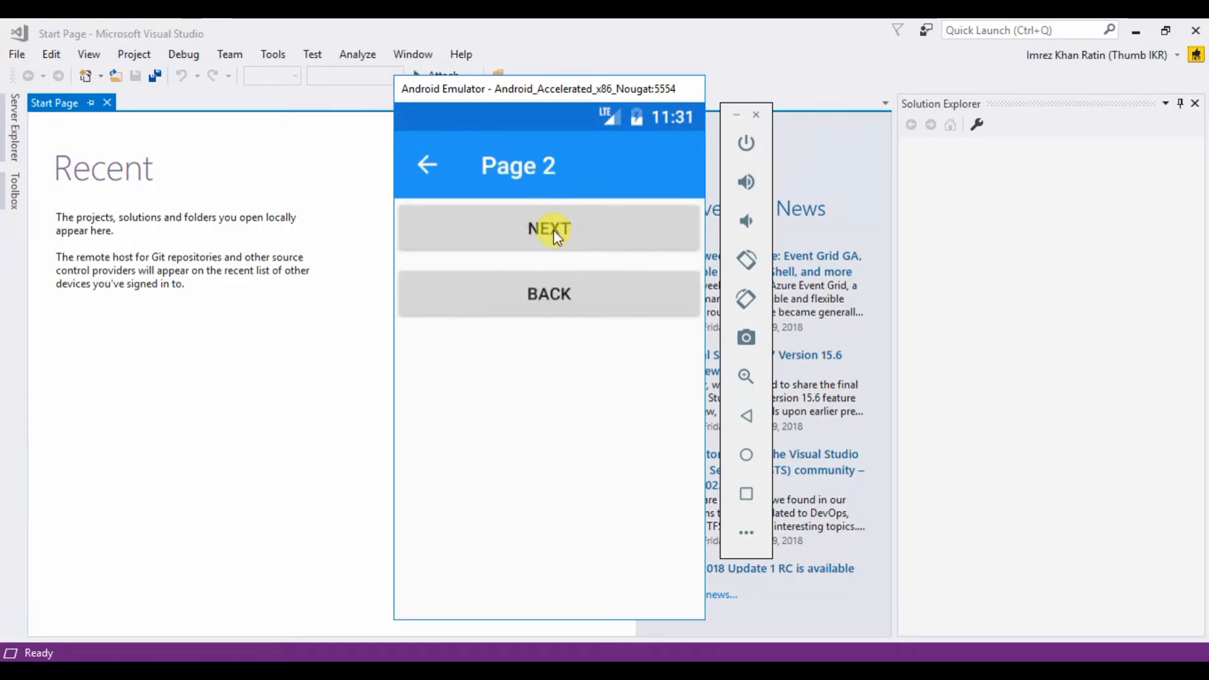
{"action": "left_click", "coordinate": [548, 228]}
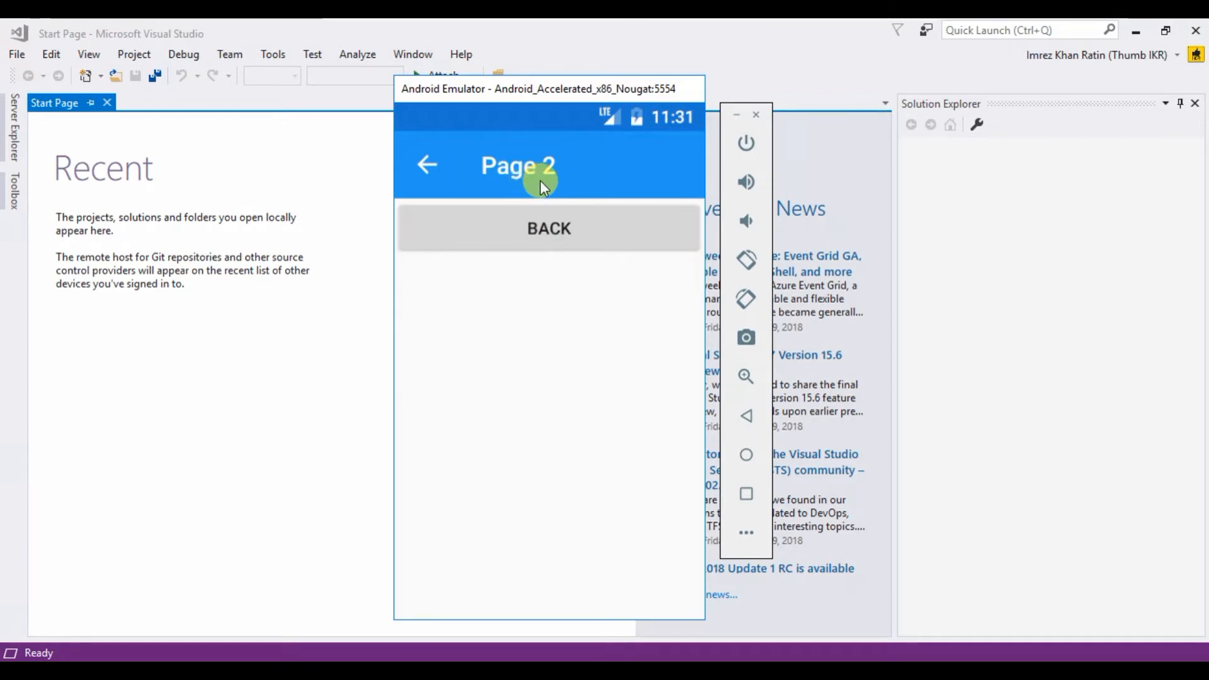
Go back to Page 1, forward to Page 2 again, then return via the back arrow
{"action": "left_click", "coordinate": [548, 228]}
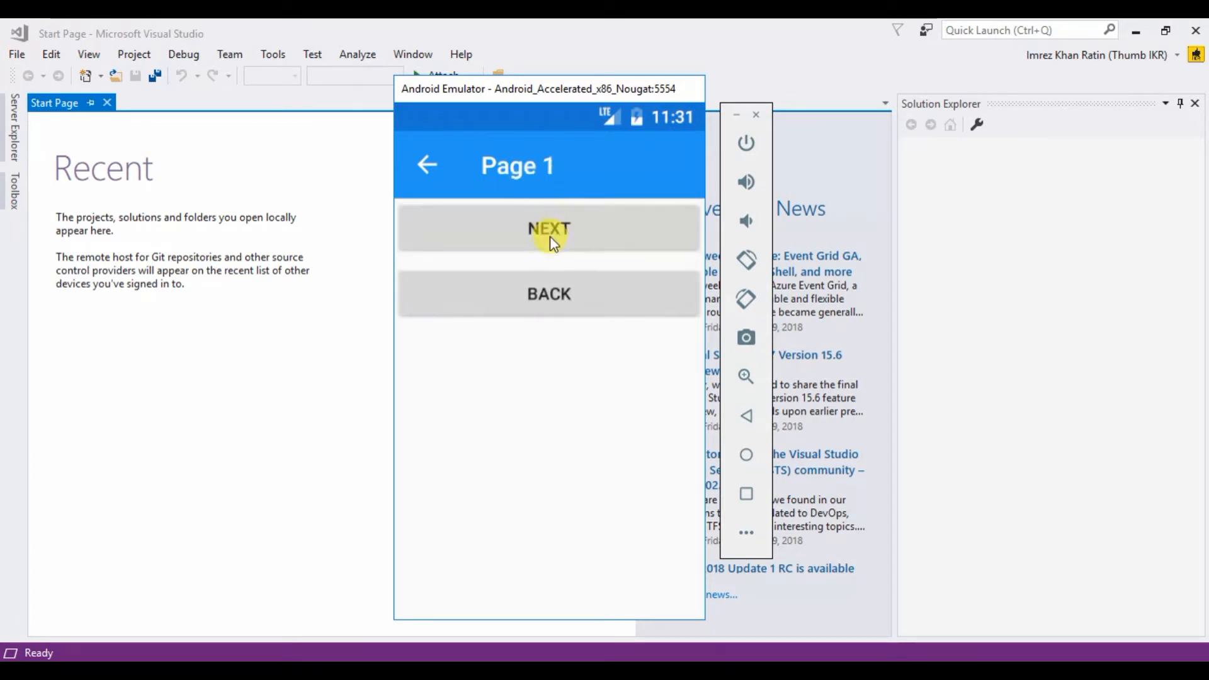
{"action": "mouse_move", "coordinate": [548, 235]}
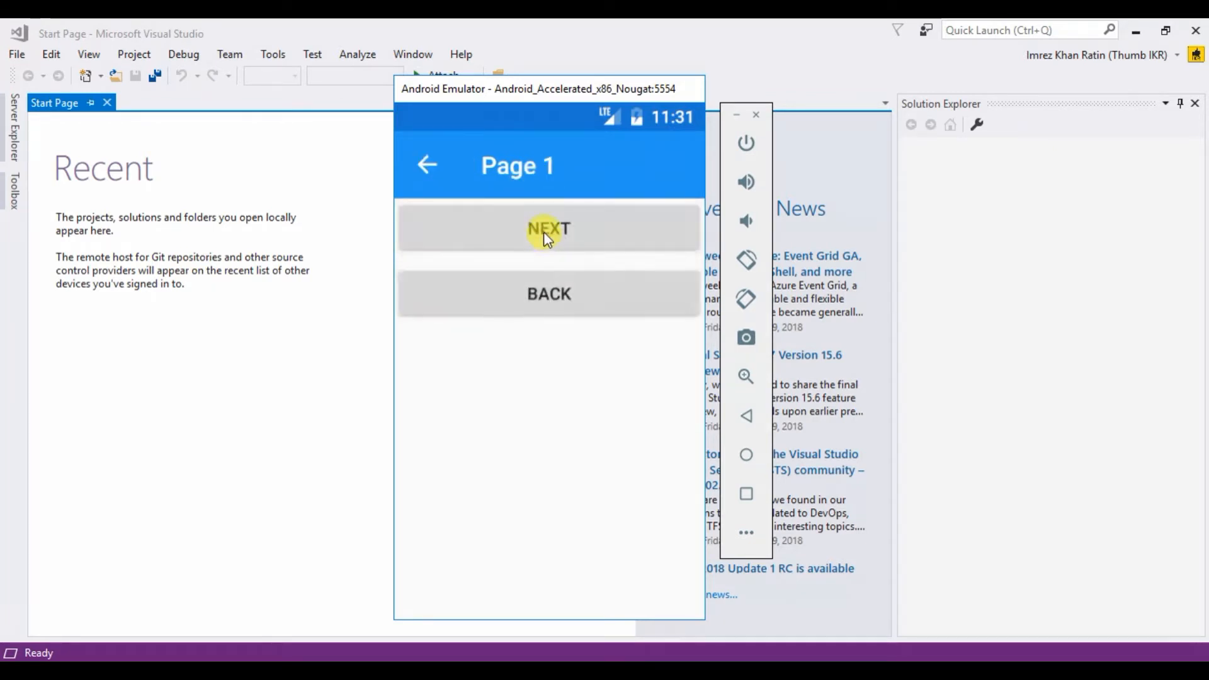
{"action": "left_click", "coordinate": [548, 228]}
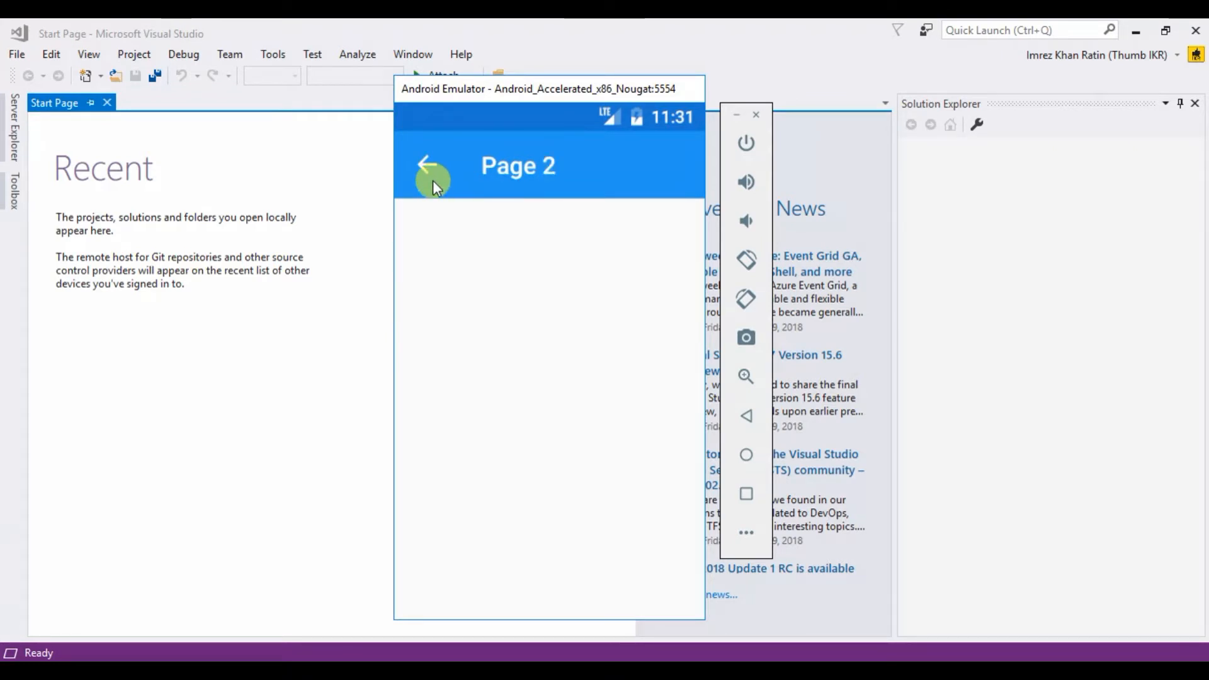
{"action": "left_click", "coordinate": [431, 165]}
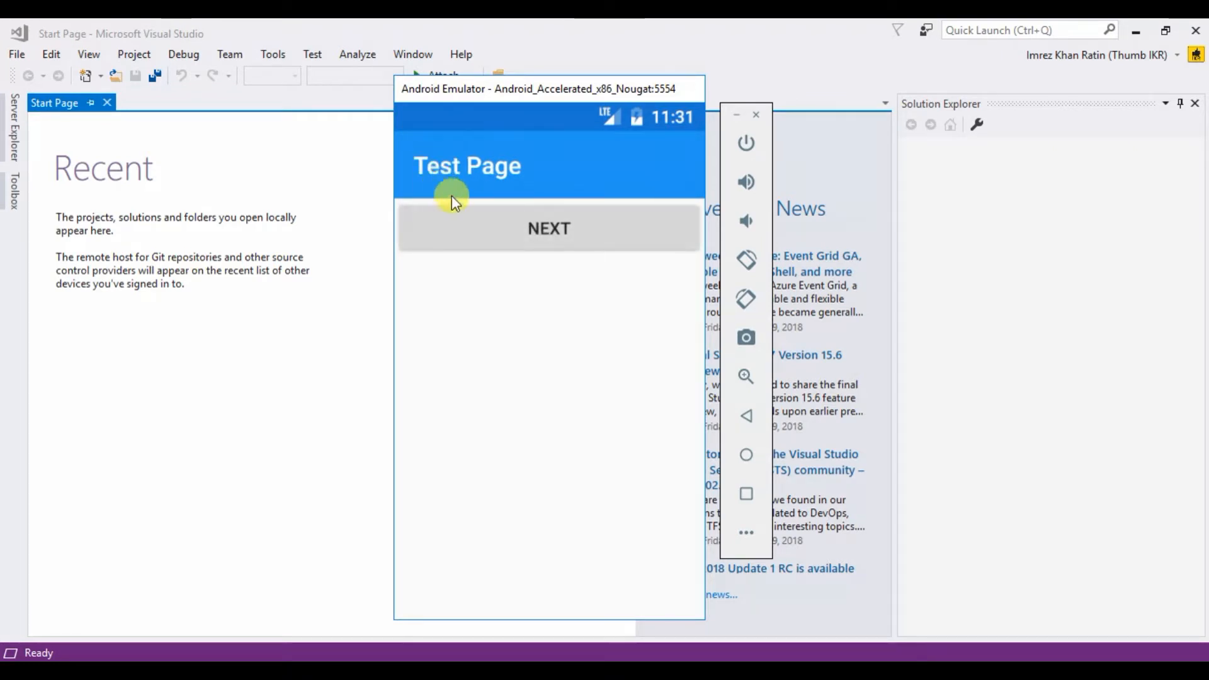
{"action": "mouse_move", "coordinate": [596, 306]}
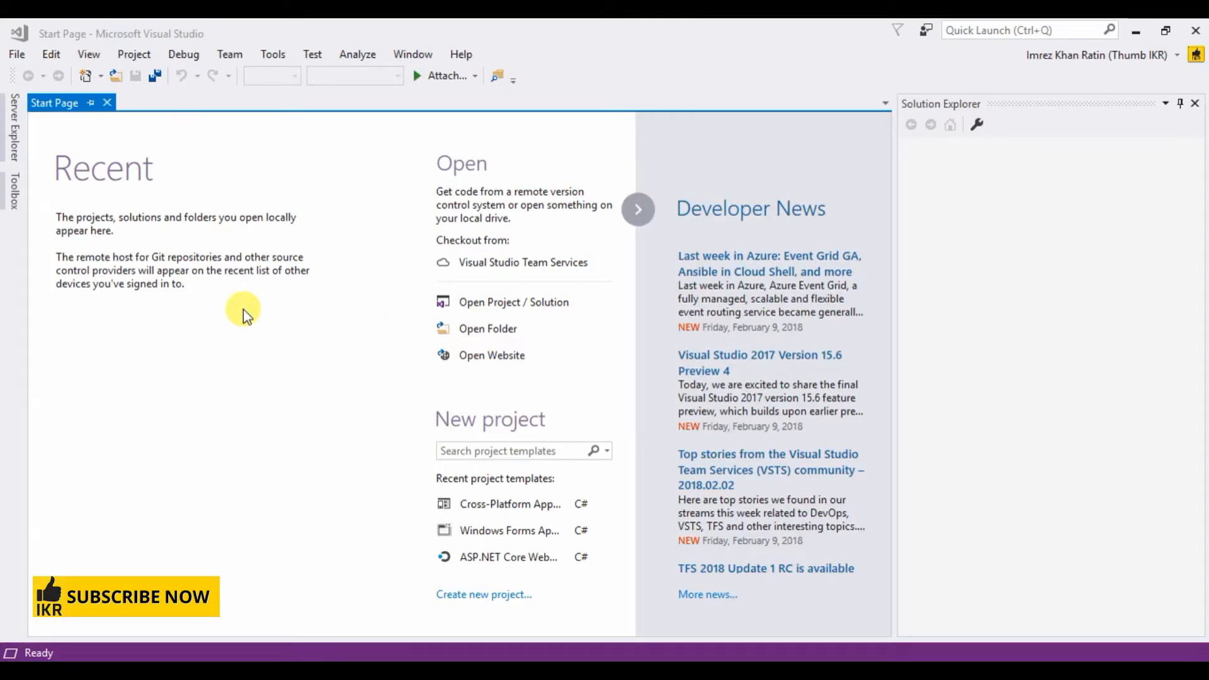
Create a Cross-Platform App (Xamarin.Forms) named ButtonClickNavigation using the Master Detail template
{"action": "left_click", "coordinate": [15, 54]}
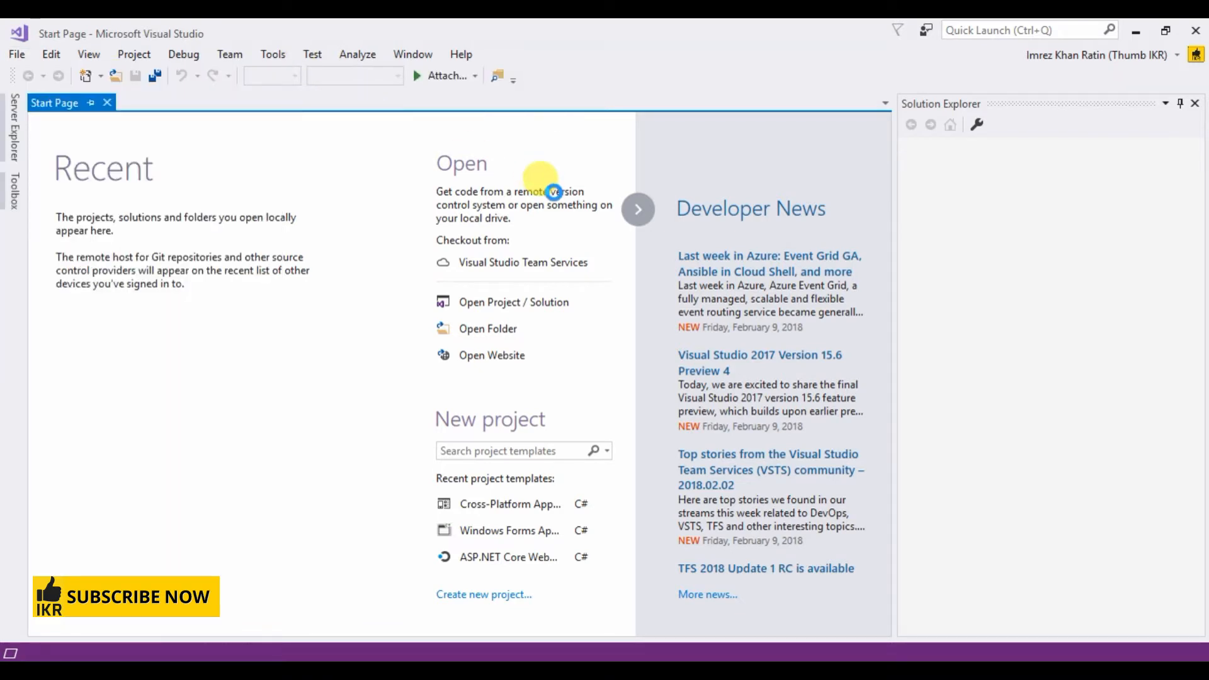
{"action": "left_click", "coordinate": [484, 593]}
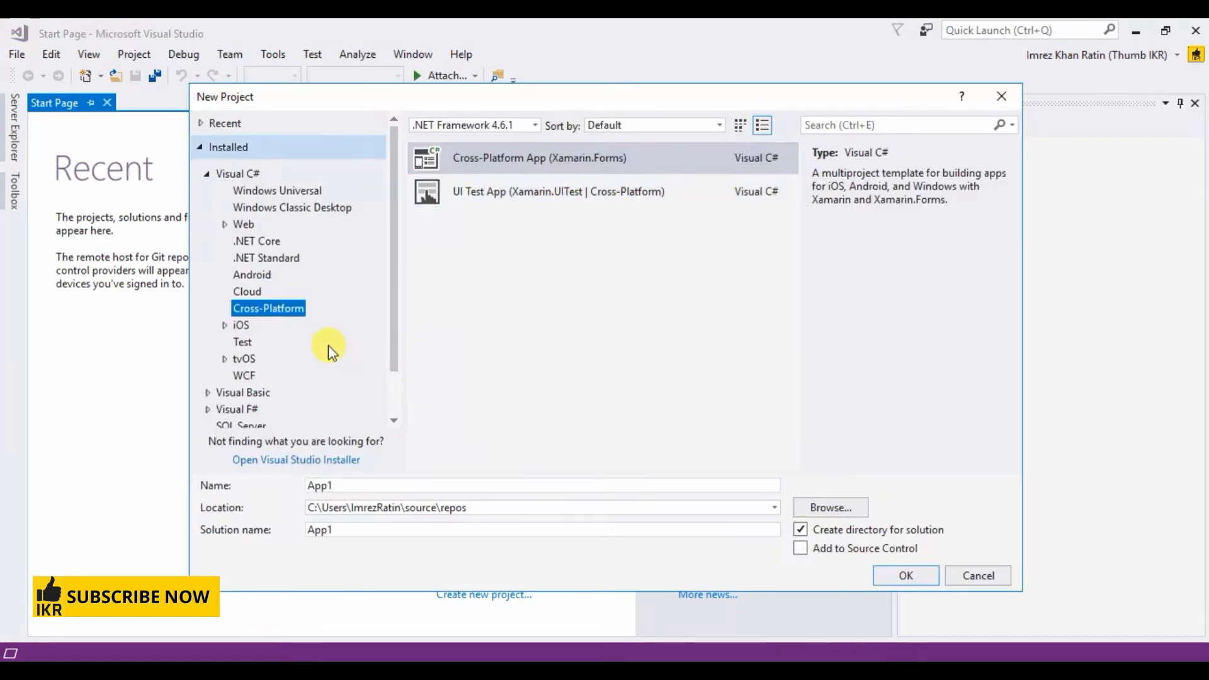
{"action": "mouse_move", "coordinate": [318, 312]}
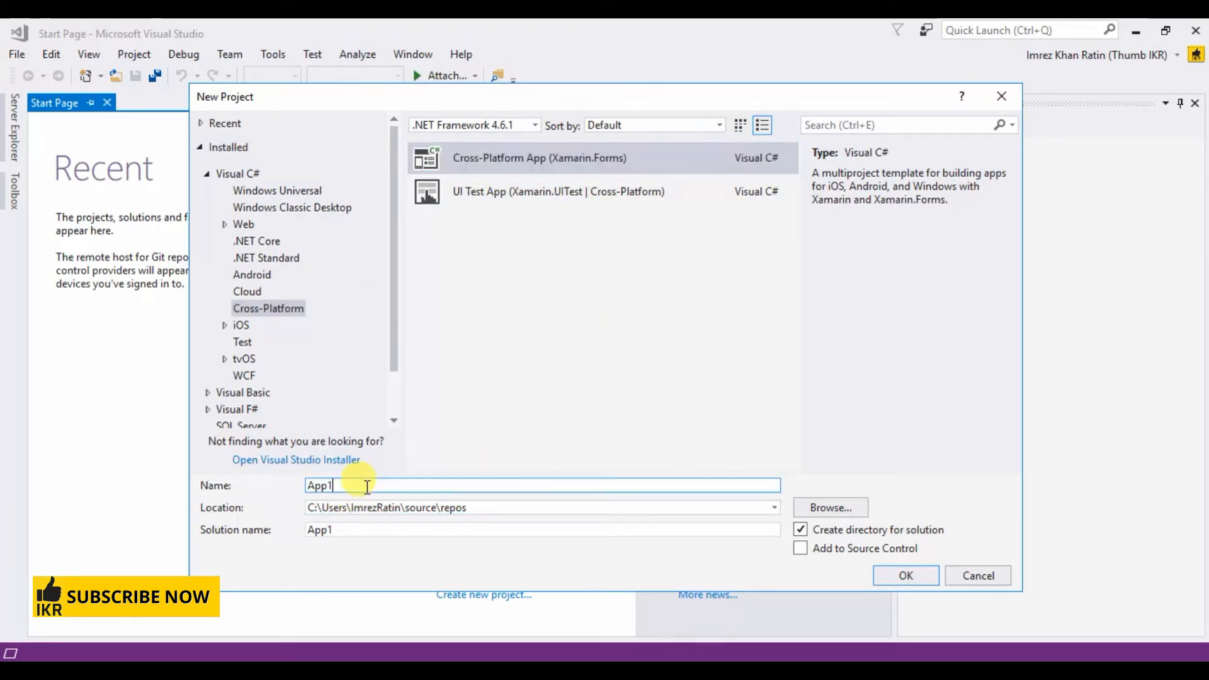
{"action": "mouse_move", "coordinate": [634, 491]}
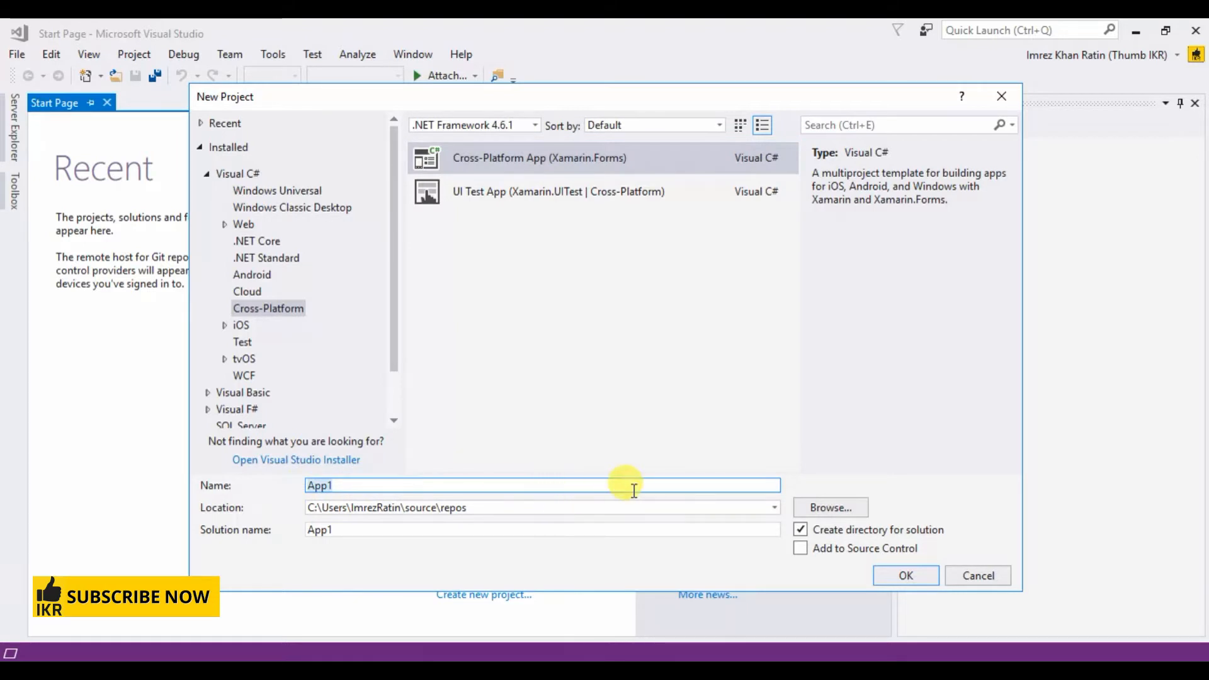
{"action": "type", "text": "Buto"}
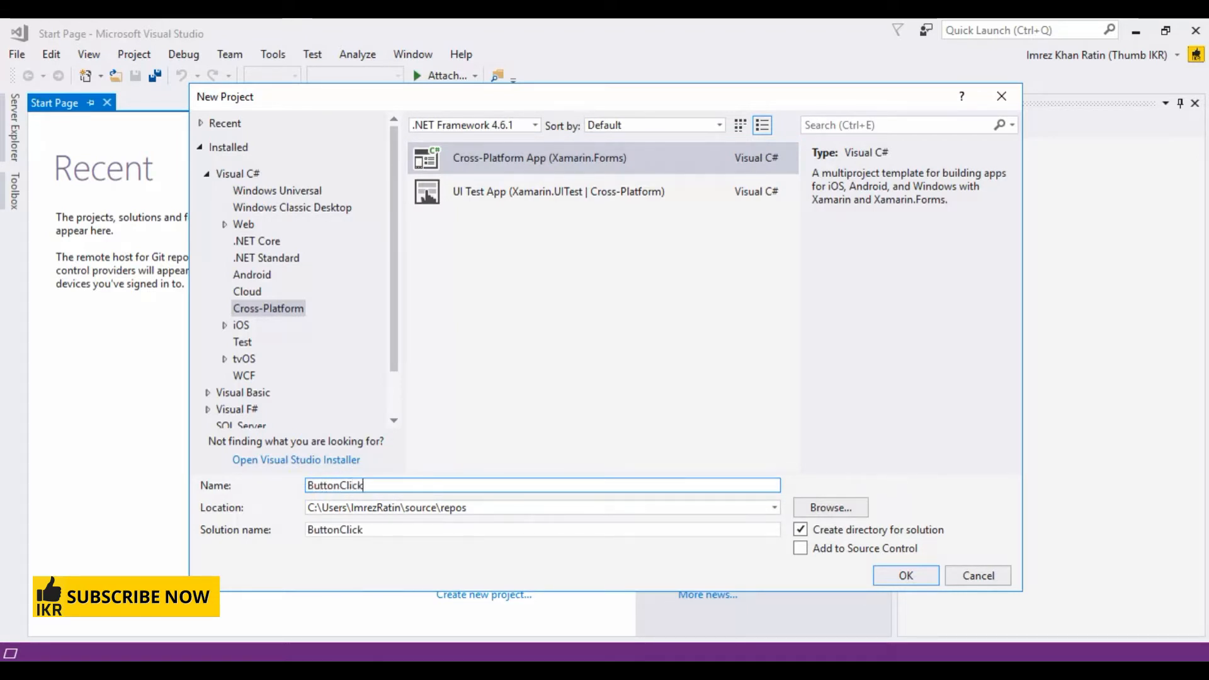
{"action": "type", "text": "Navigation"}
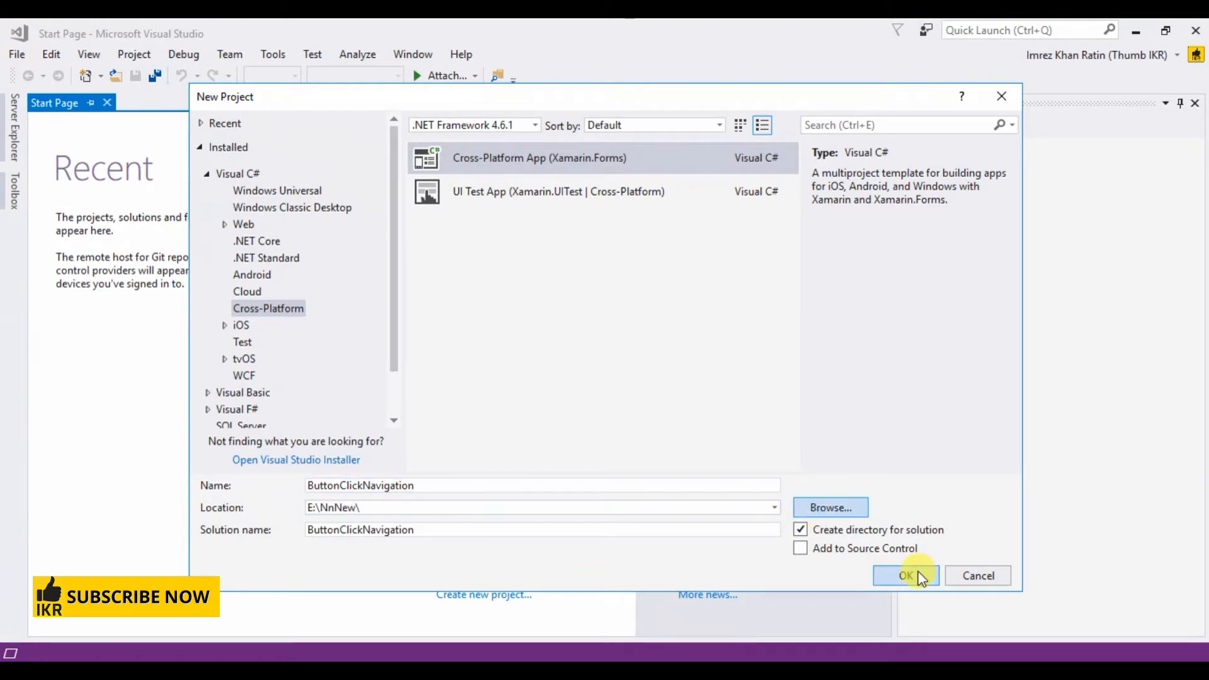
{"action": "left_click", "coordinate": [905, 576]}
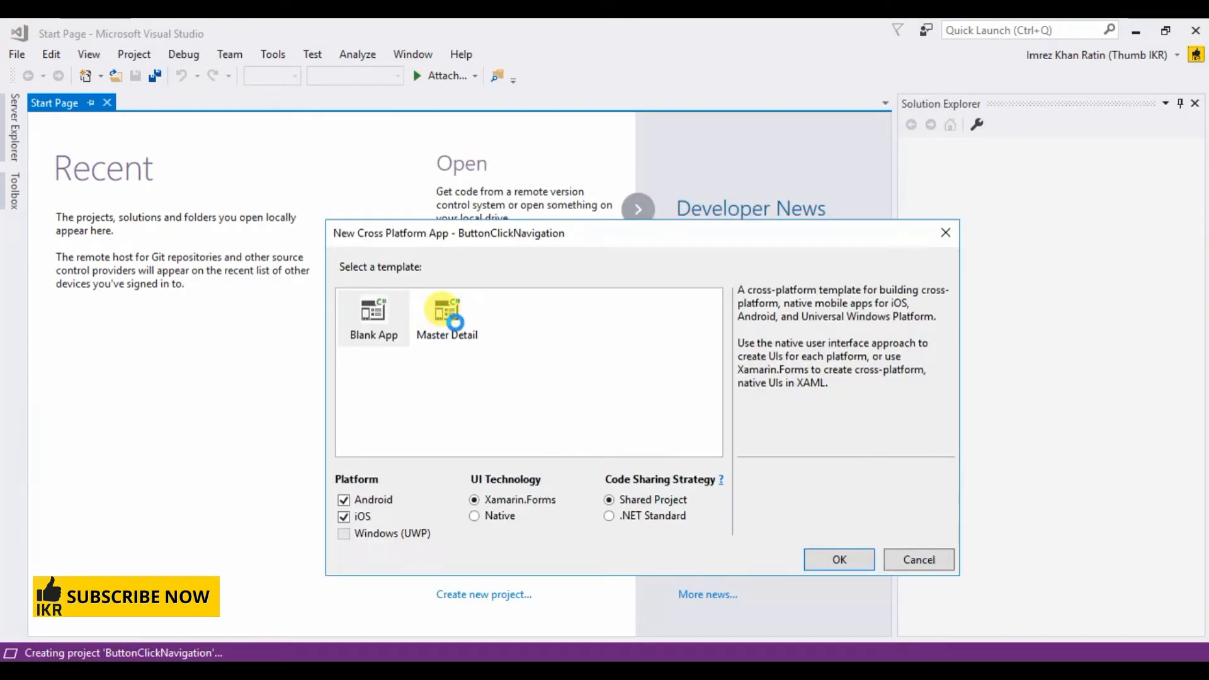
{"action": "left_click", "coordinate": [837, 559]}
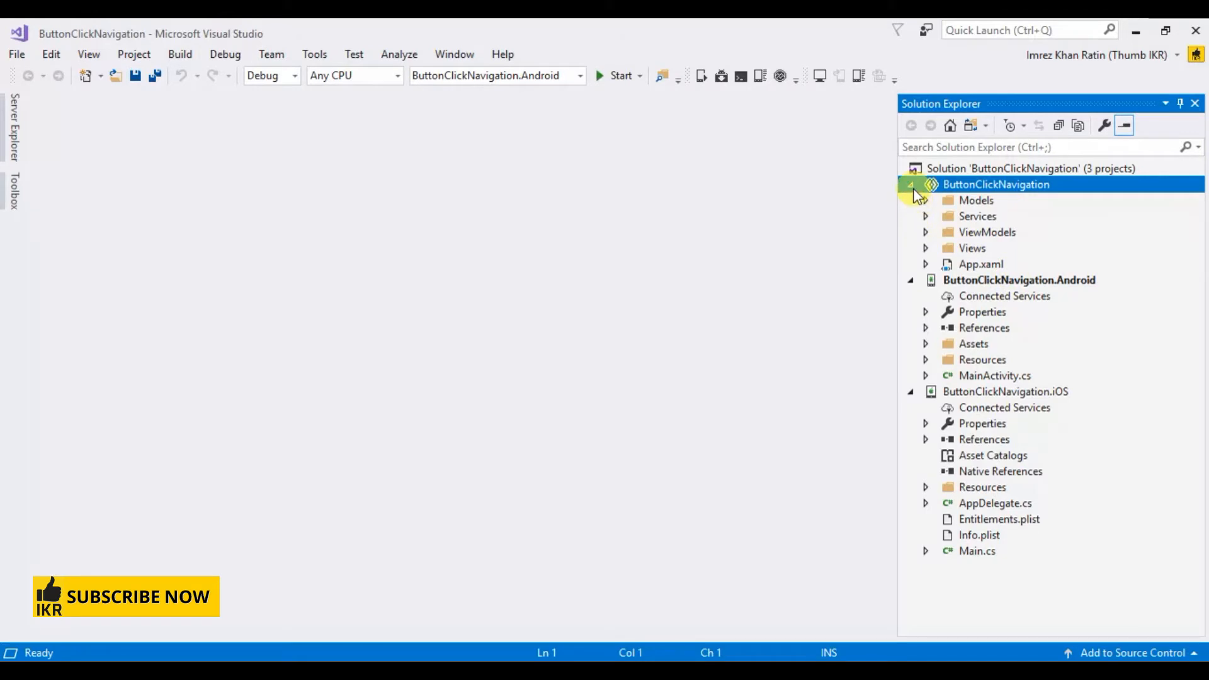
Collapse the Android and iOS projects and expand the shared project's Views folder in Solution Explorer
{"action": "left_click", "coordinate": [911, 184]}
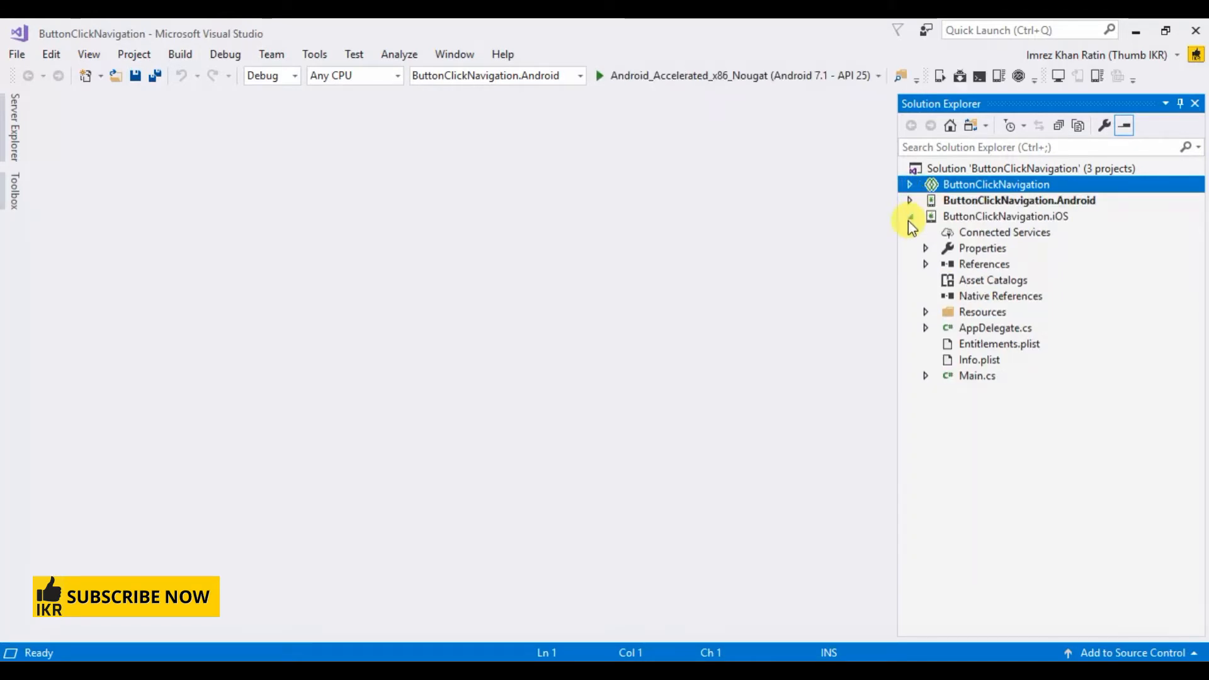
{"action": "left_click", "coordinate": [909, 215]}
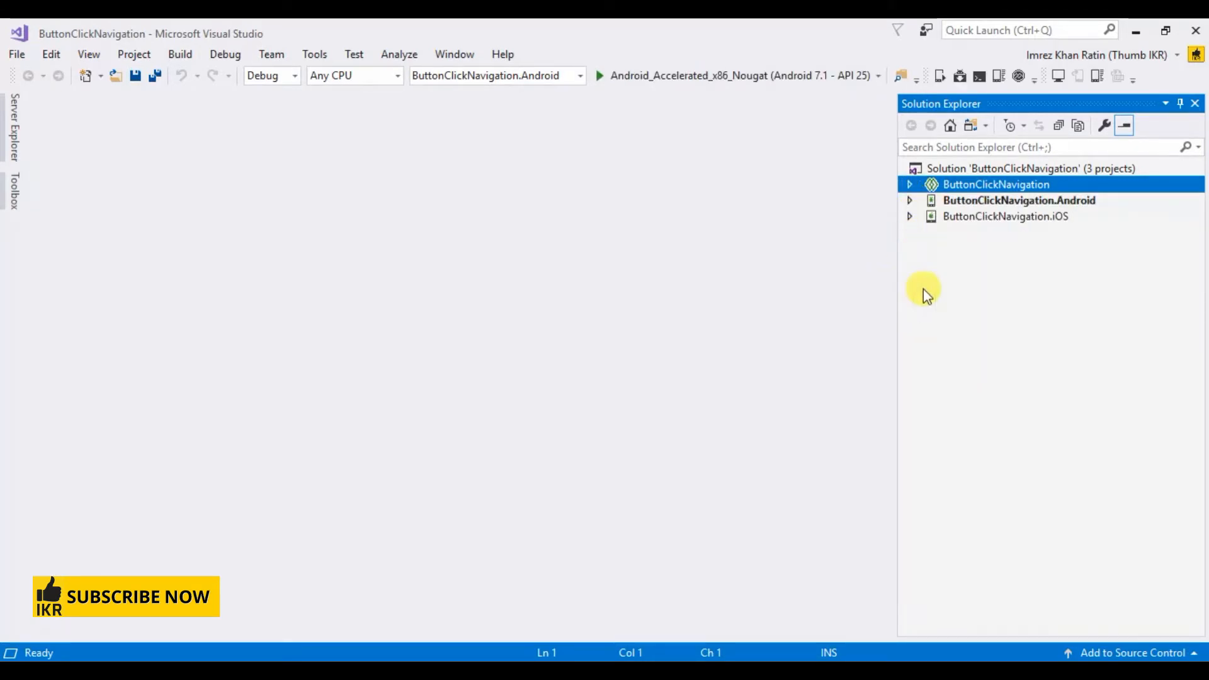
{"action": "mouse_move", "coordinate": [1013, 260]}
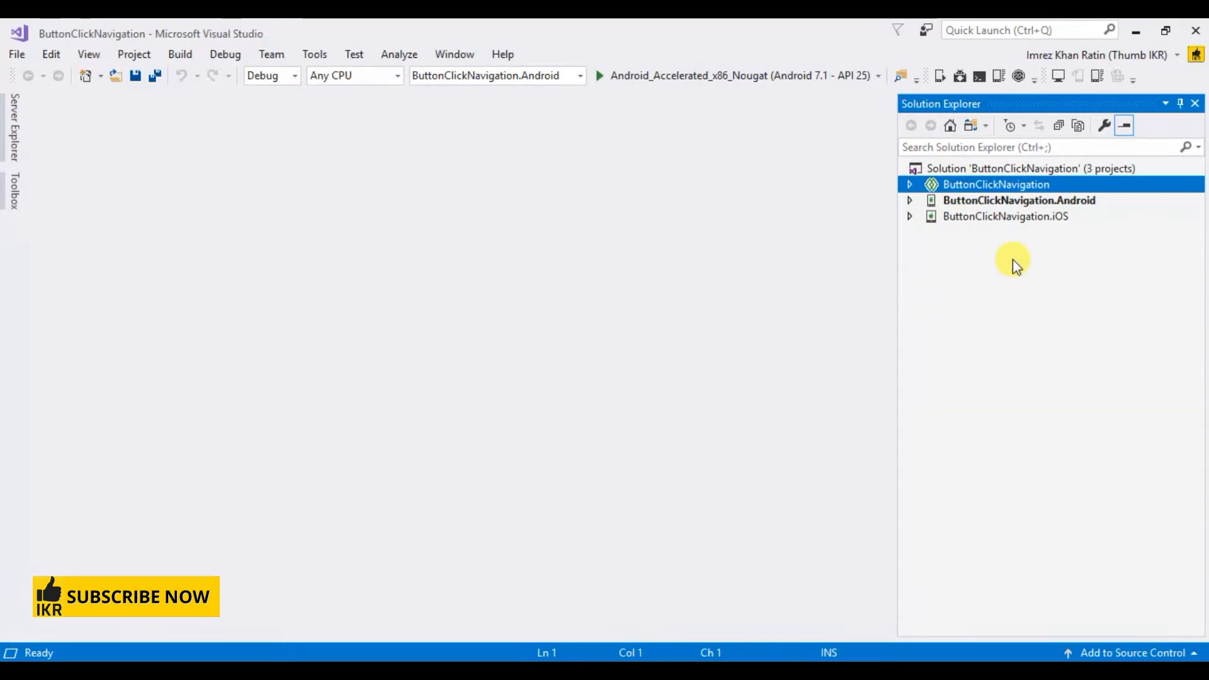
{"action": "mouse_move", "coordinate": [1025, 224]}
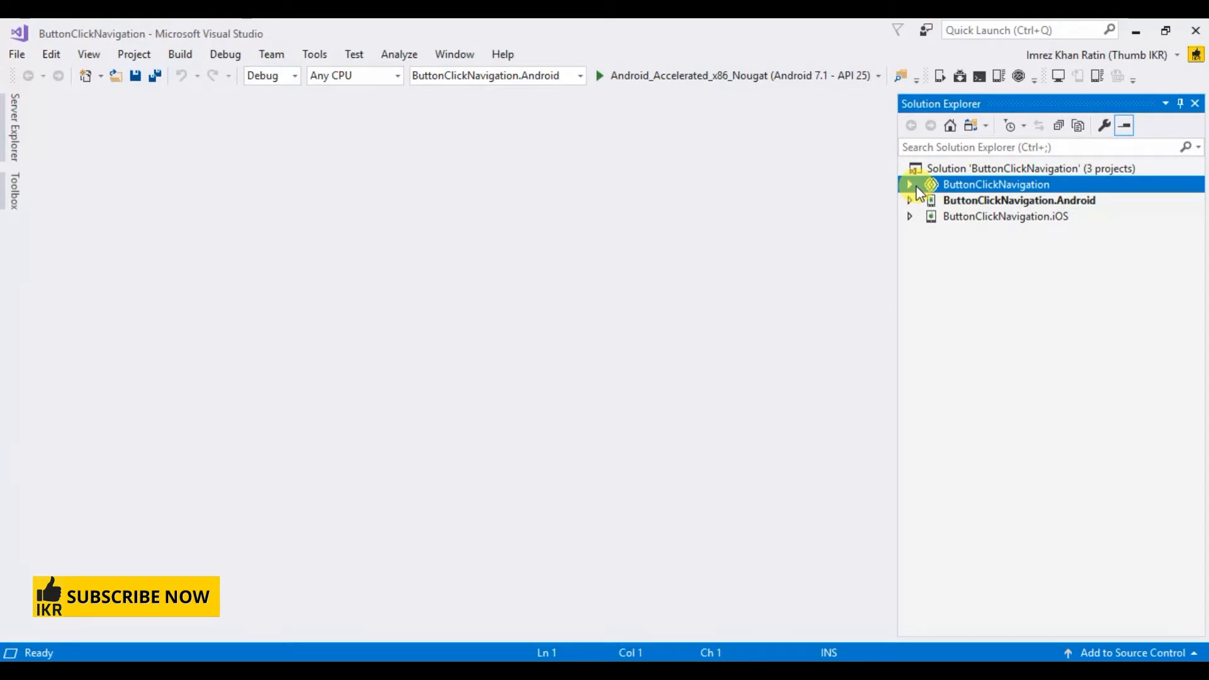
{"action": "left_click", "coordinate": [909, 183]}
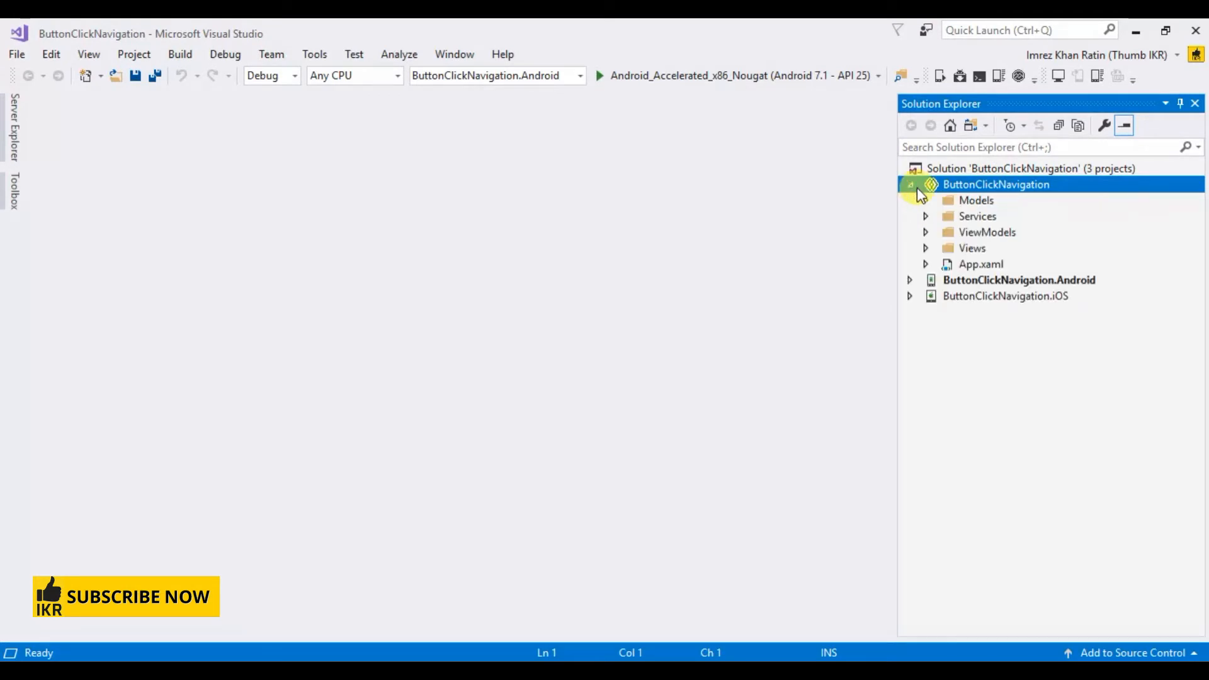
{"action": "left_click", "coordinate": [924, 248]}
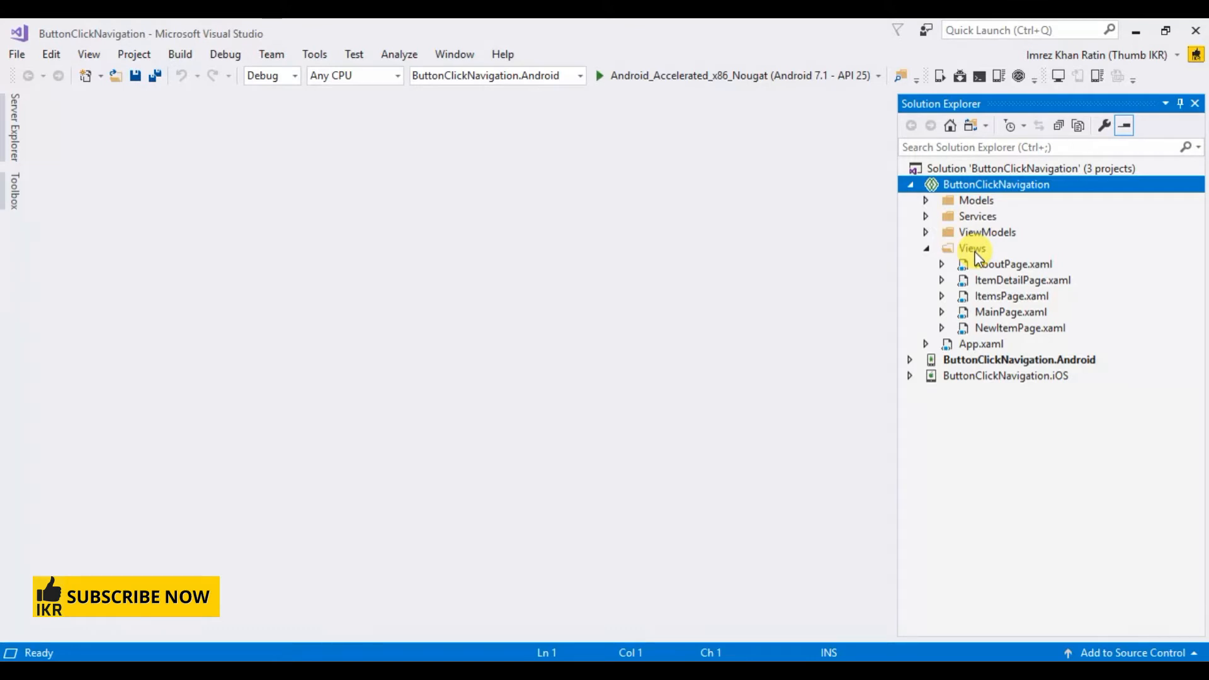
Add a new C# Content Page named Page1.cs to the Views folder
{"action": "right_click", "coordinate": [972, 248]}
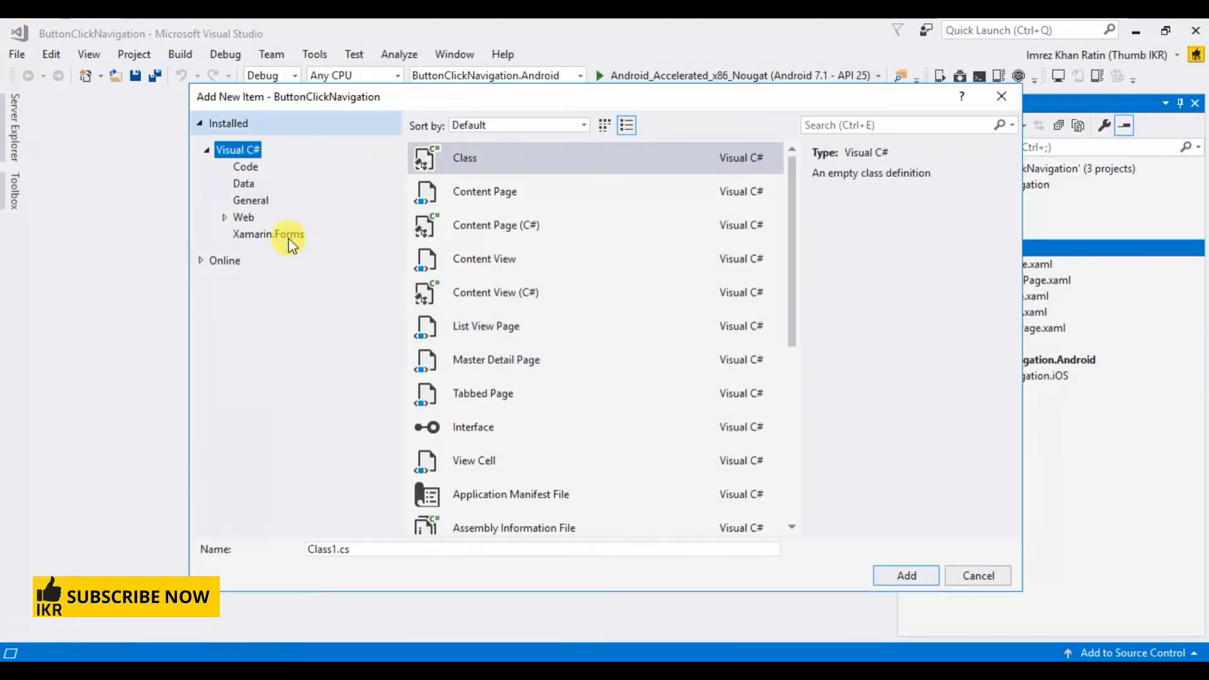
{"action": "left_click", "coordinate": [267, 234]}
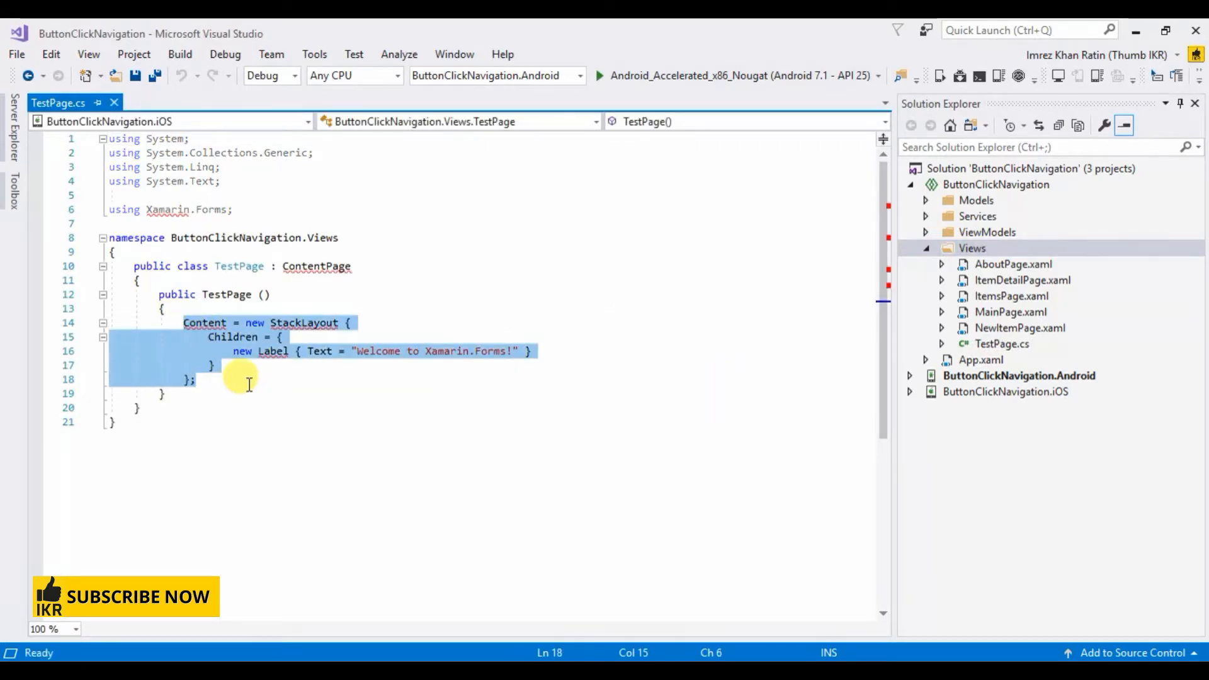
{"action": "key", "text": "Delete"}
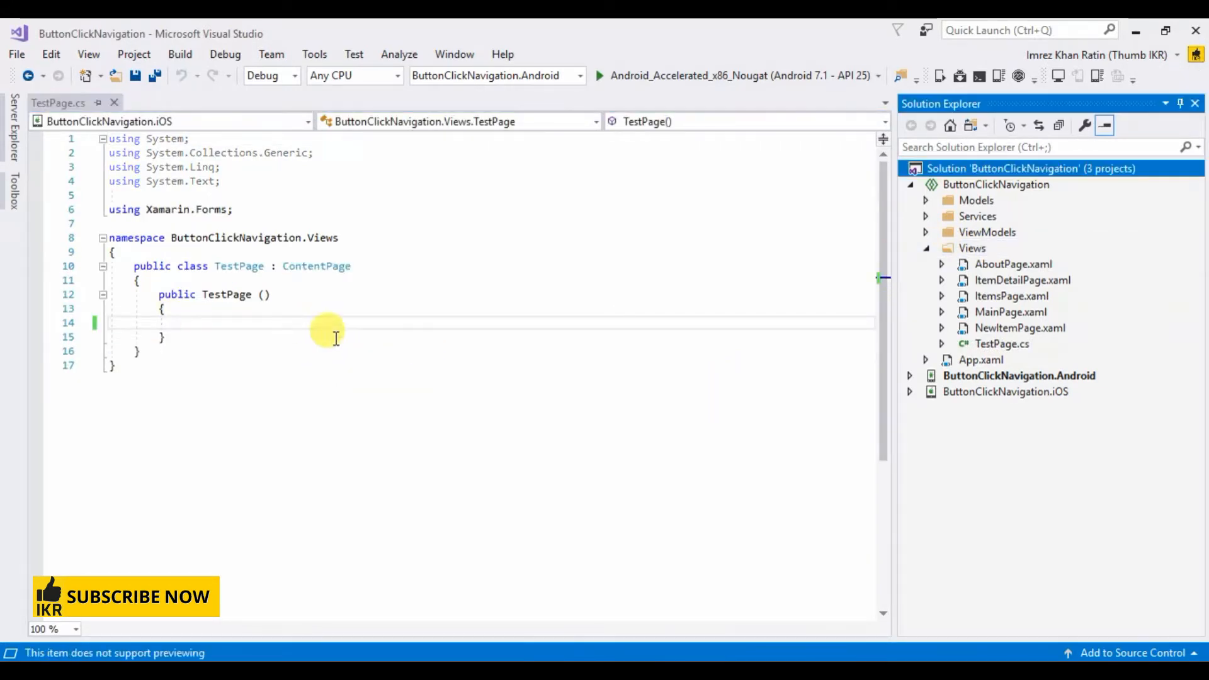
{"action": "right_click", "coordinate": [972, 248]}
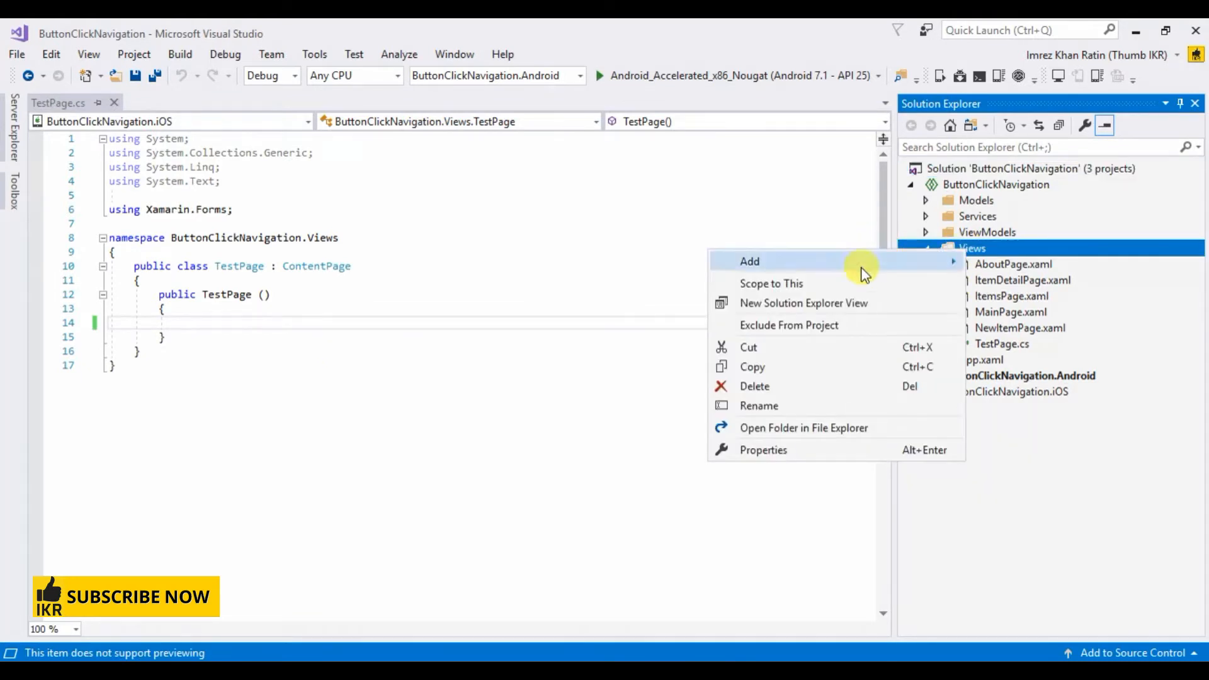
{"action": "left_click", "coordinate": [747, 261]}
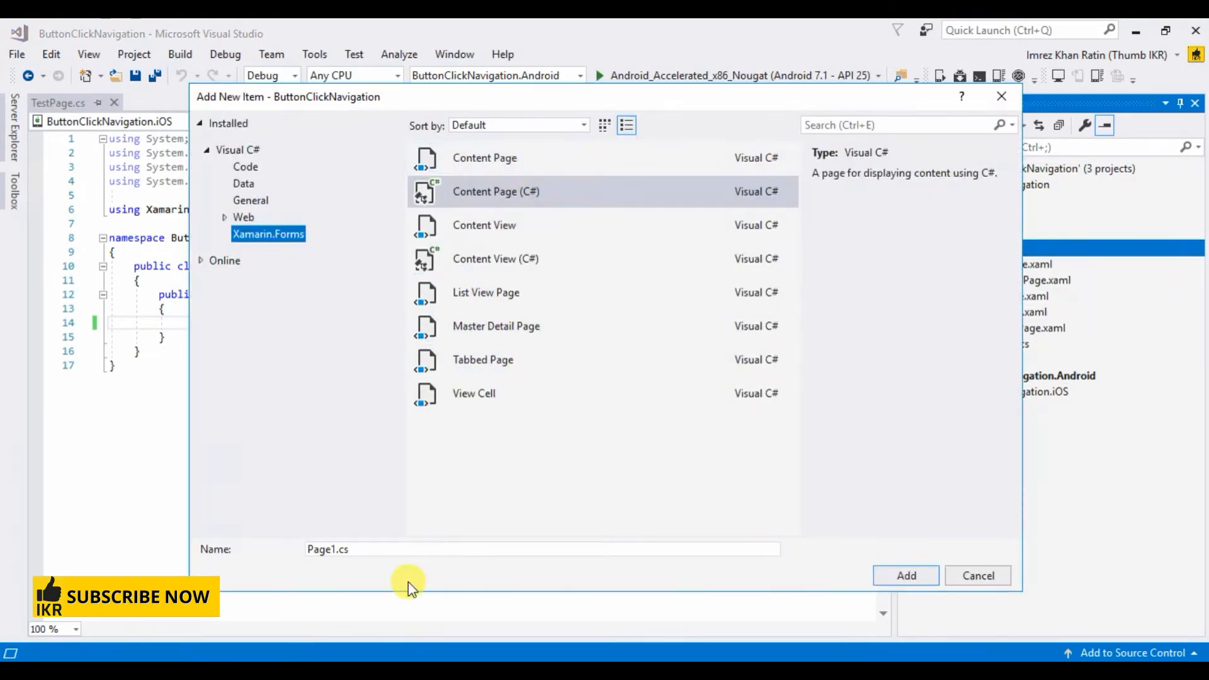
{"action": "mouse_move", "coordinate": [905, 575]}
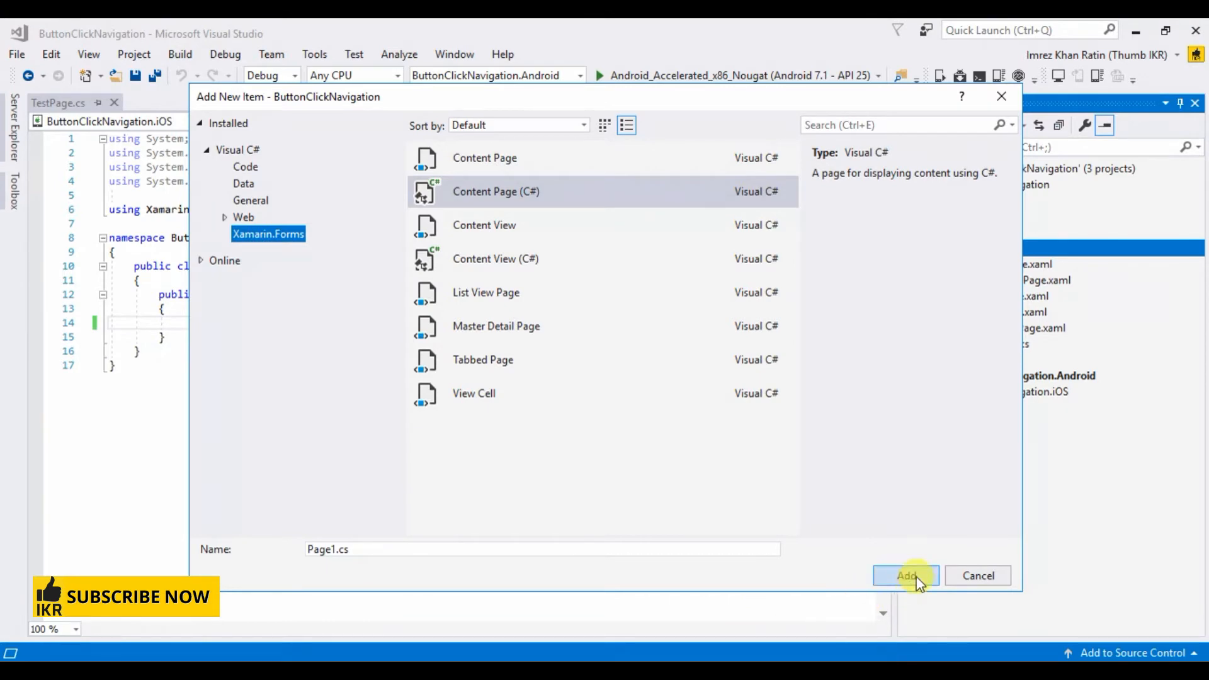
{"action": "left_click", "coordinate": [906, 575]}
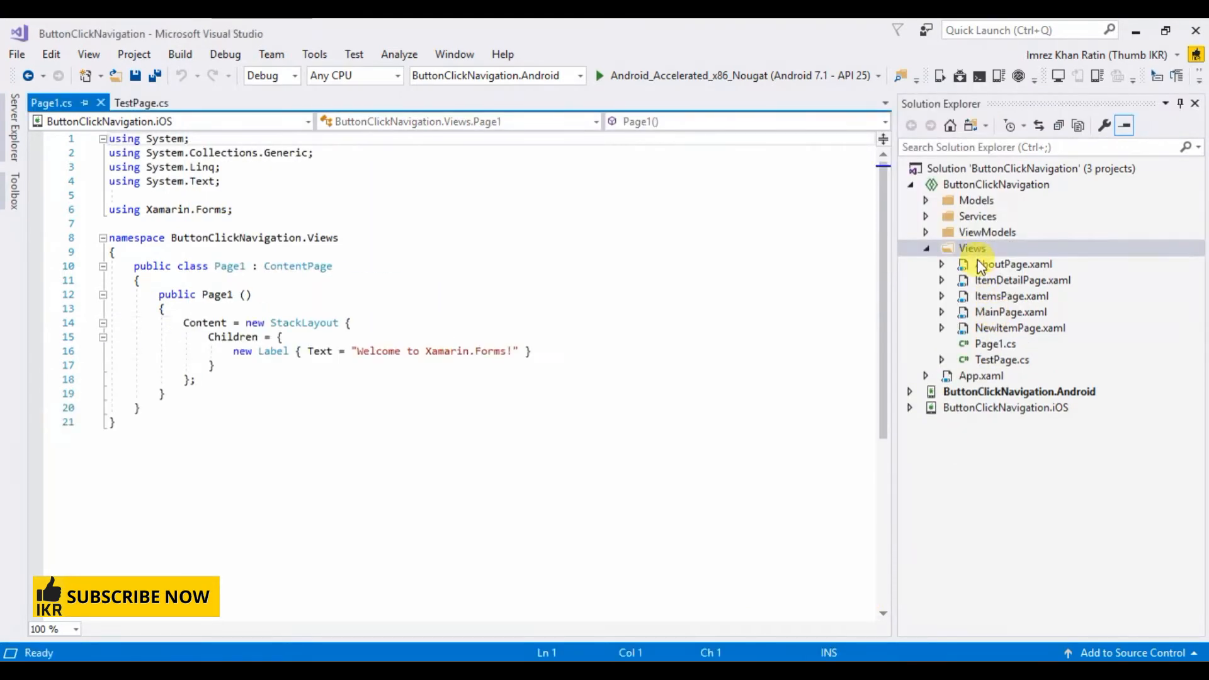
Add a second C# Content Page named Page2.cs and return to TestPage.cs
{"action": "right_click", "coordinate": [972, 248]}
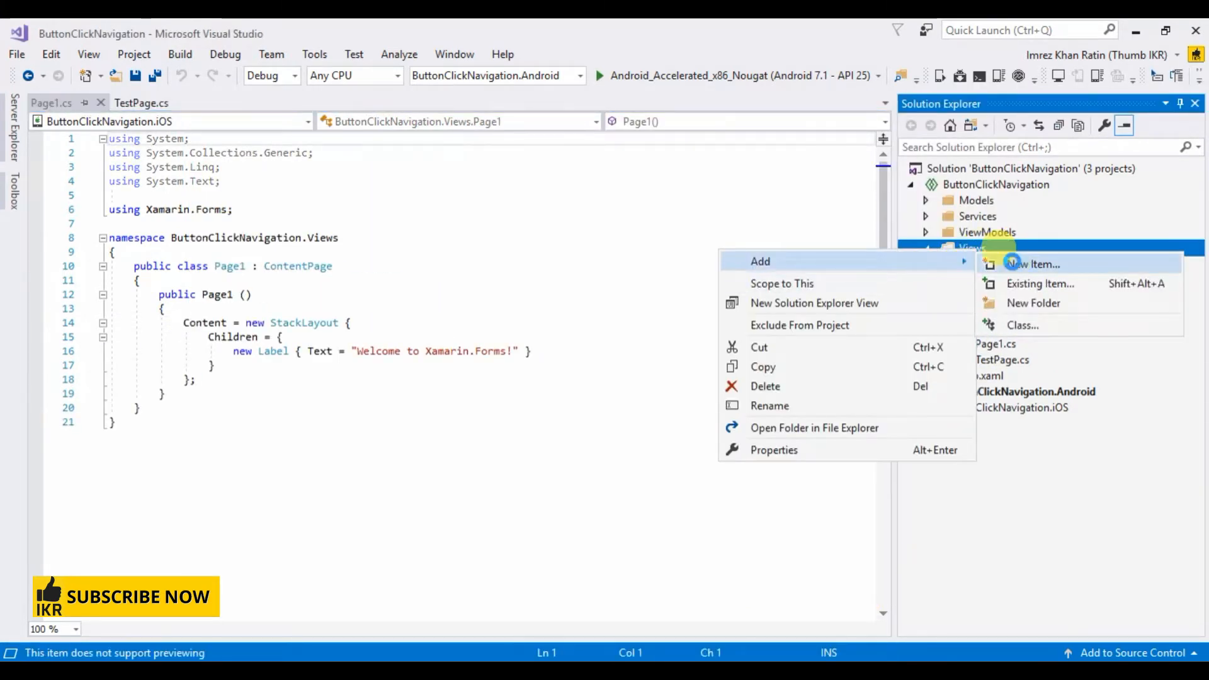
{"action": "left_click", "coordinate": [1032, 264]}
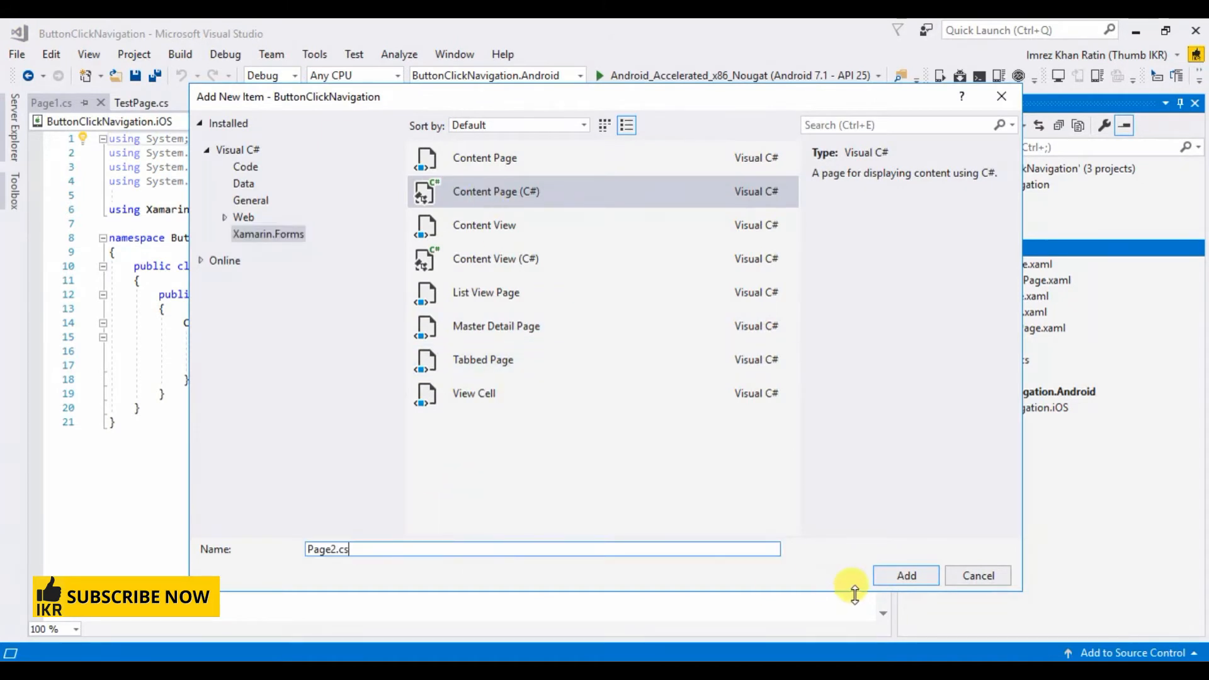
{"action": "left_click", "coordinate": [905, 575]}
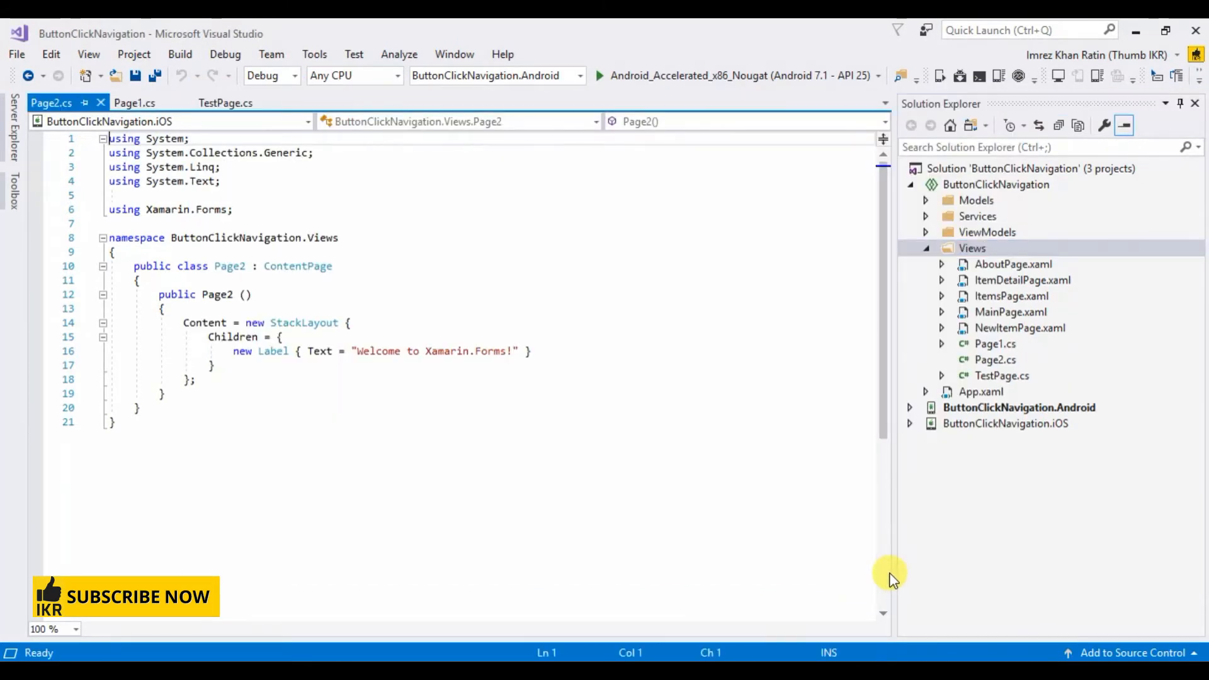
{"action": "mouse_move", "coordinate": [217, 127]}
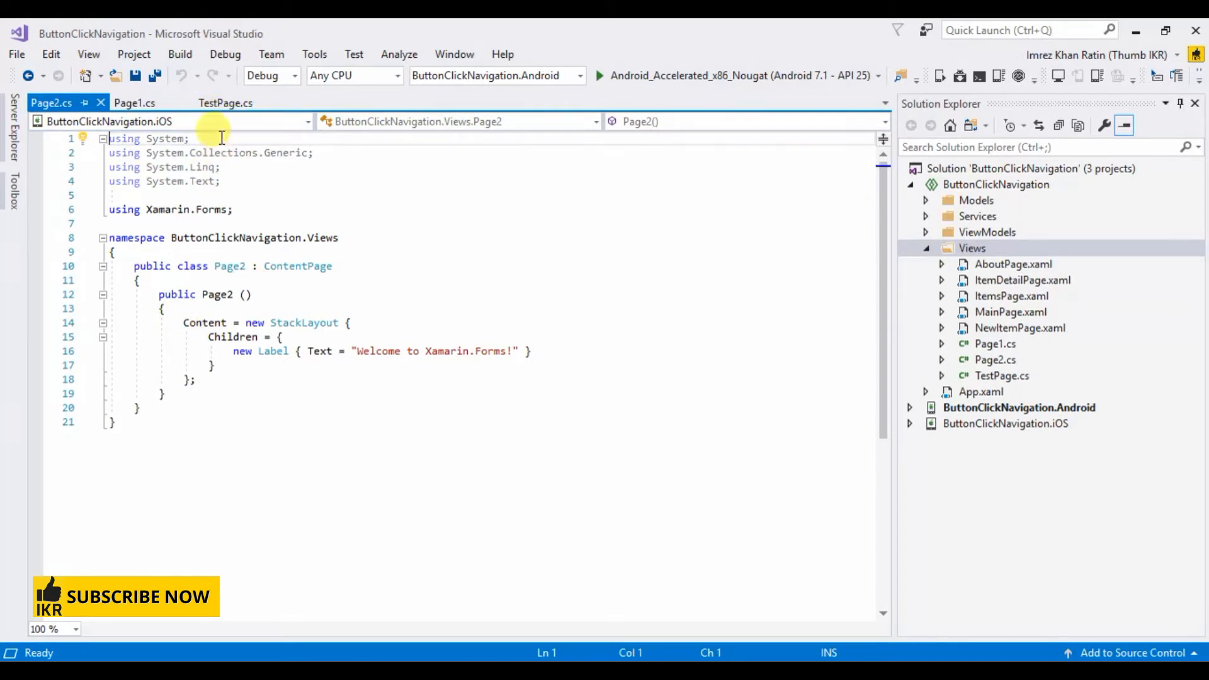
{"action": "left_click", "coordinate": [226, 102]}
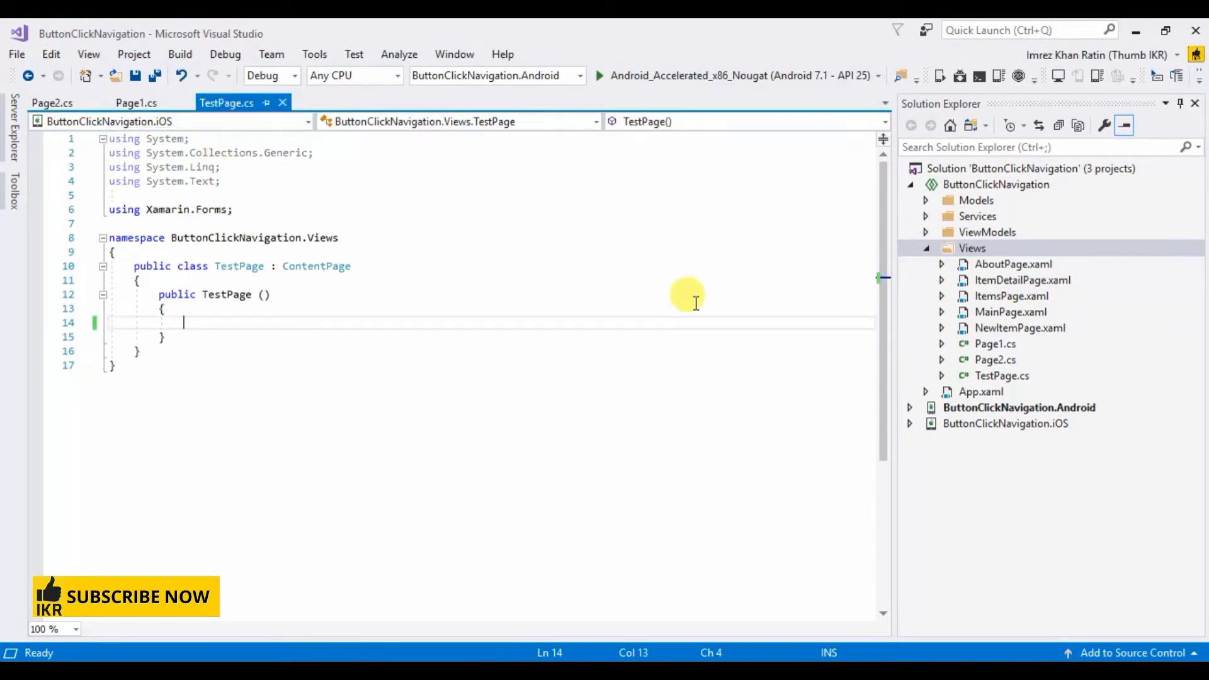
{"action": "mouse_move", "coordinate": [231, 320]}
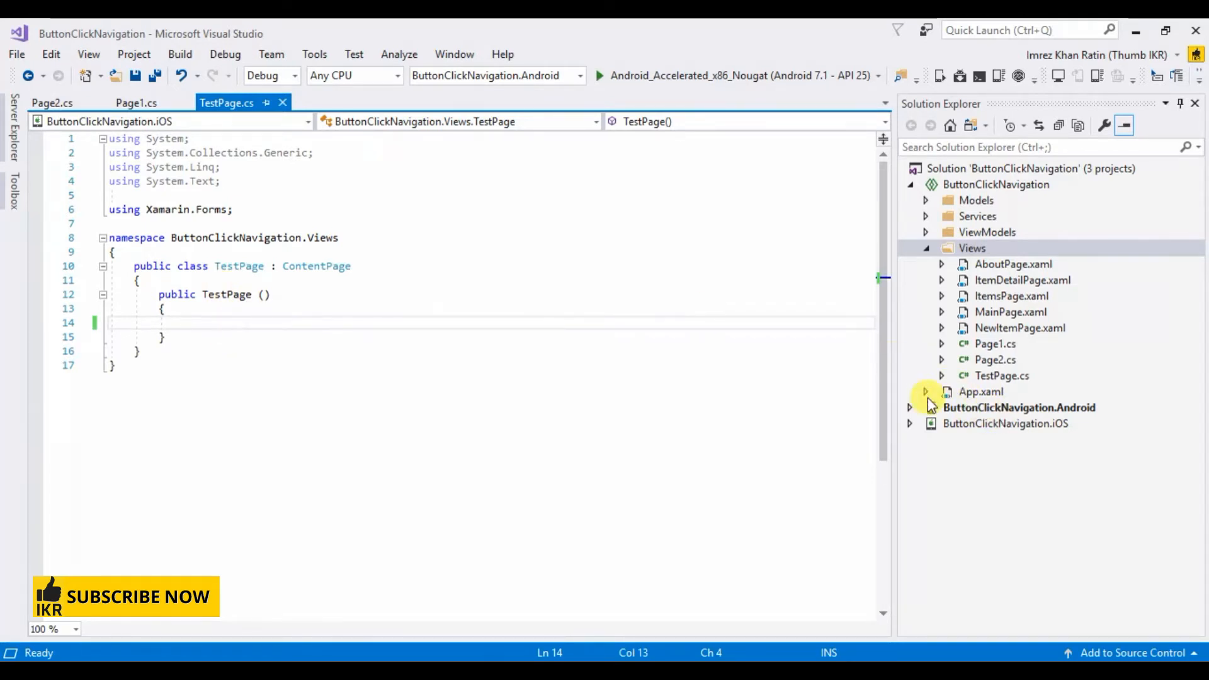
In App.xaml.cs set MainPage = new NavigationPage(new TestPage()) and save
{"action": "left_click", "coordinate": [924, 391]}
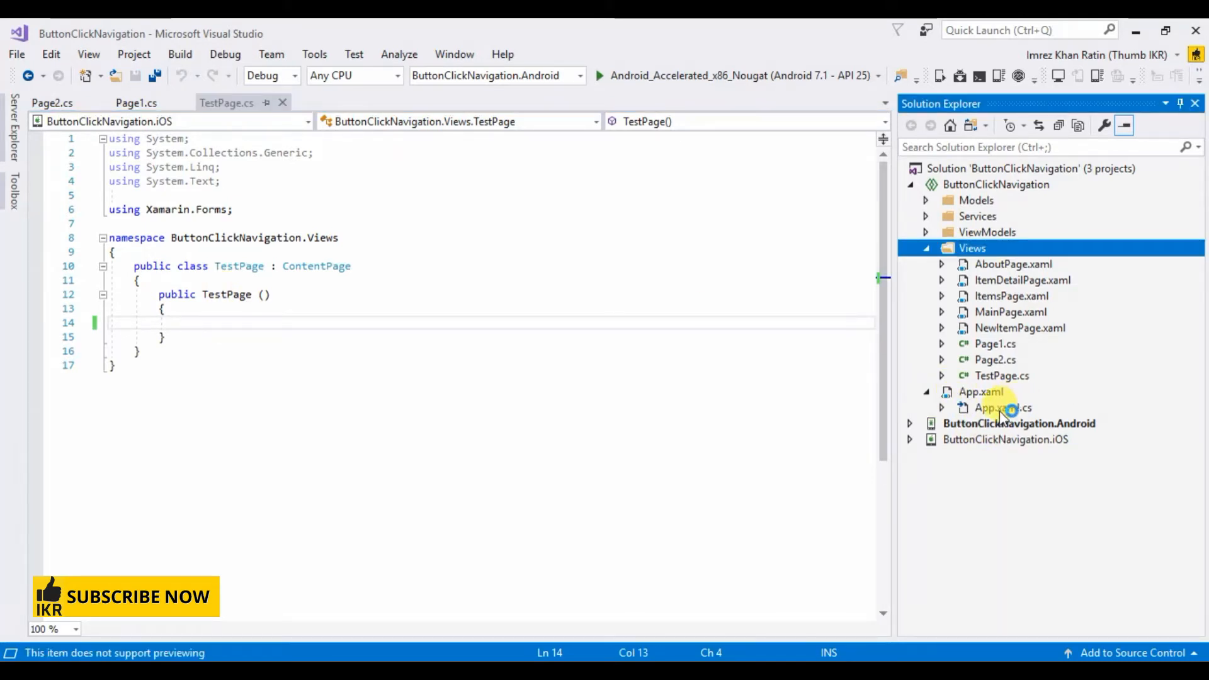
{"action": "double_click", "coordinate": [1002, 407]}
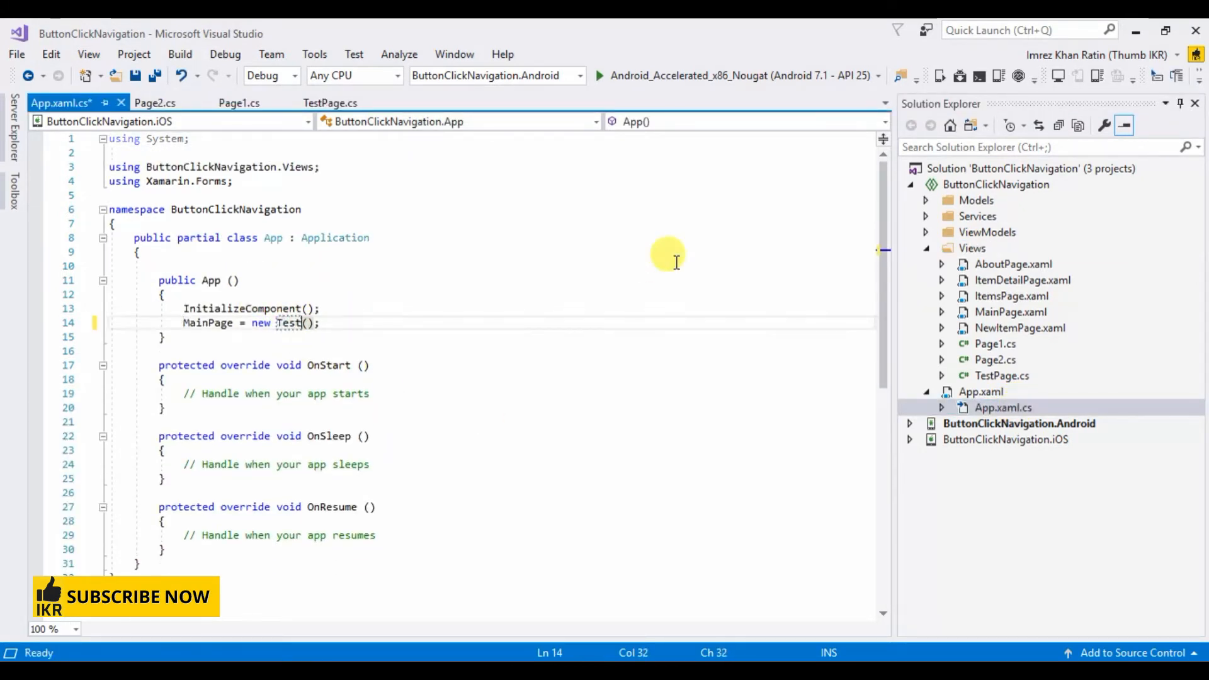
{"action": "type", "text": "Page"}
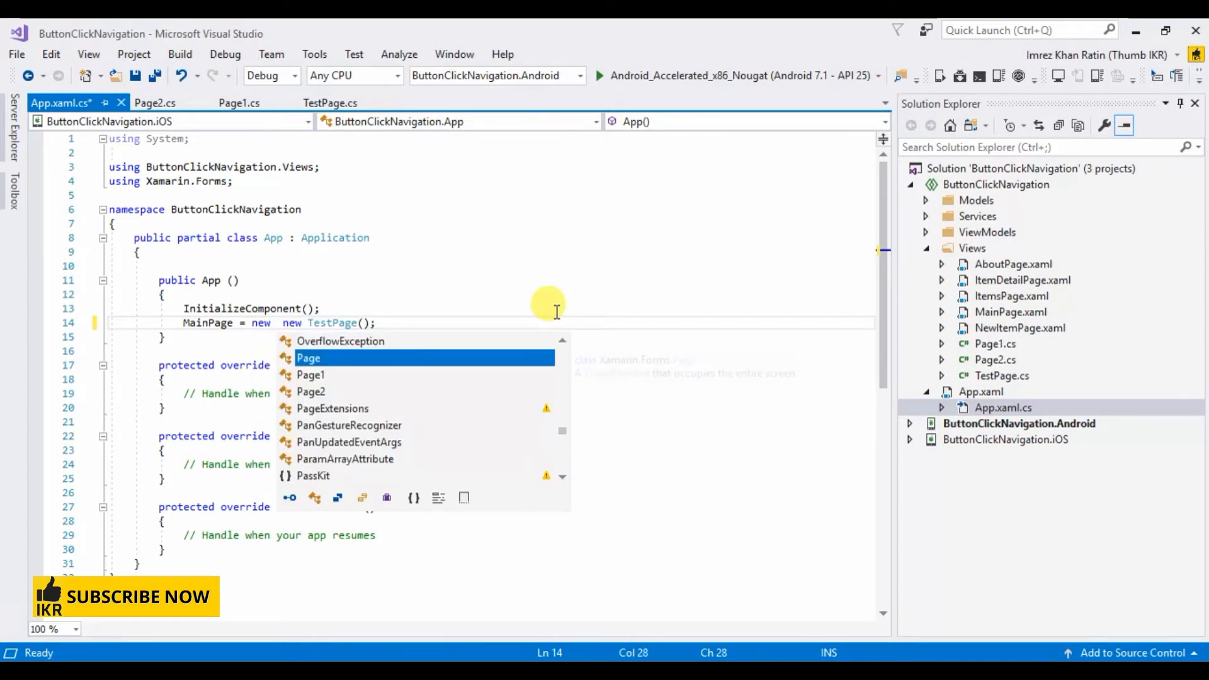
{"action": "type", "text": "Na"}
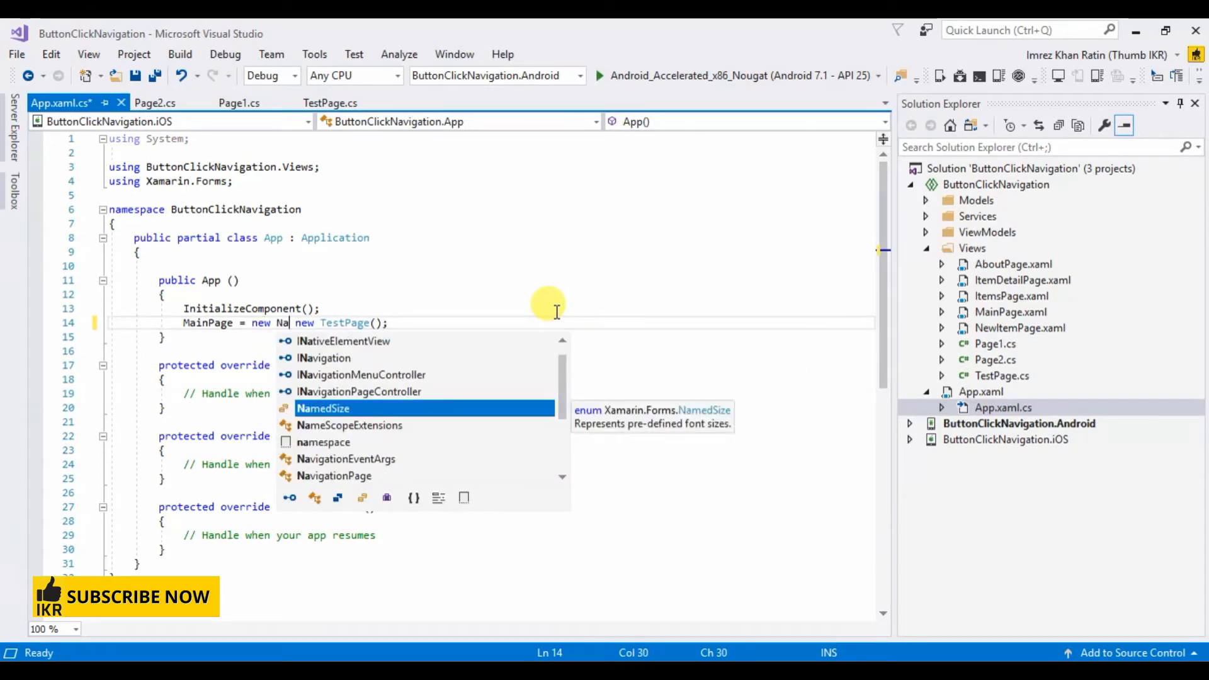
{"action": "type", "text": "vigationPage("}
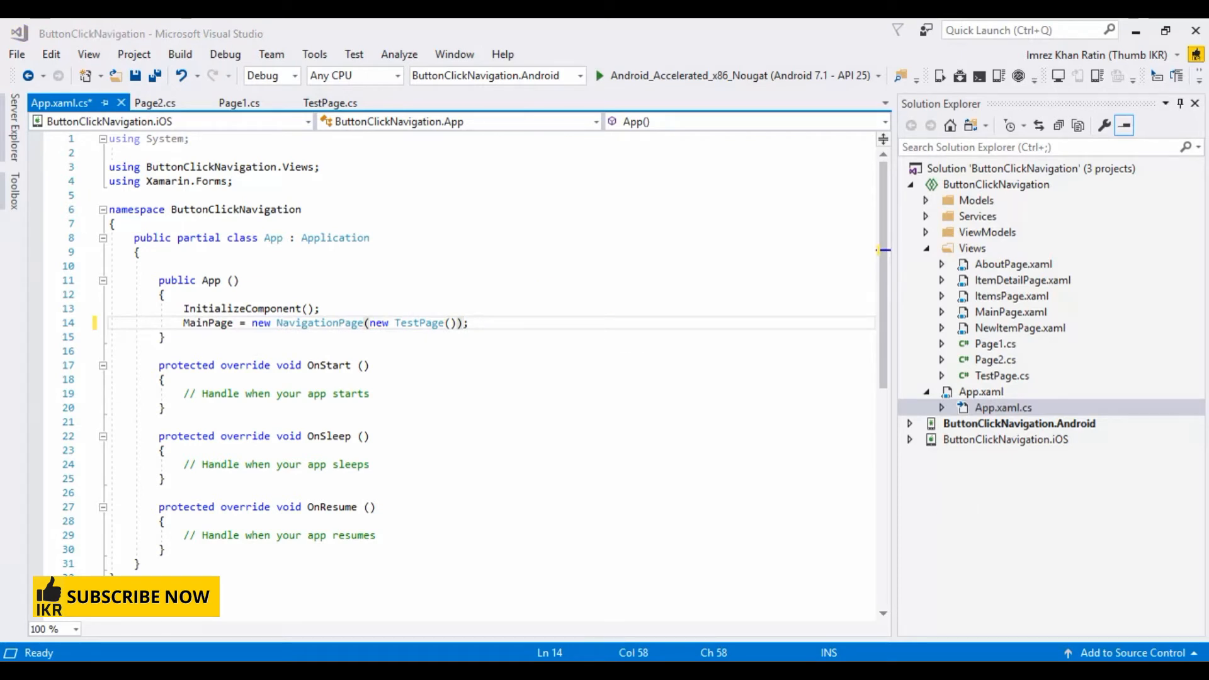
{"action": "left_click", "coordinate": [470, 322]}
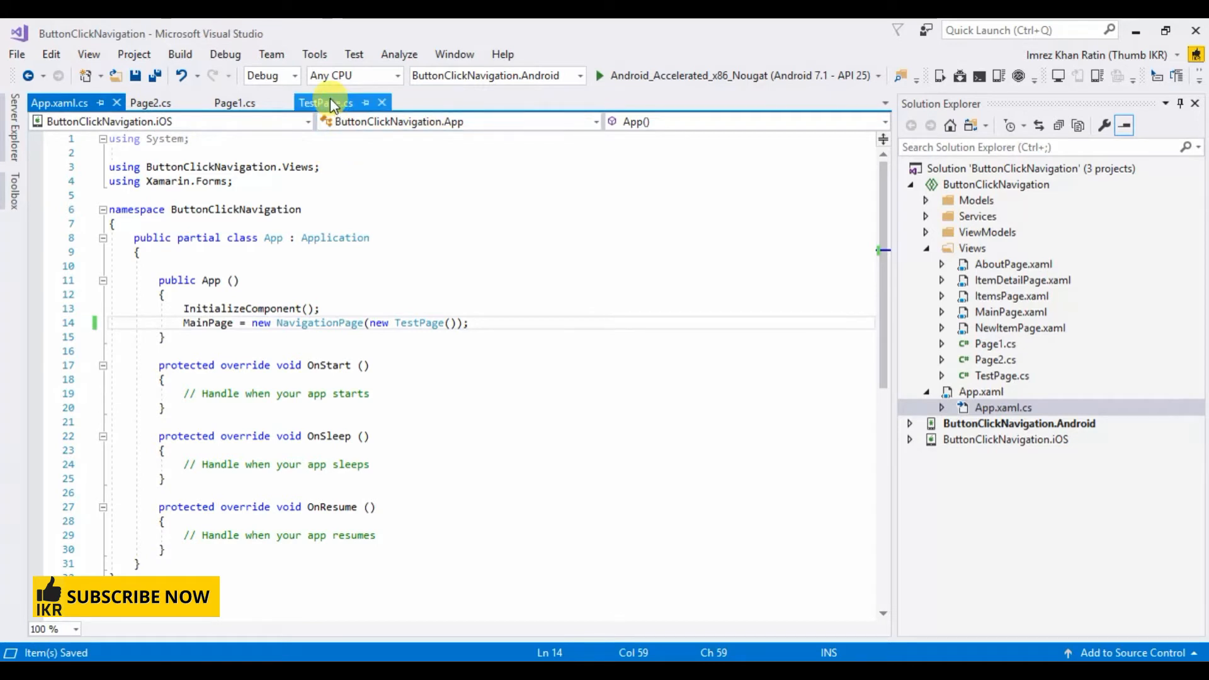
In TestPage.cs set Title to "Test Page" and declare a private Button _button field
{"action": "left_click", "coordinate": [324, 102]}
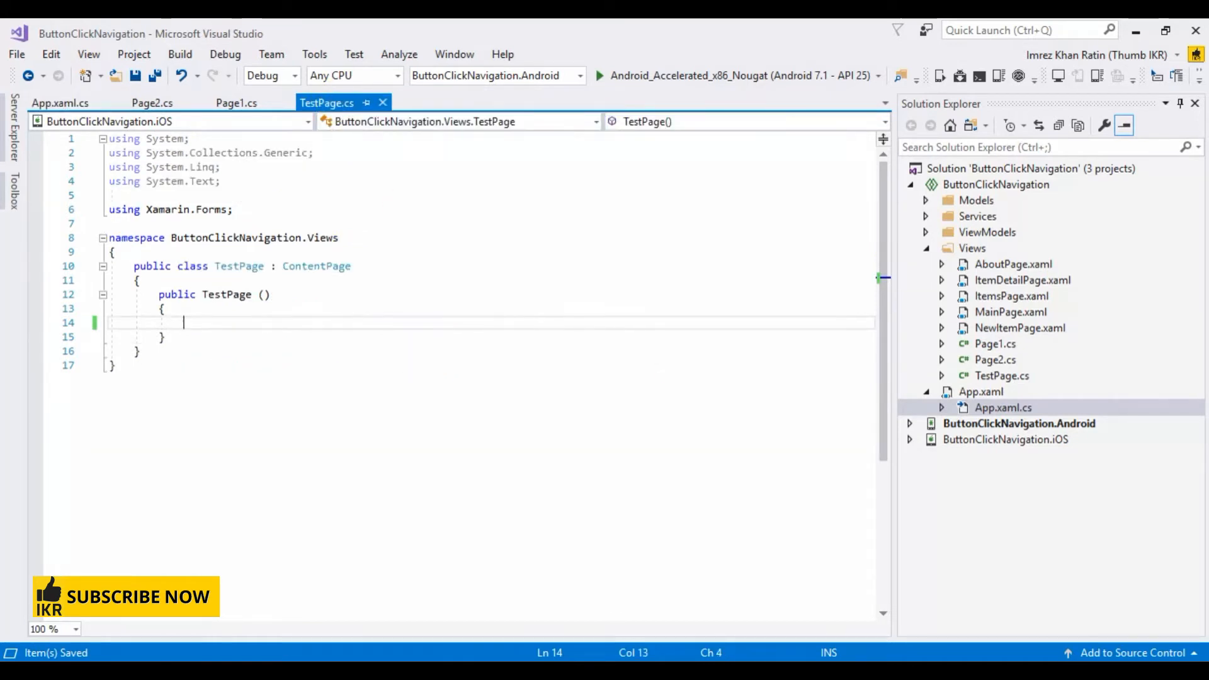
{"action": "mouse_move", "coordinate": [219, 317]}
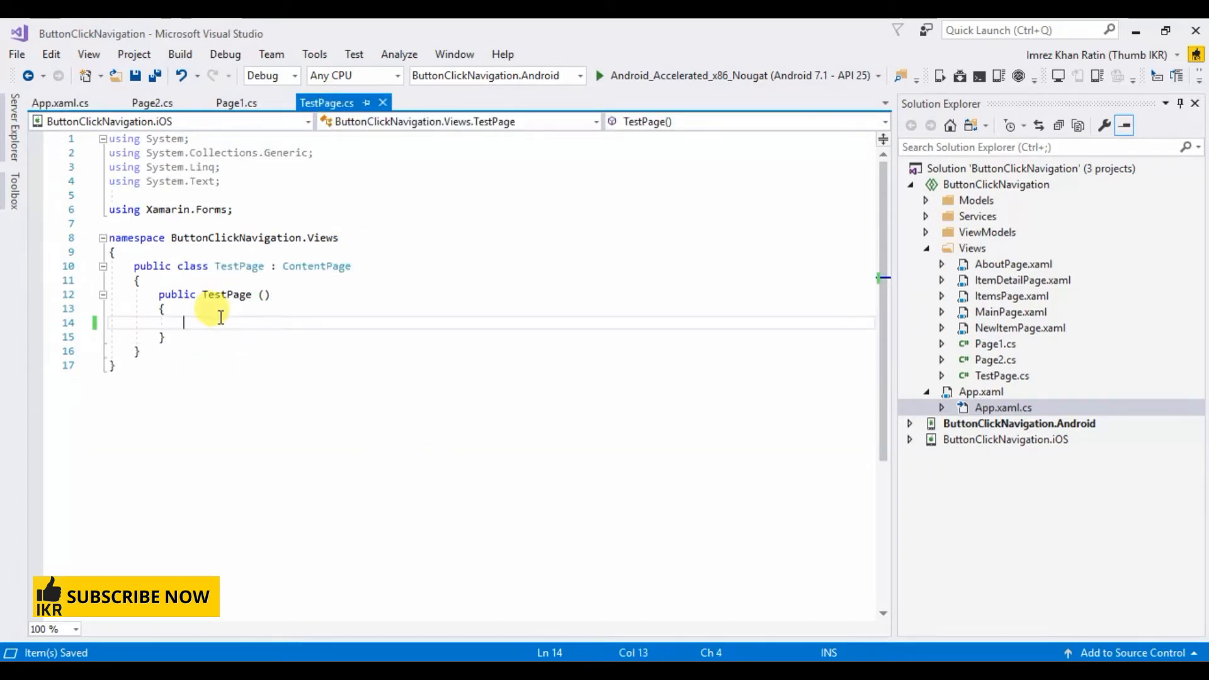
{"action": "type", "text": "this"}
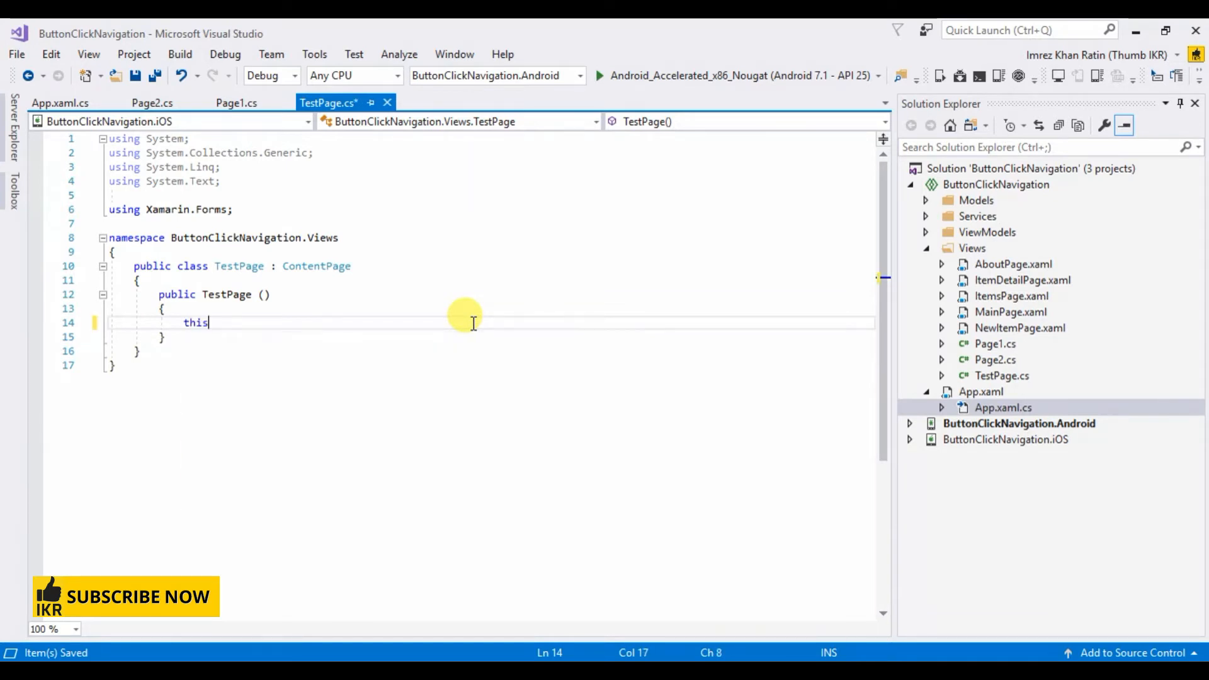
{"action": "type", "text": ".Title ="}
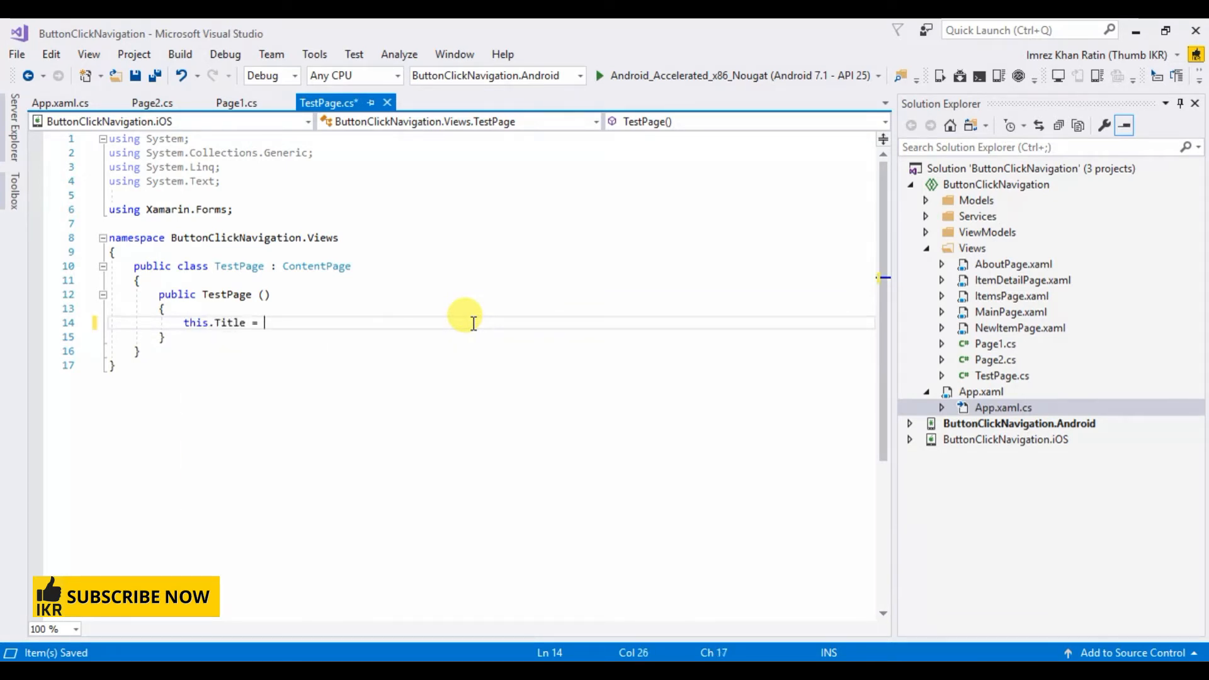
{"action": "type", "text": "\"Te\";"}
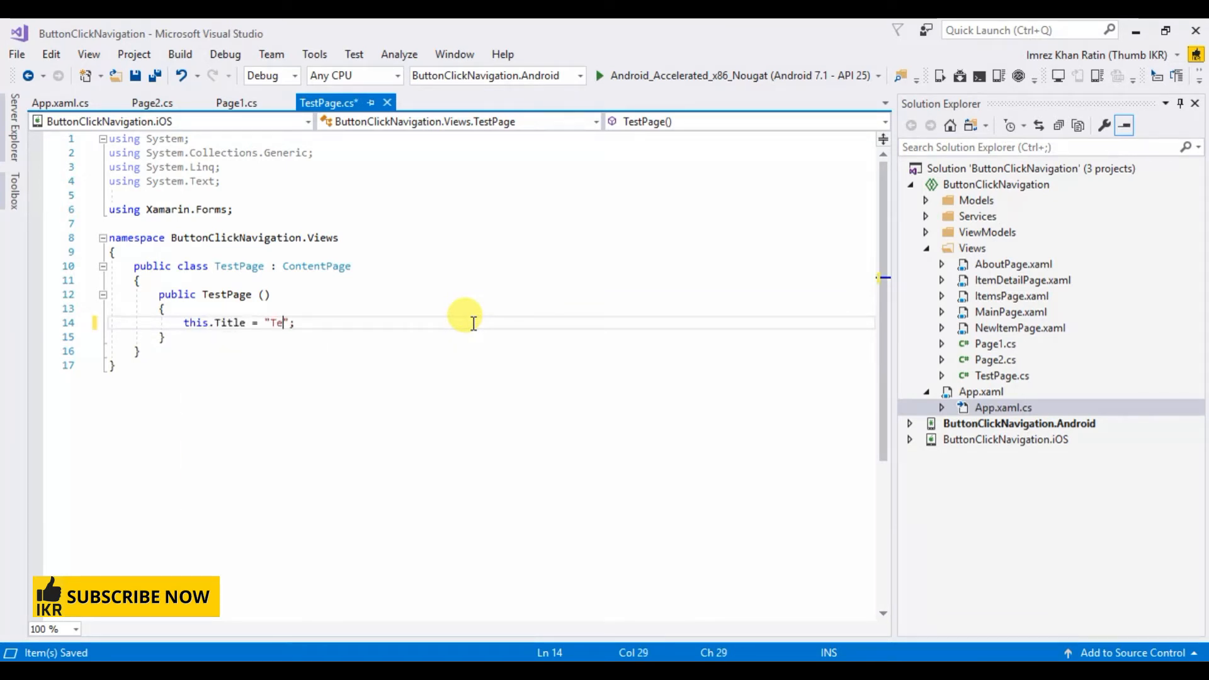
{"action": "type", "text": "st Page"}
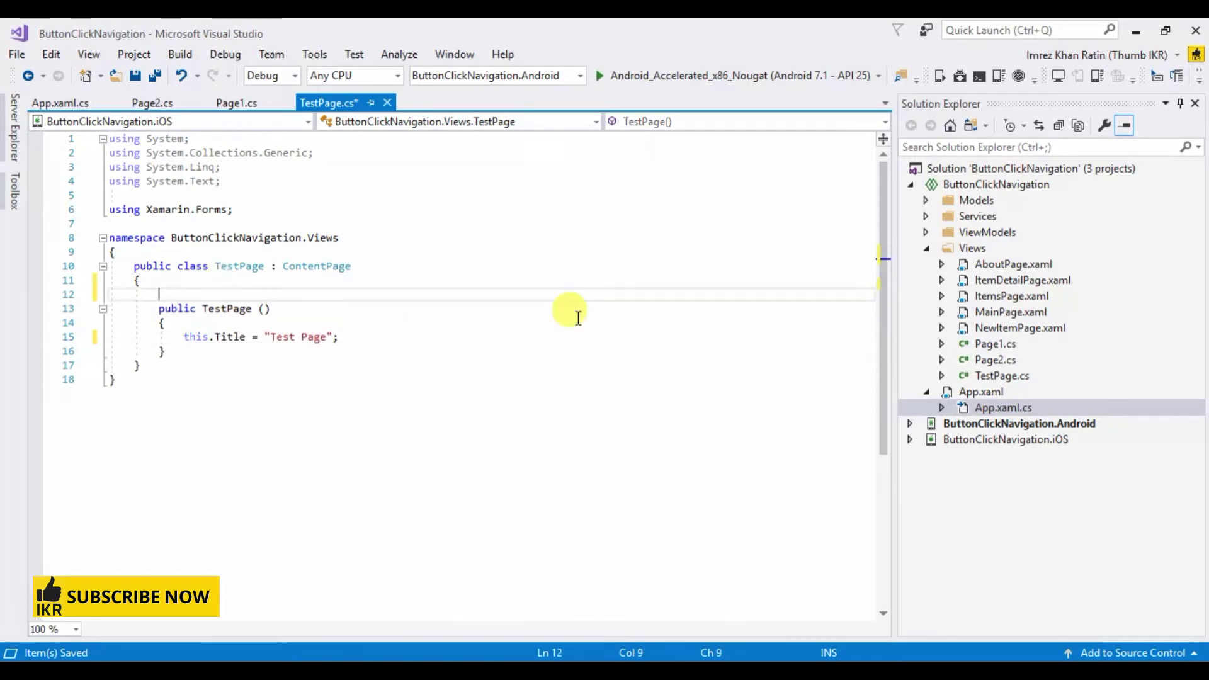
{"action": "type", "text": "private Button"}
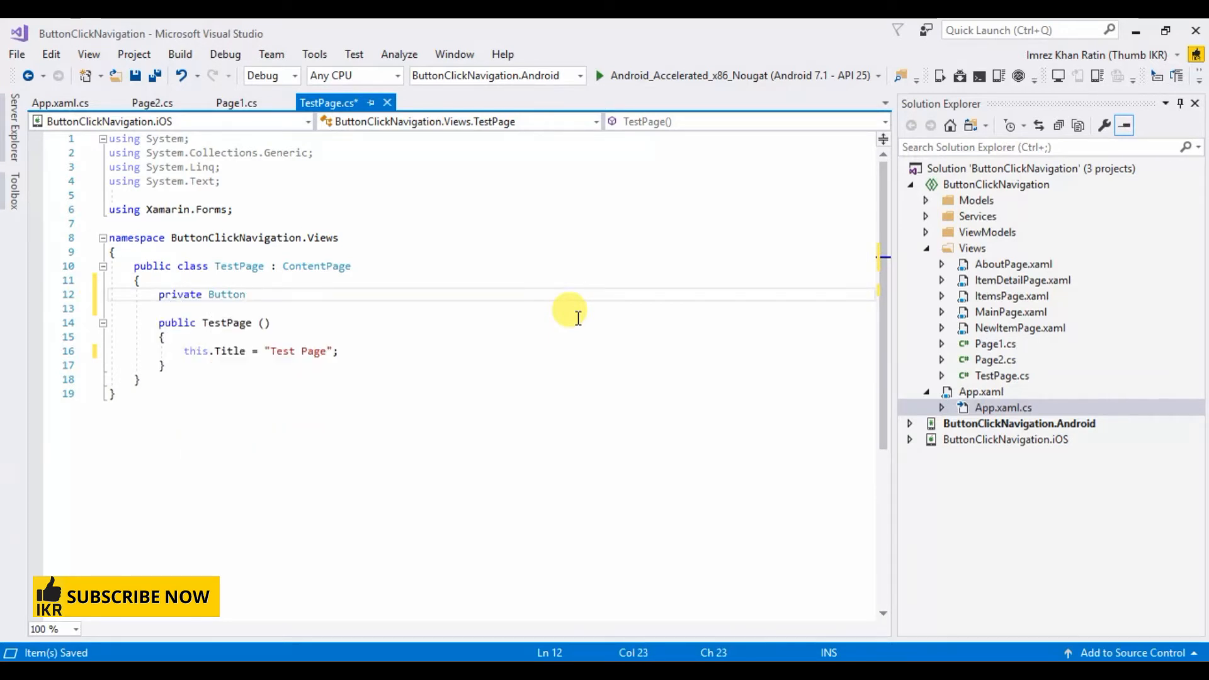
{"action": "type", "text": "_button;"}
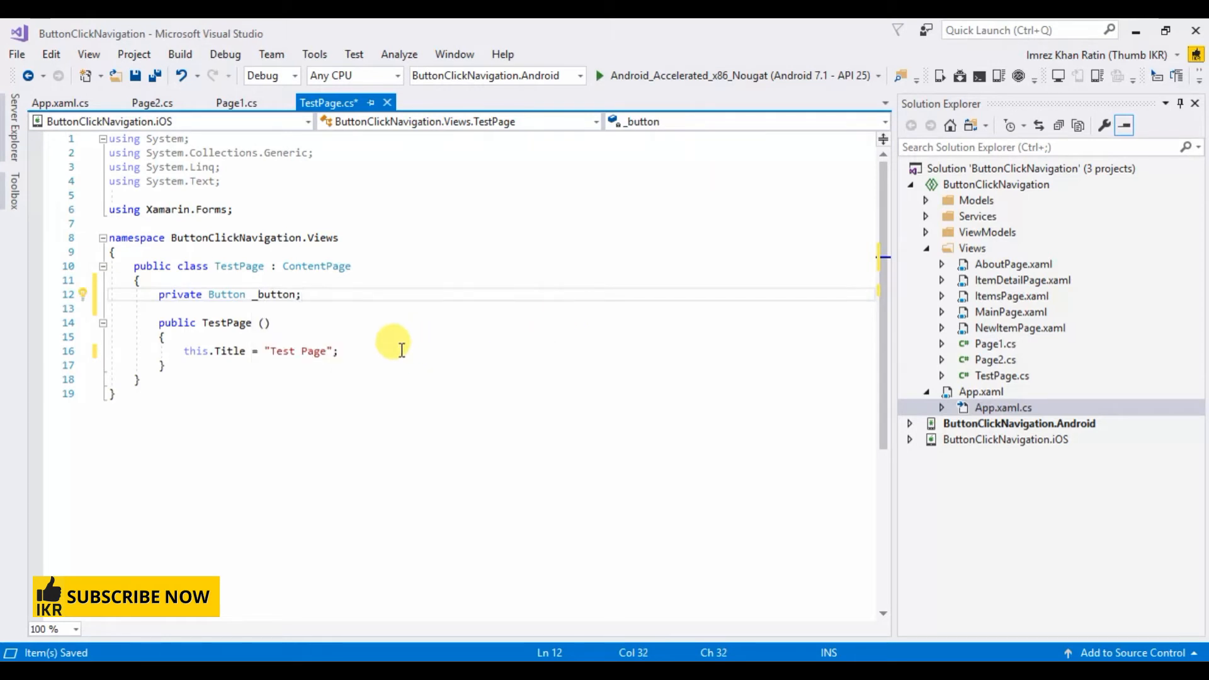
Create a StackLayout and a new Button with its Text set to "Next"
{"action": "type", "text": "StackLayout"}
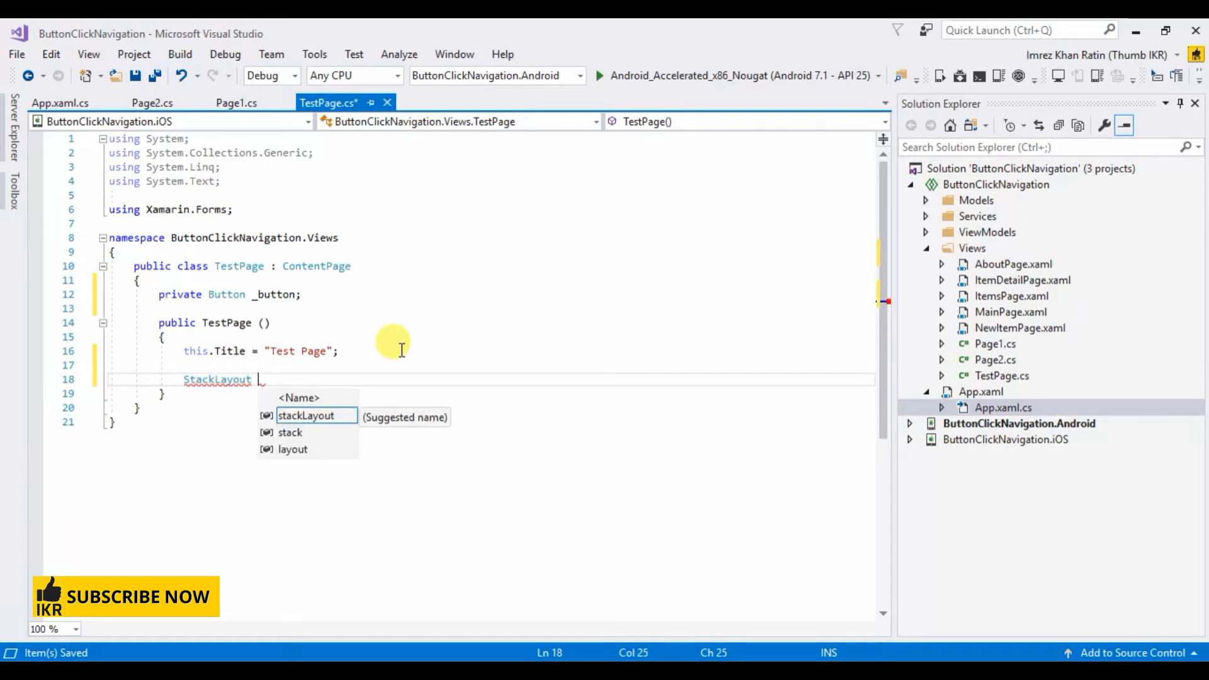
{"action": "type", "text": "stackLayout"}
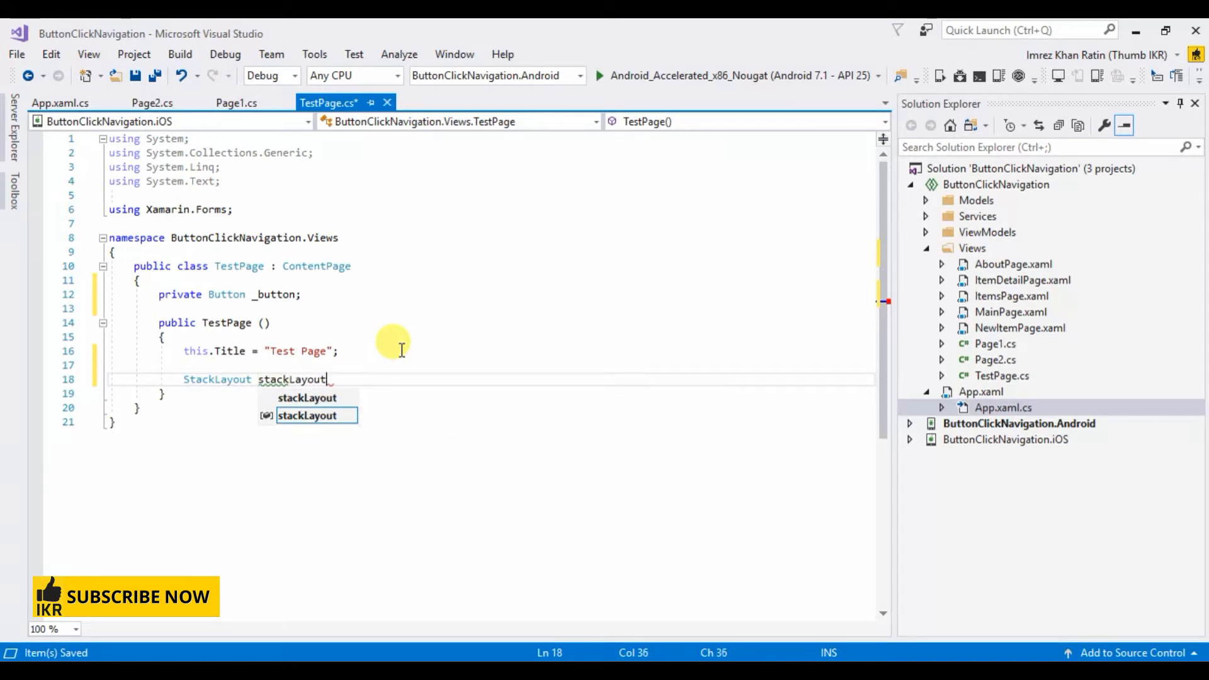
{"action": "type", "text": "=new StackLayout();"}
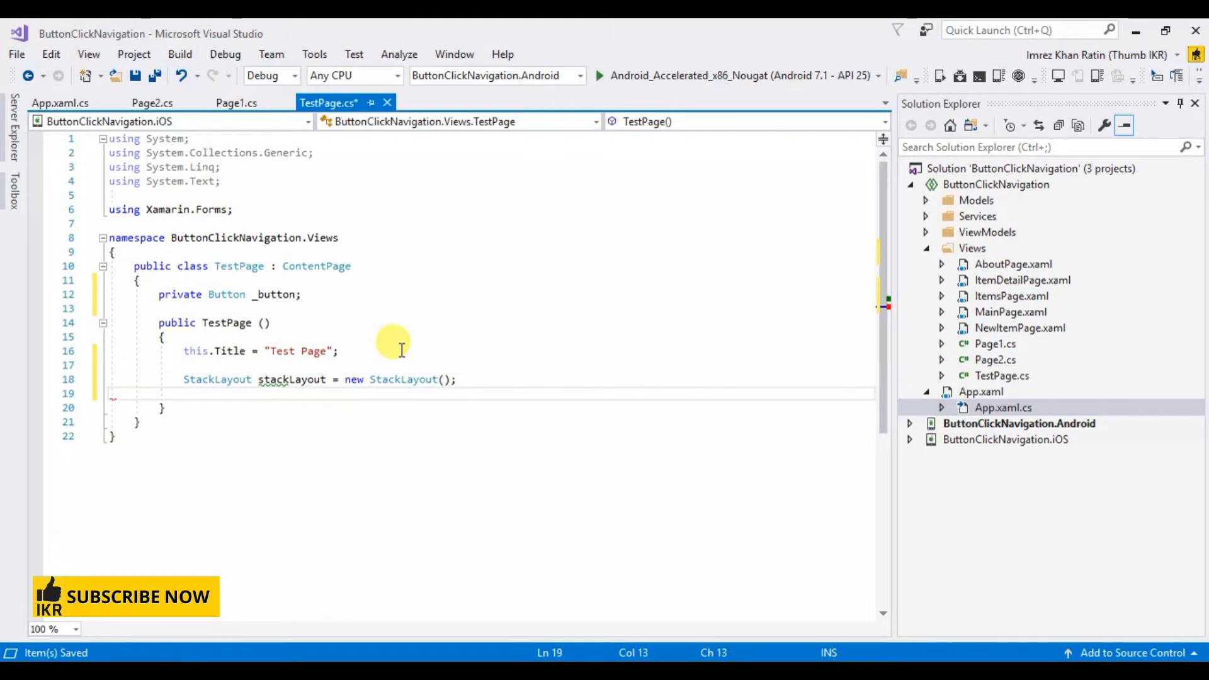
{"action": "type", "text": "_button"}
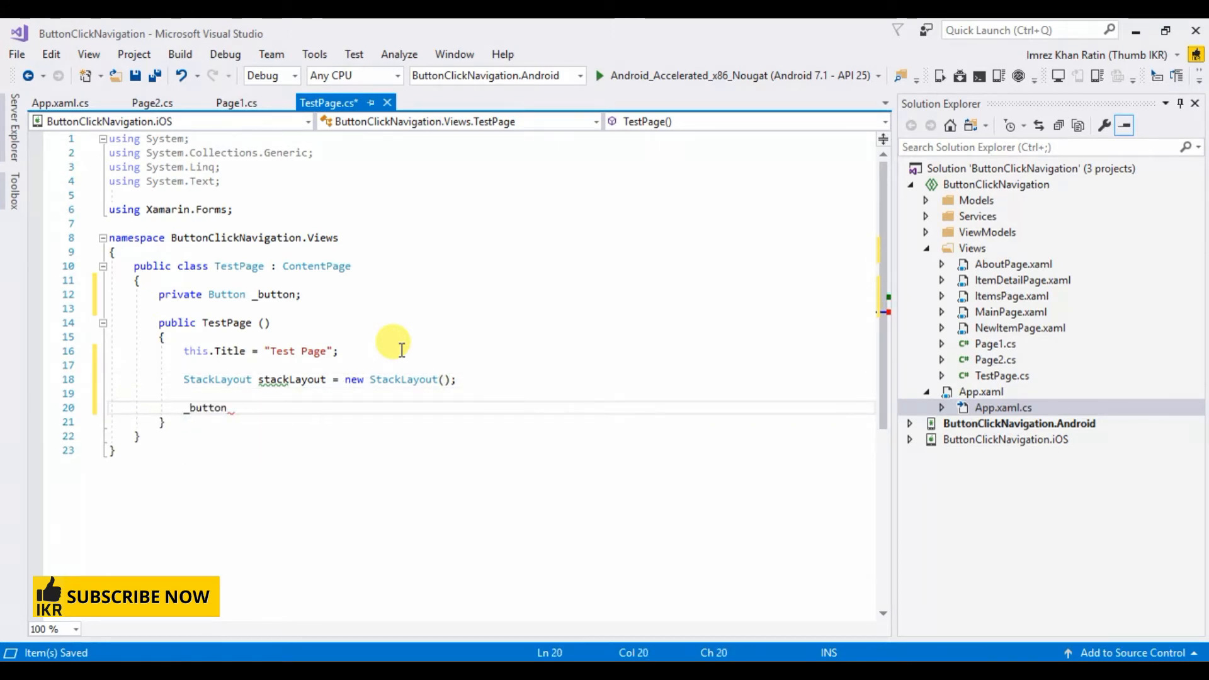
{"action": "type", "text": "= new Button();"}
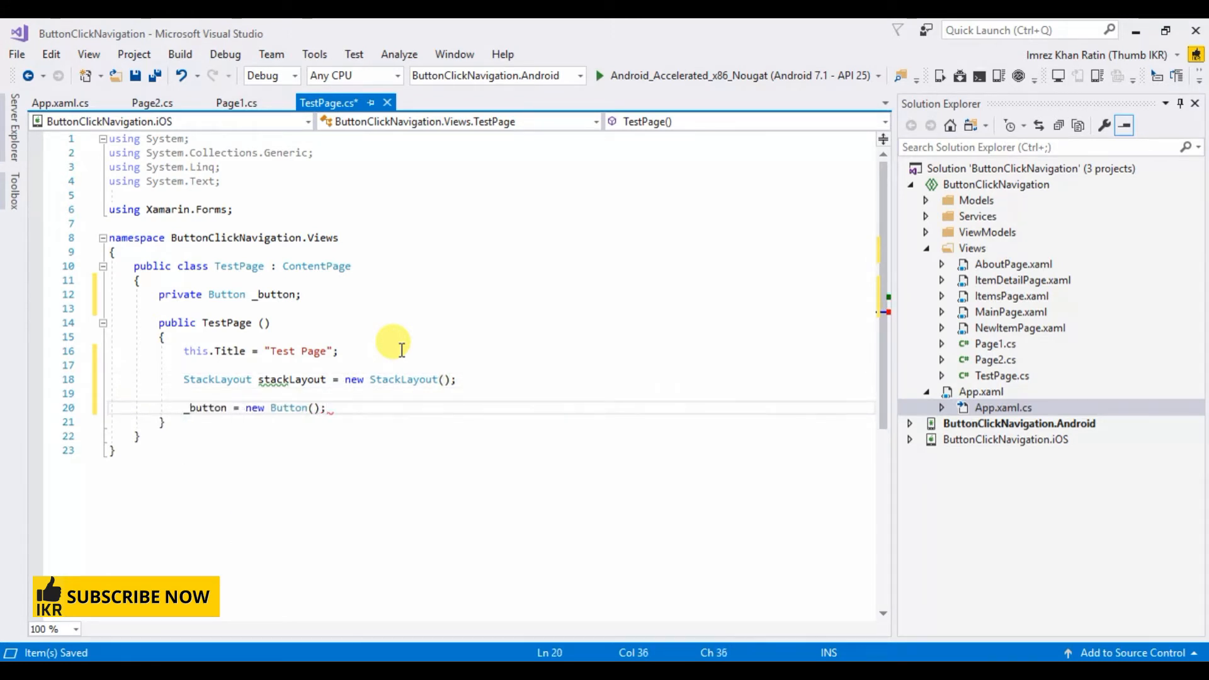
{"action": "type", "text": "_button."}
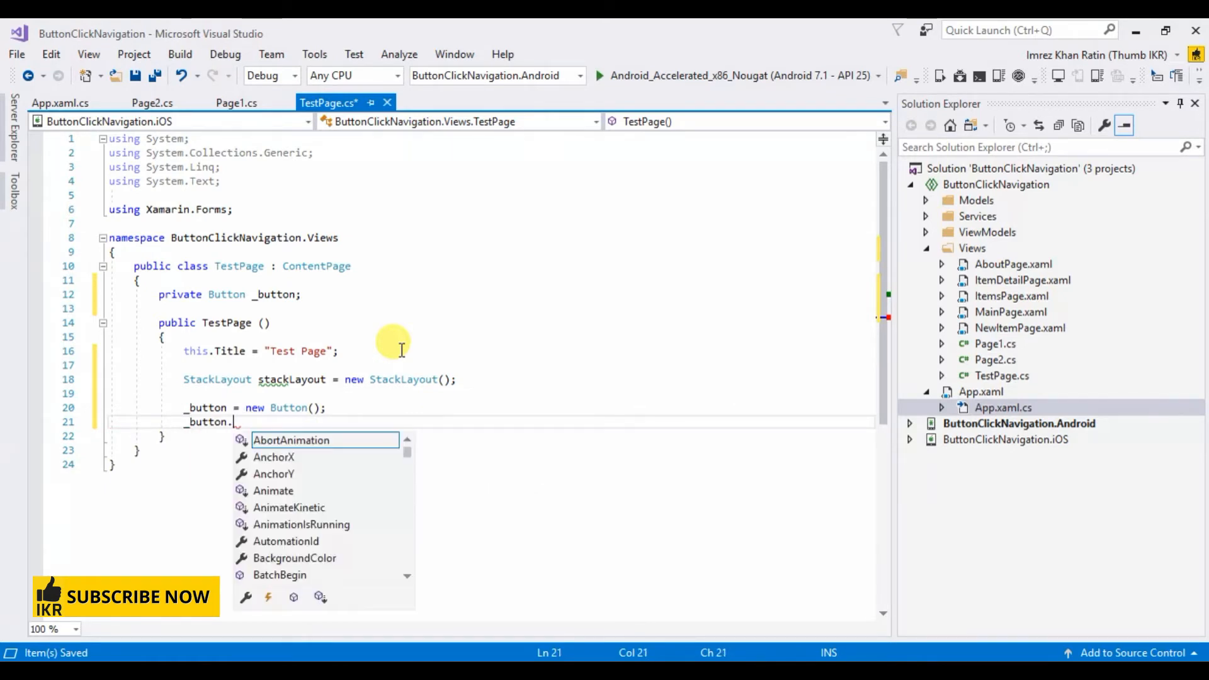
{"action": "type", "text": "Text="}
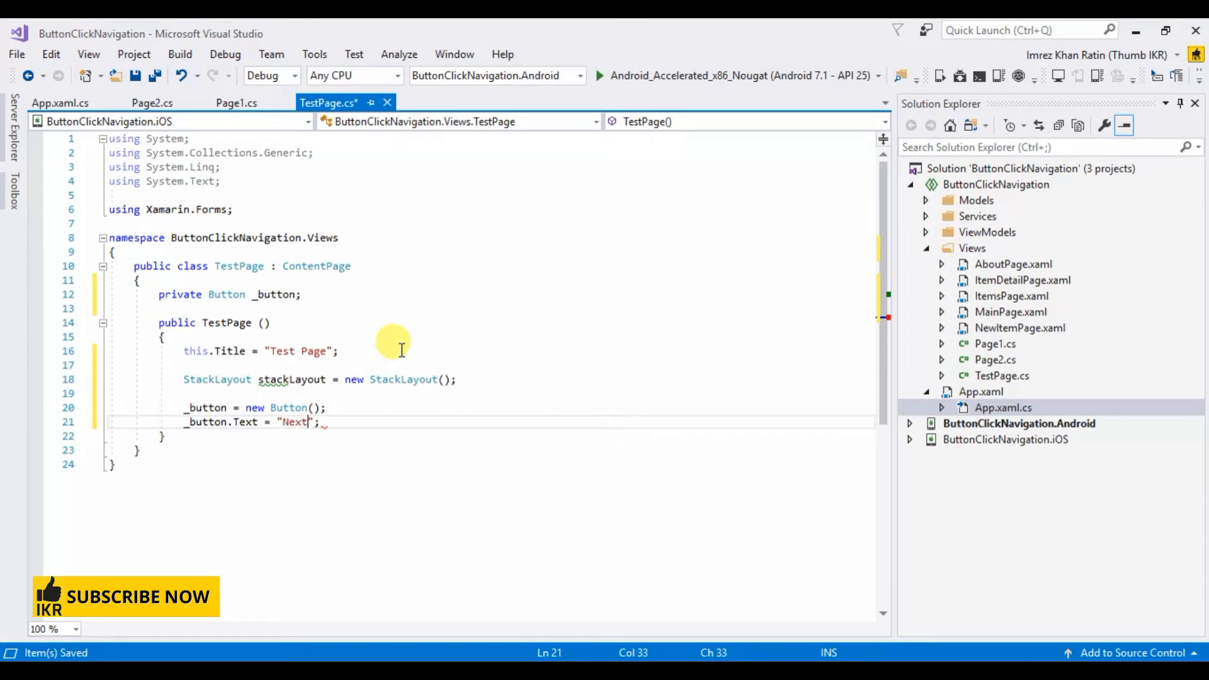
Subscribe _button.Clicked to a generated _button_Clicked handler
{"action": "type", "text": "_button"}
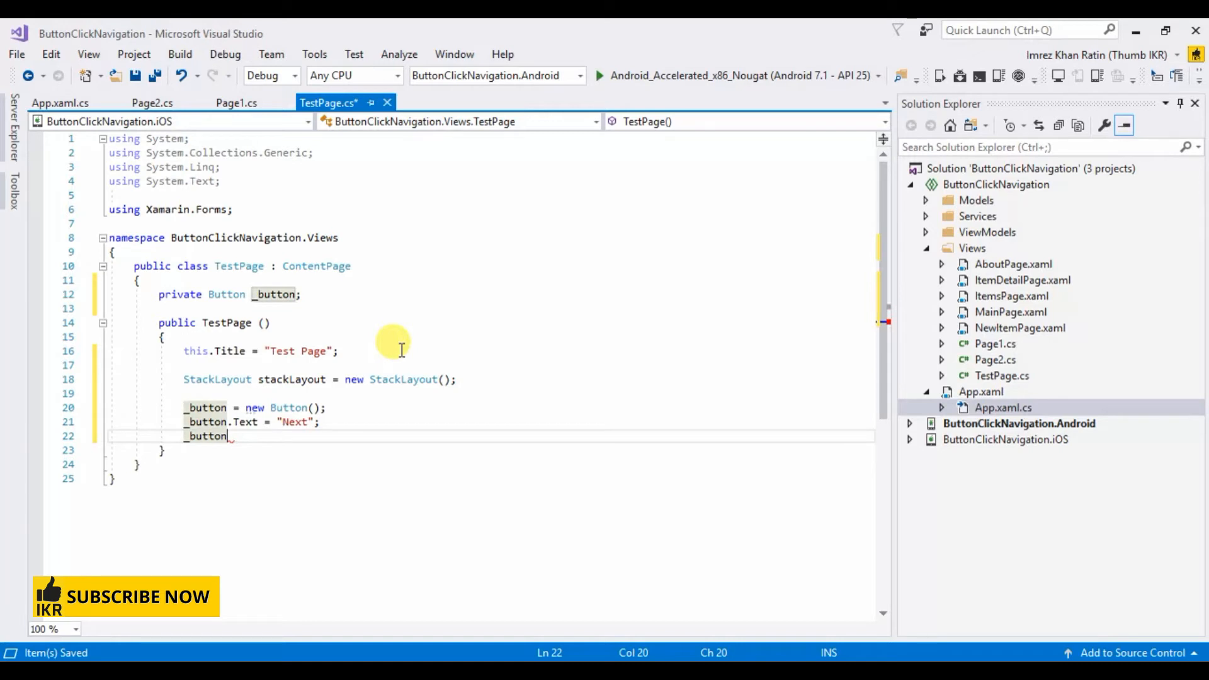
{"action": "type", "text": ".cl"}
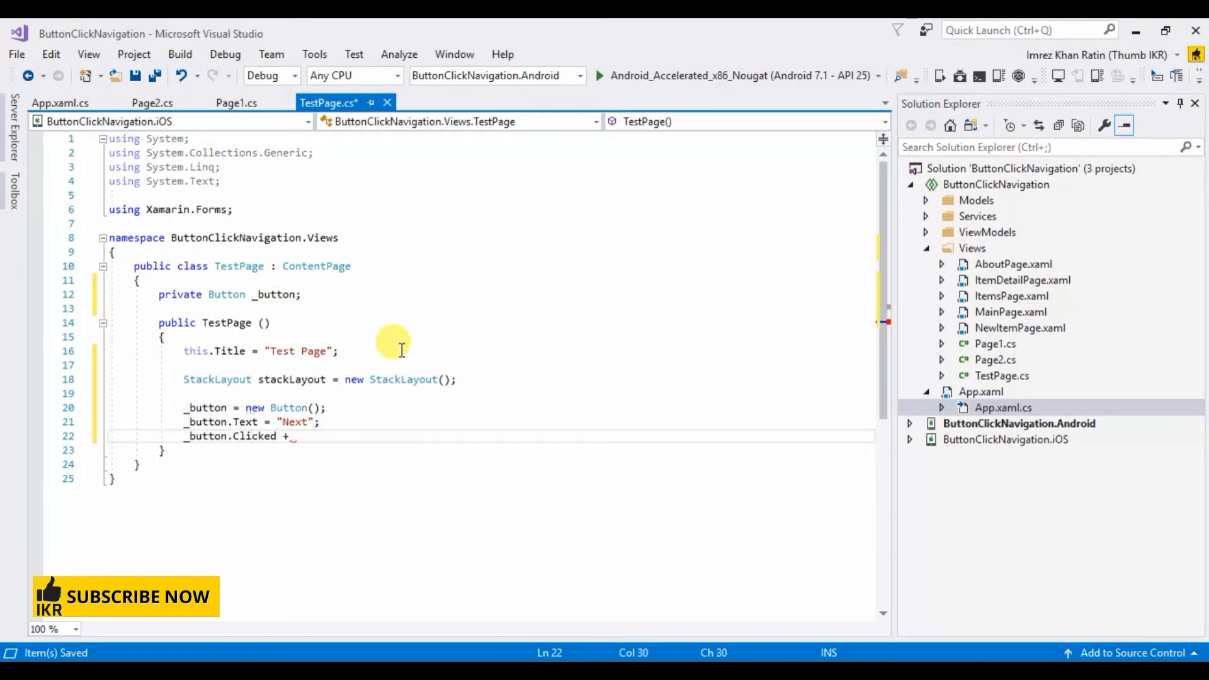
{"action": "type", "text": "= _button_Clicked;"}
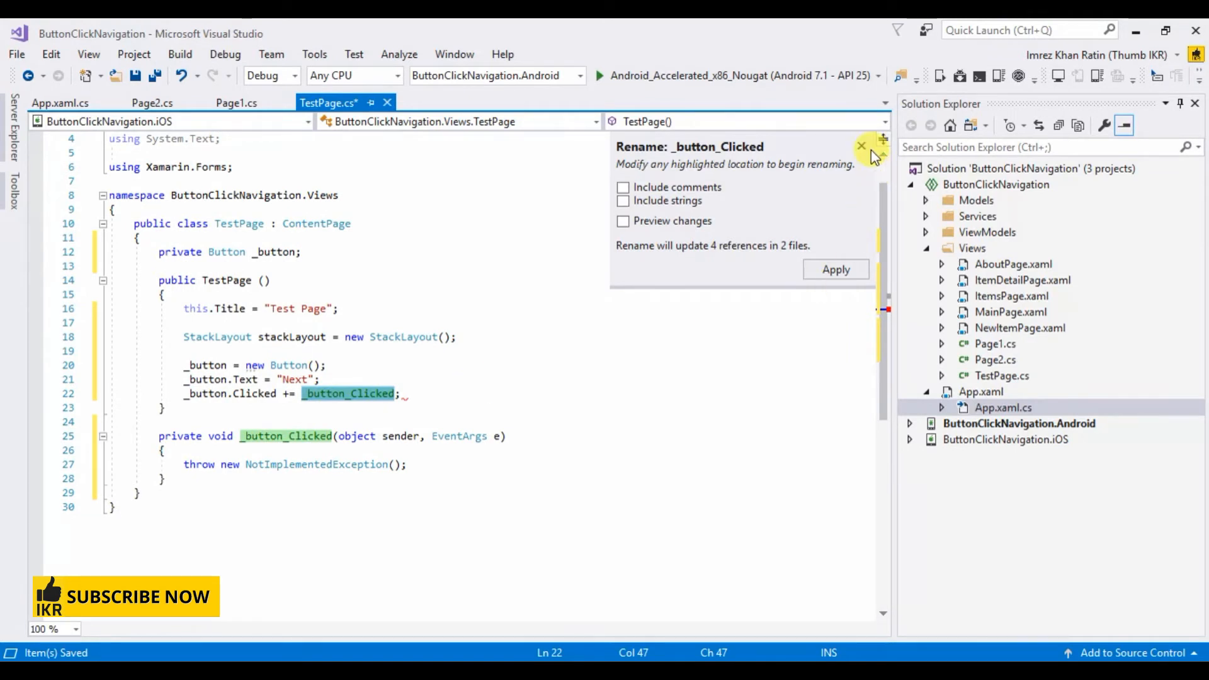
Add stackLayout.Children.Add(_button); and Content = stackLayout; in the constructor and save
{"action": "left_click", "coordinate": [862, 146]}
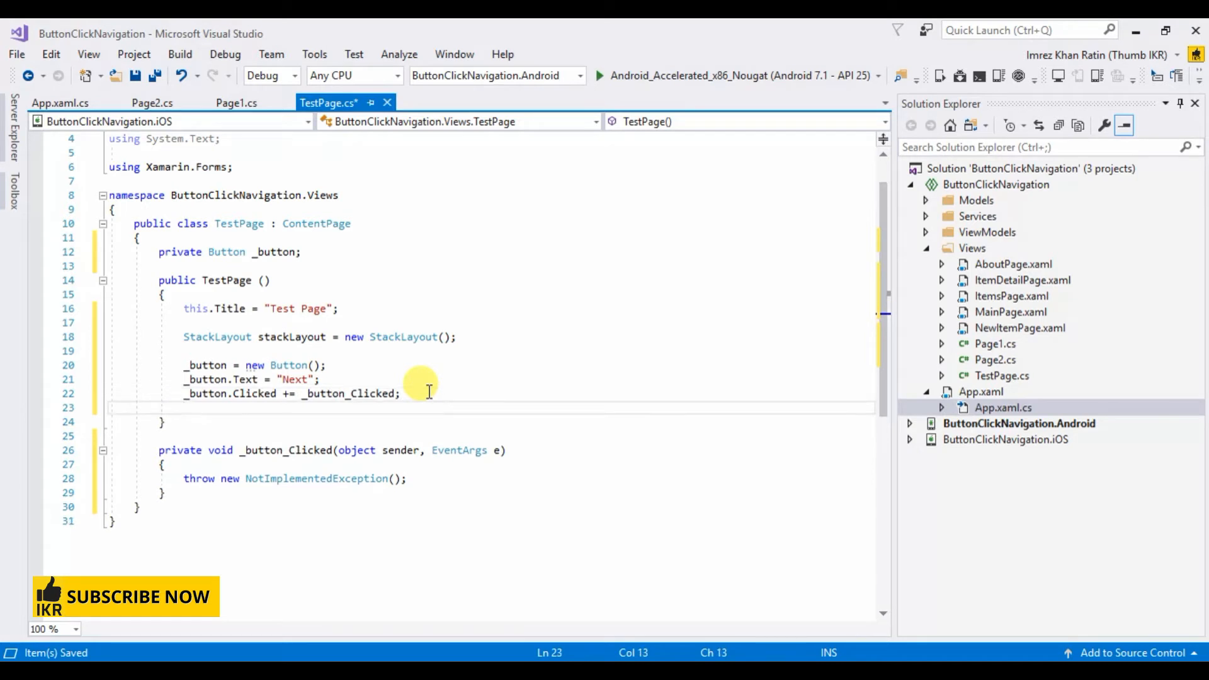
{"action": "type", "text": "stackLayout"}
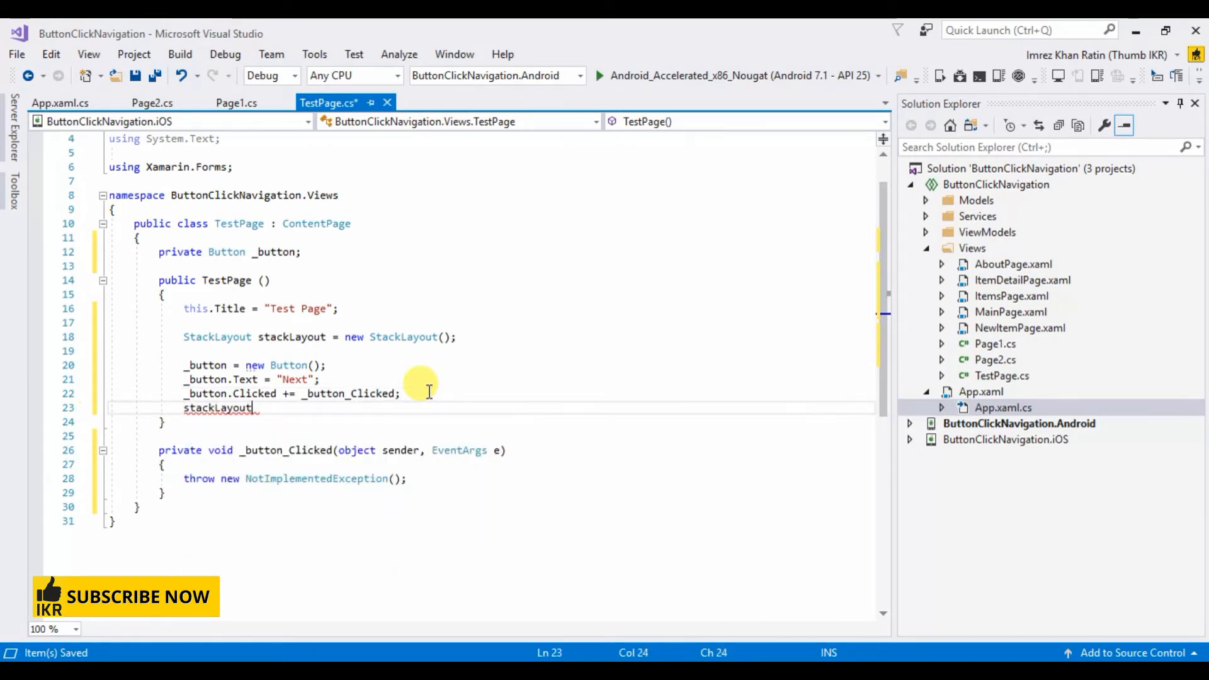
{"action": "type", "text": "."}
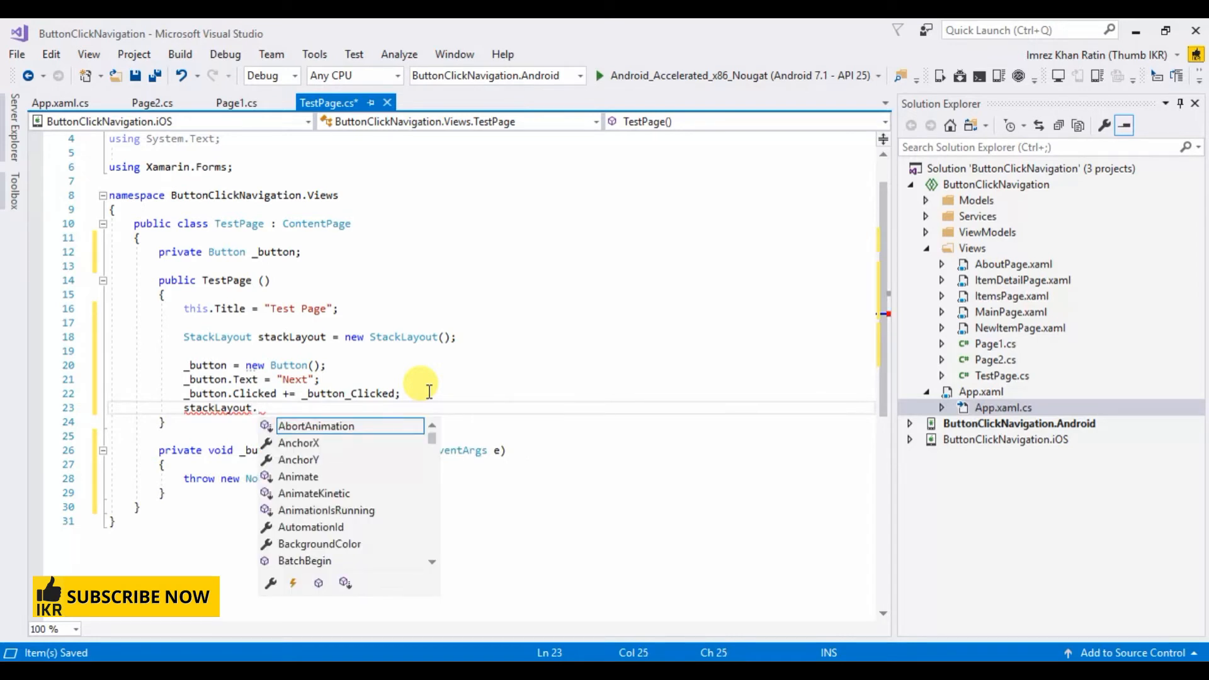
{"action": "type", "text": "children.Add("}
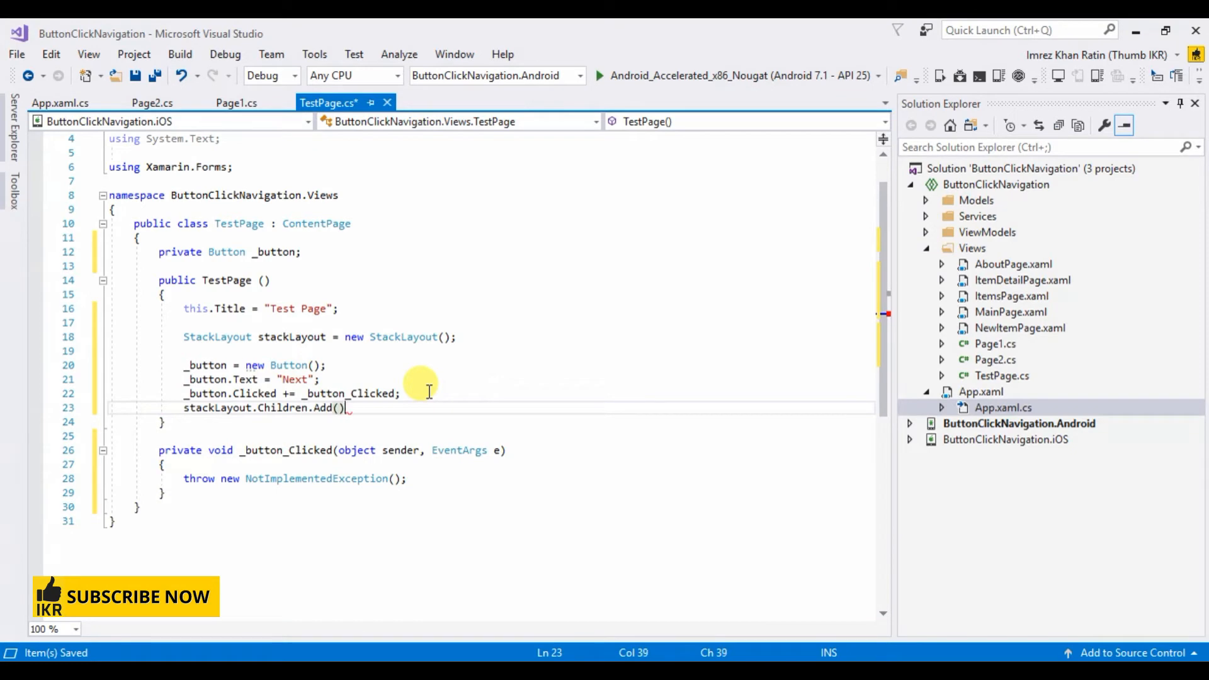
{"action": "type", "text": "_button"}
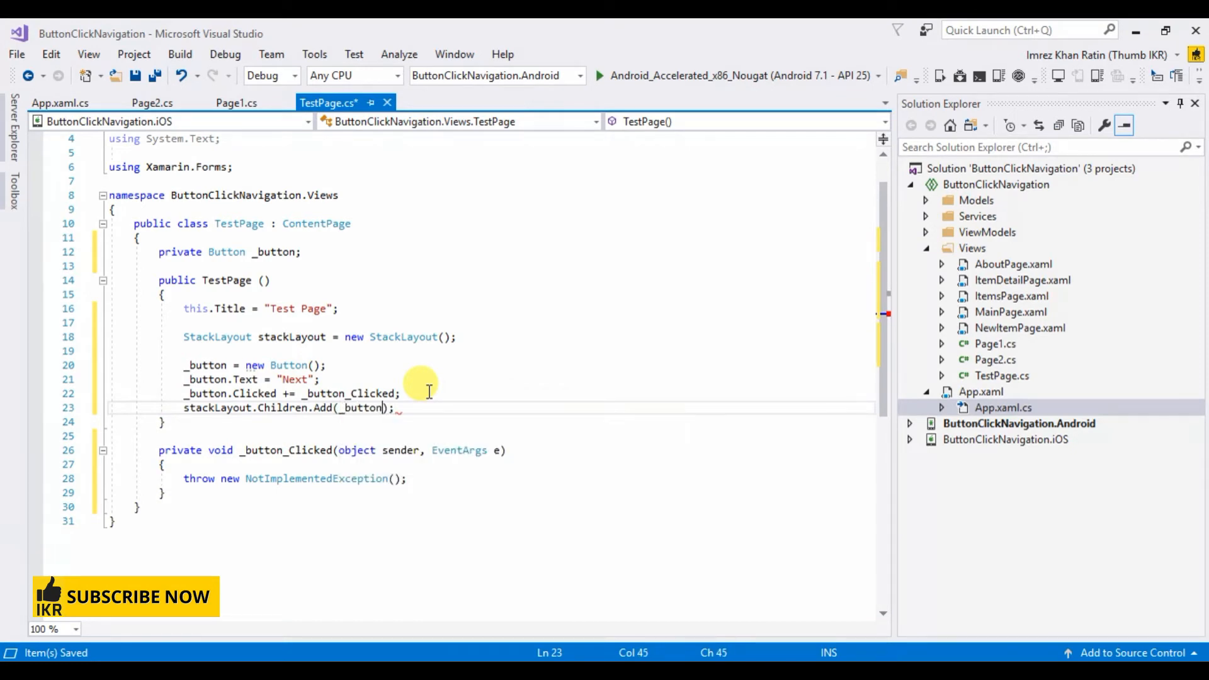
{"action": "scroll", "scroll_direction": "up", "scroll_amount": 3}
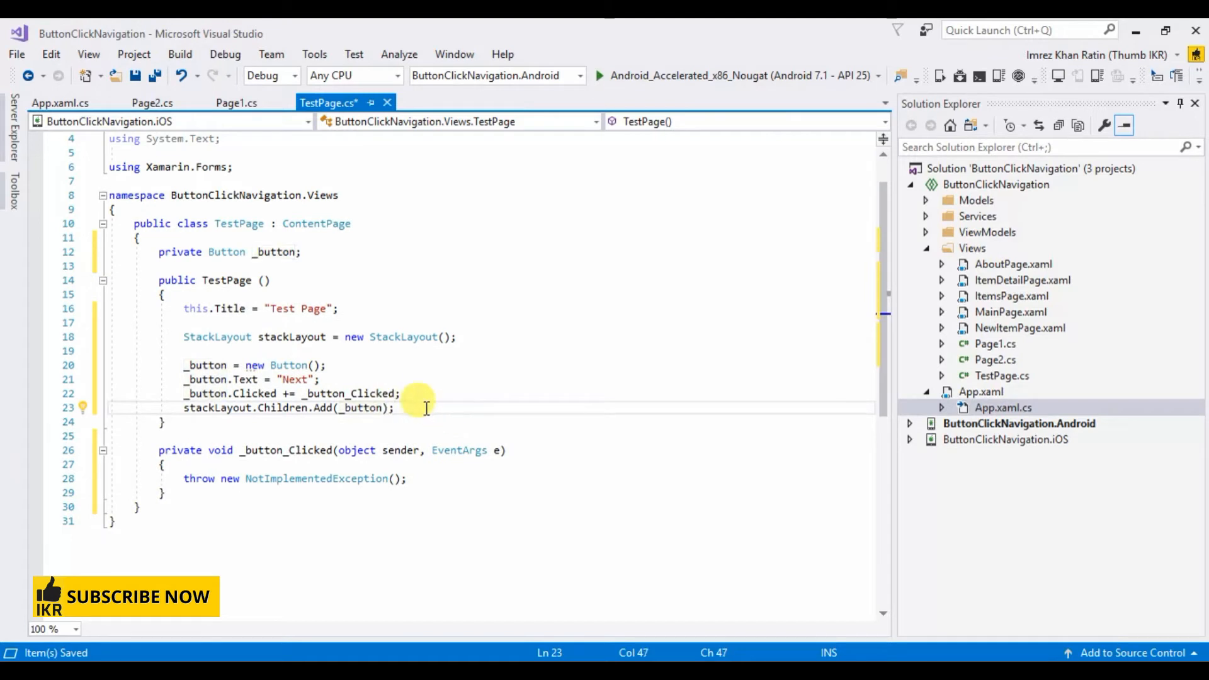
{"action": "type", "text": "Content ="}
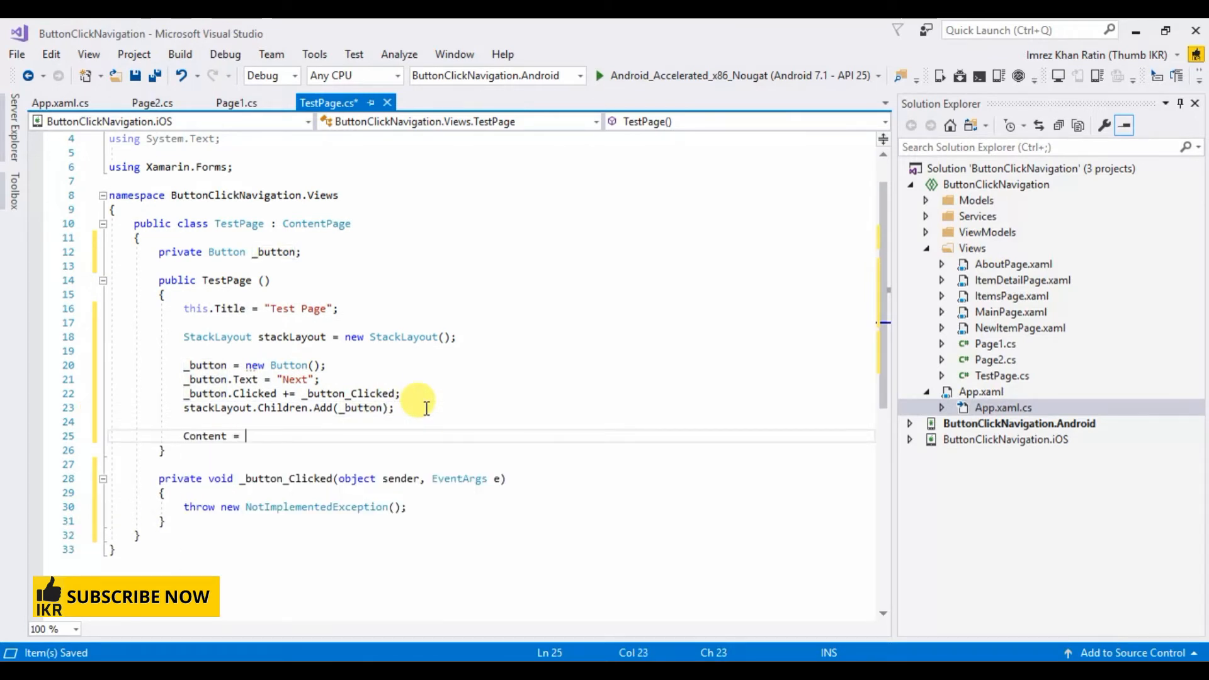
{"action": "type", "text": "stackLayout;"}
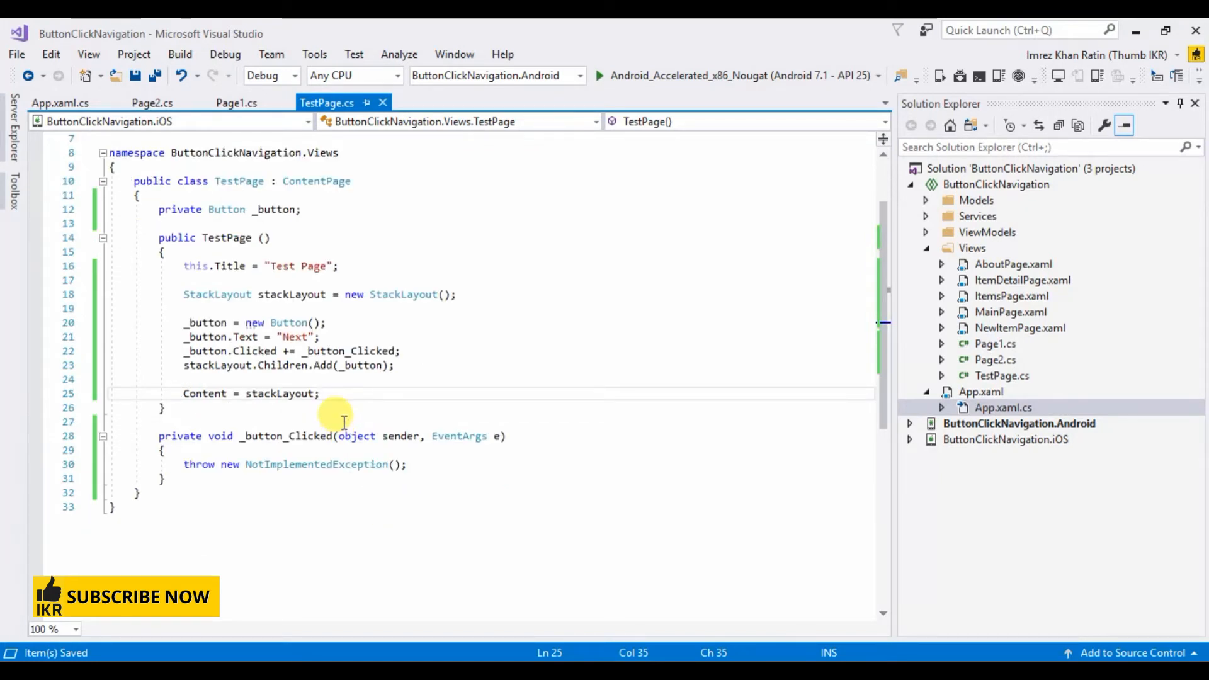
{"action": "mouse_move", "coordinate": [295, 436]}
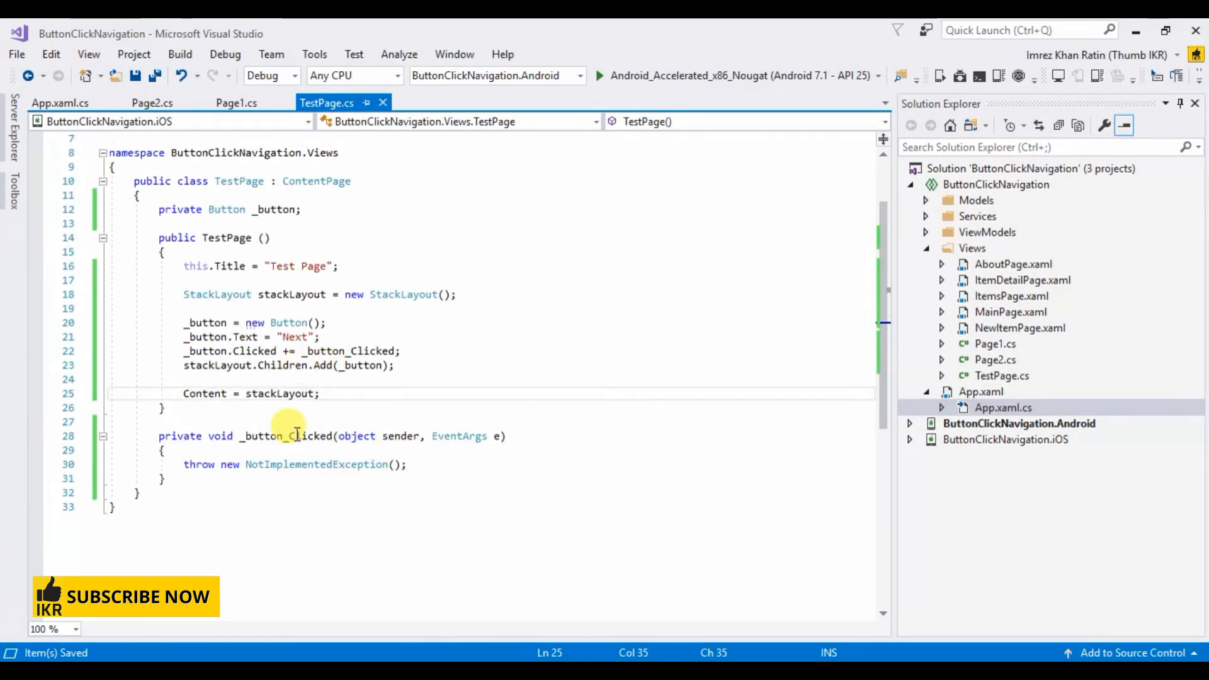
Make _button_Clicked async with await Navigation.PushAsync(new Page1()); and save
{"action": "left_click", "coordinate": [295, 435]}
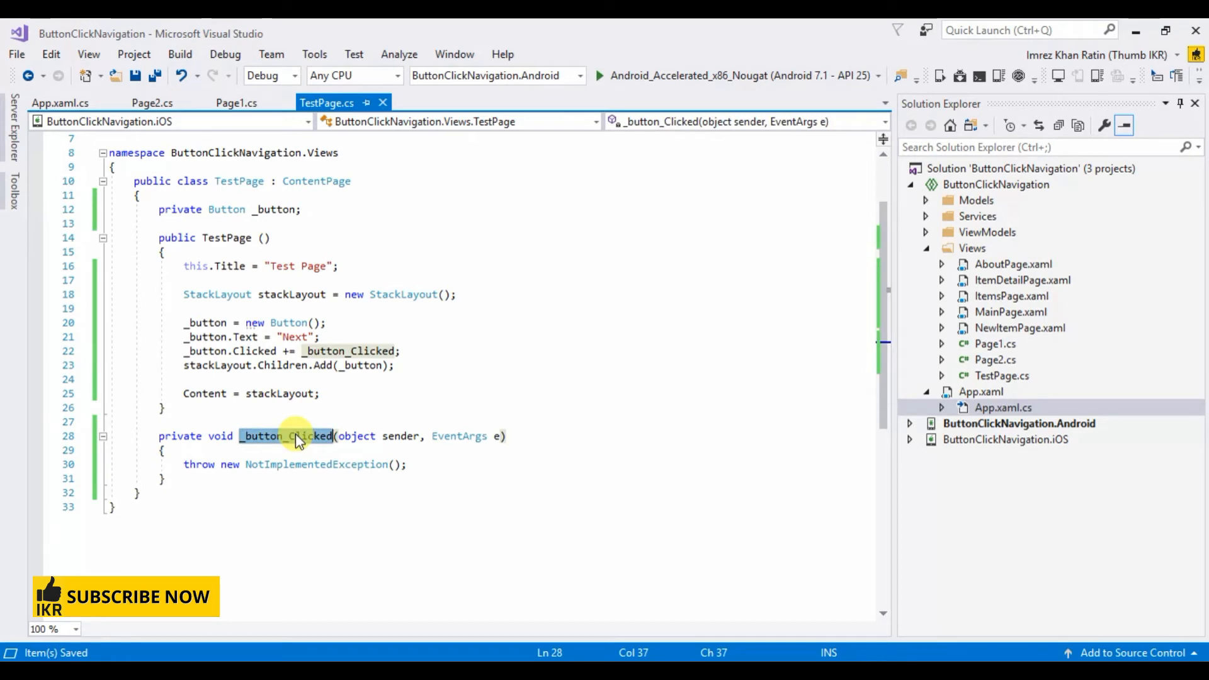
{"action": "mouse_move", "coordinate": [239, 180]}
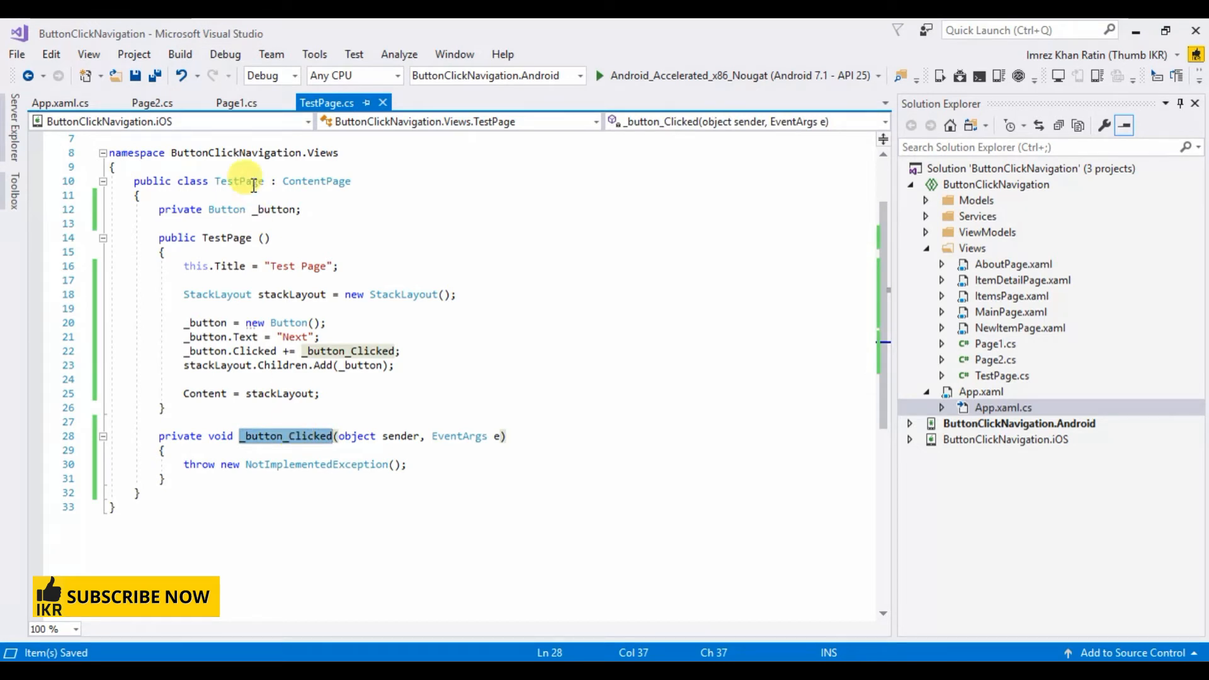
{"action": "left_click", "coordinate": [355, 450]}
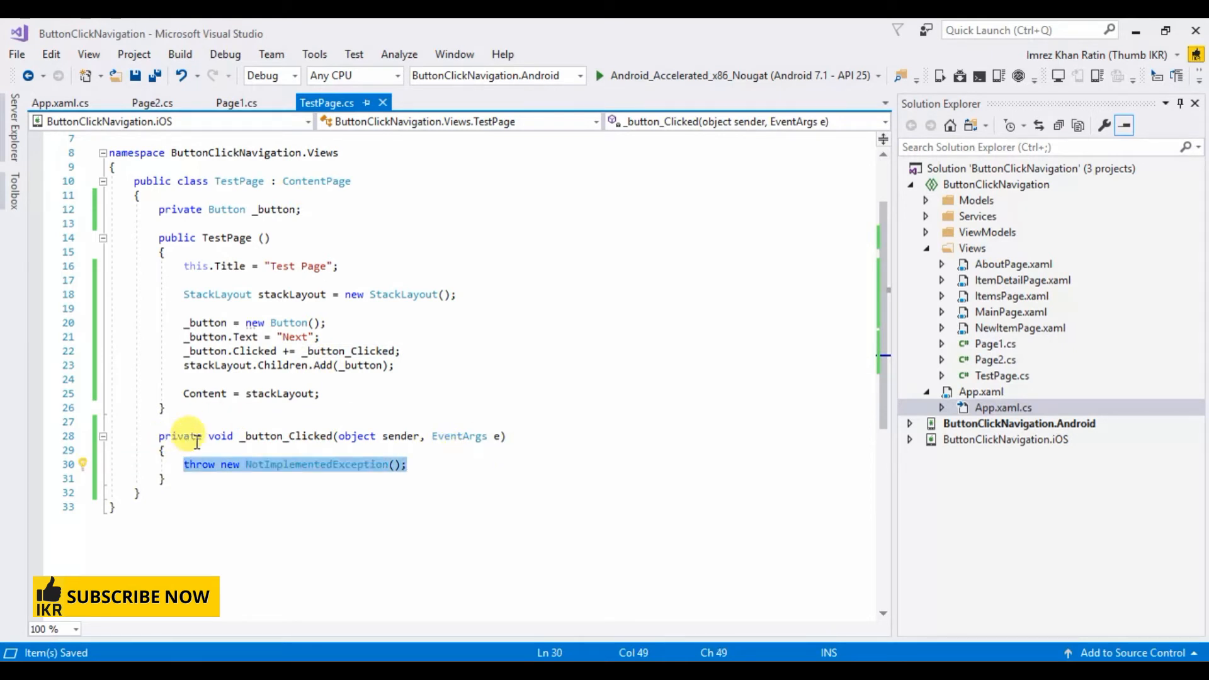
{"action": "type", "text": "async"}
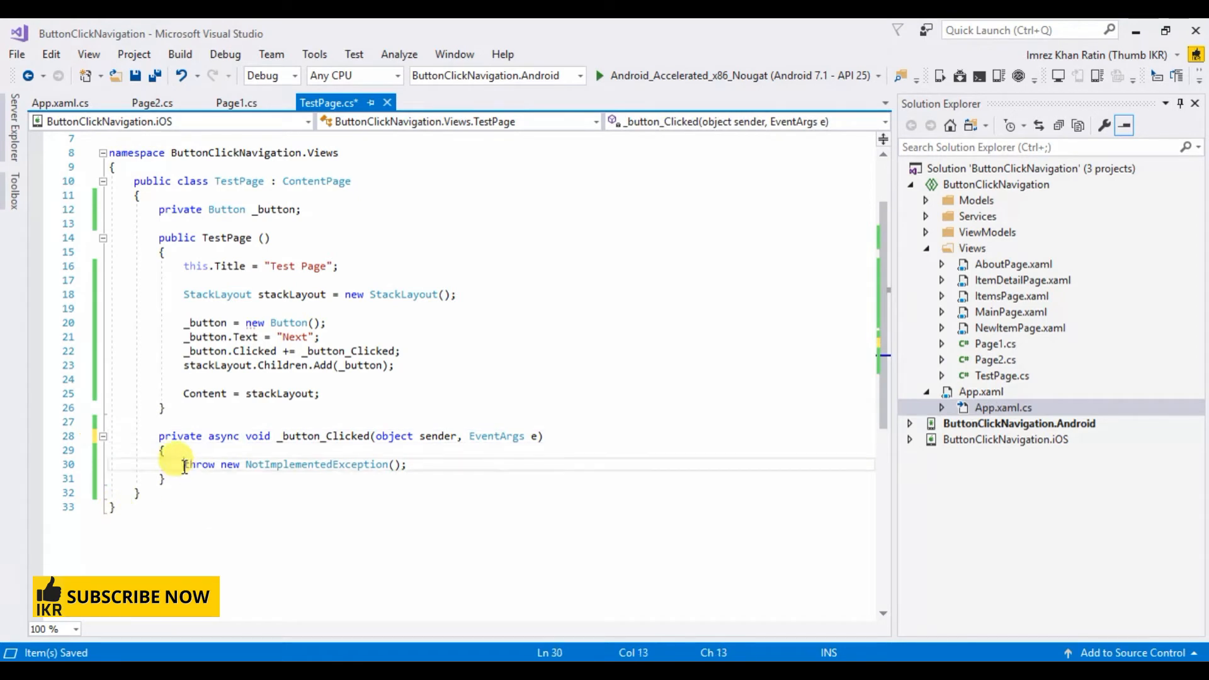
{"action": "type", "text": "await"}
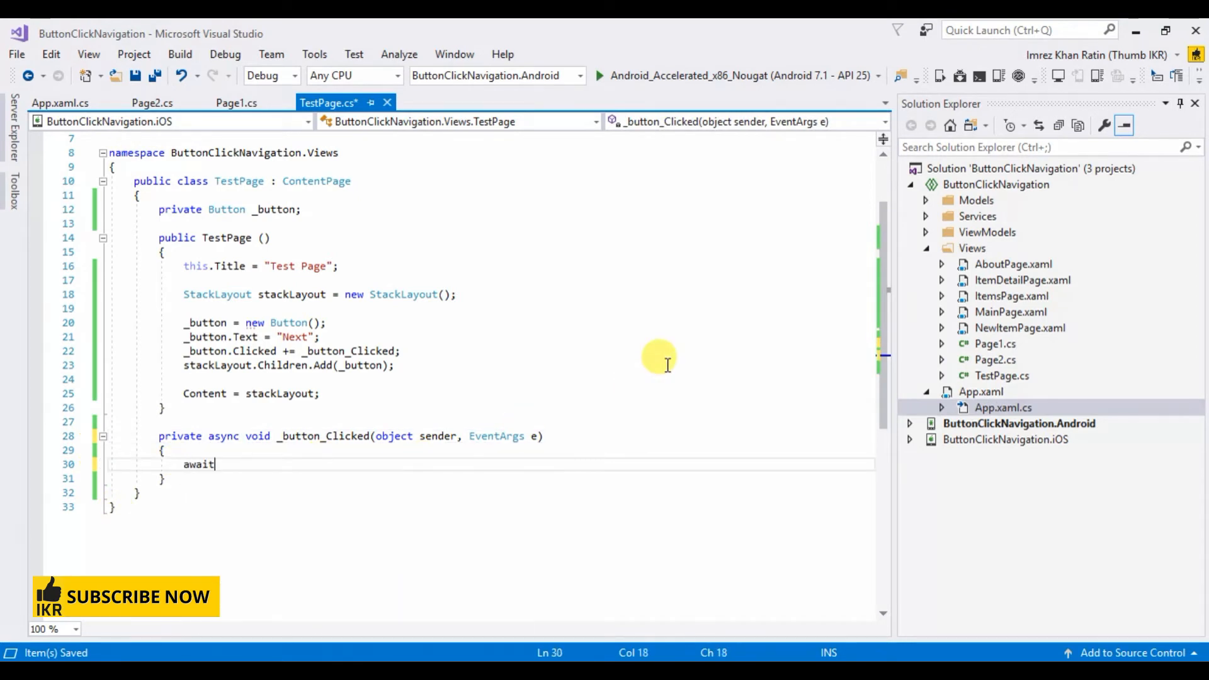
{"action": "type", "text": "Navigation."}
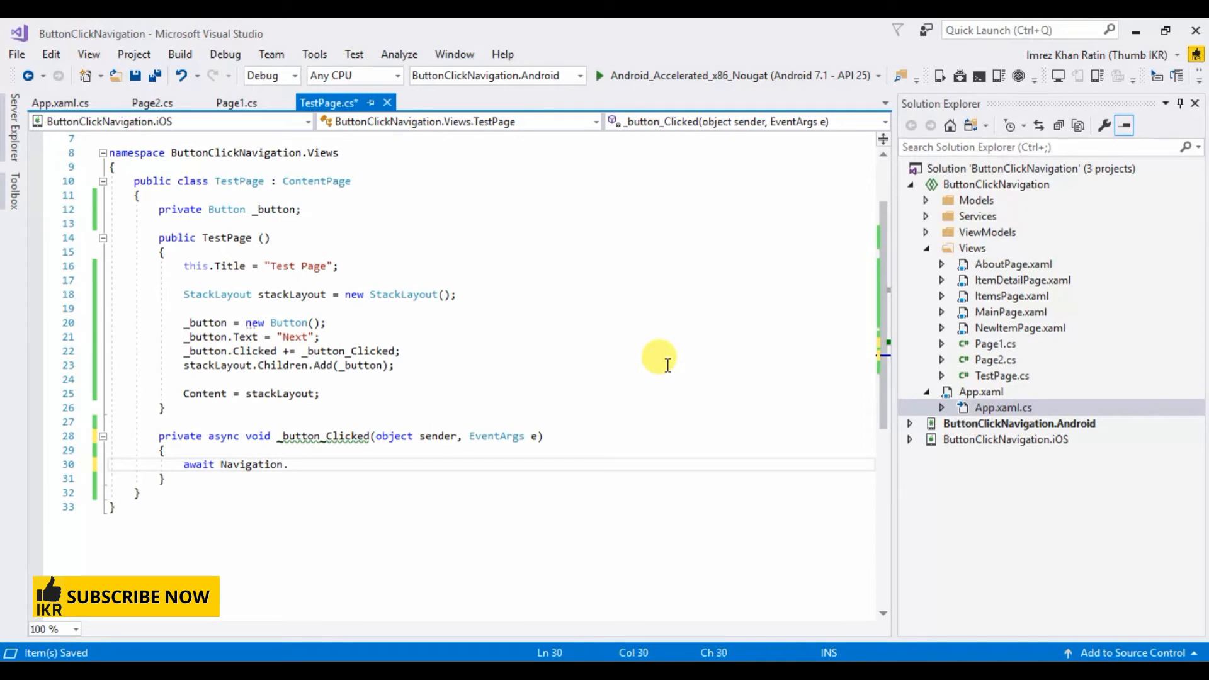
{"action": "type", "text": "pu"}
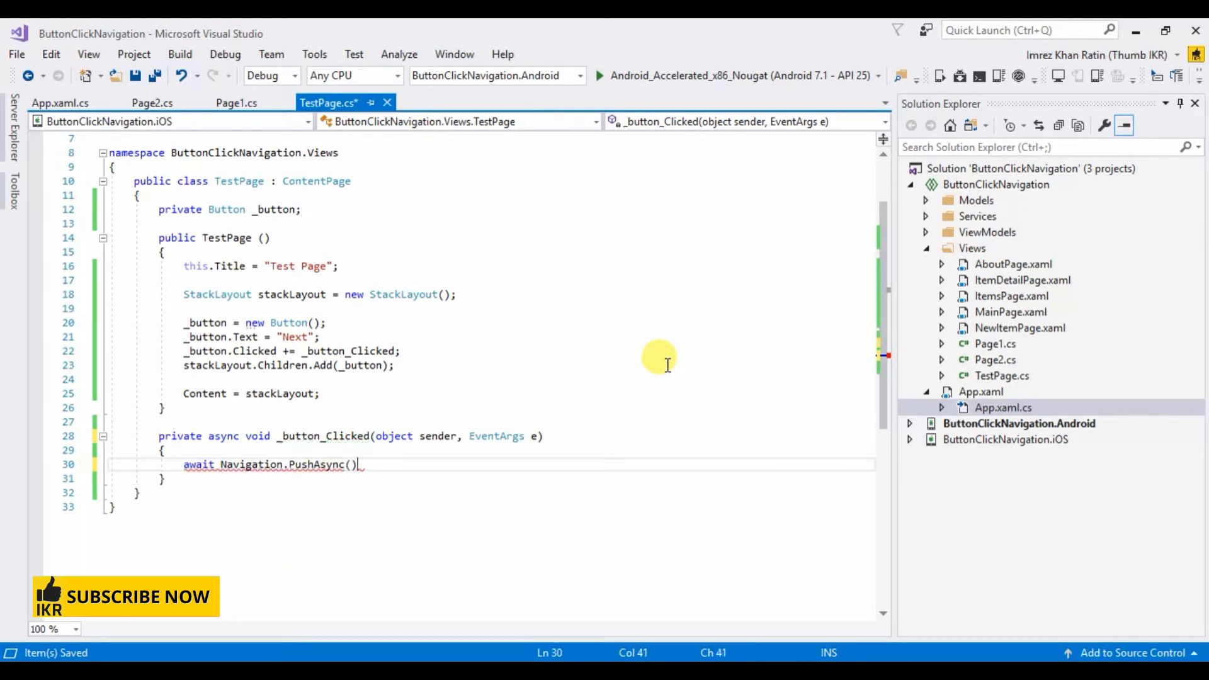
{"action": "type", "text": "new Page1"}
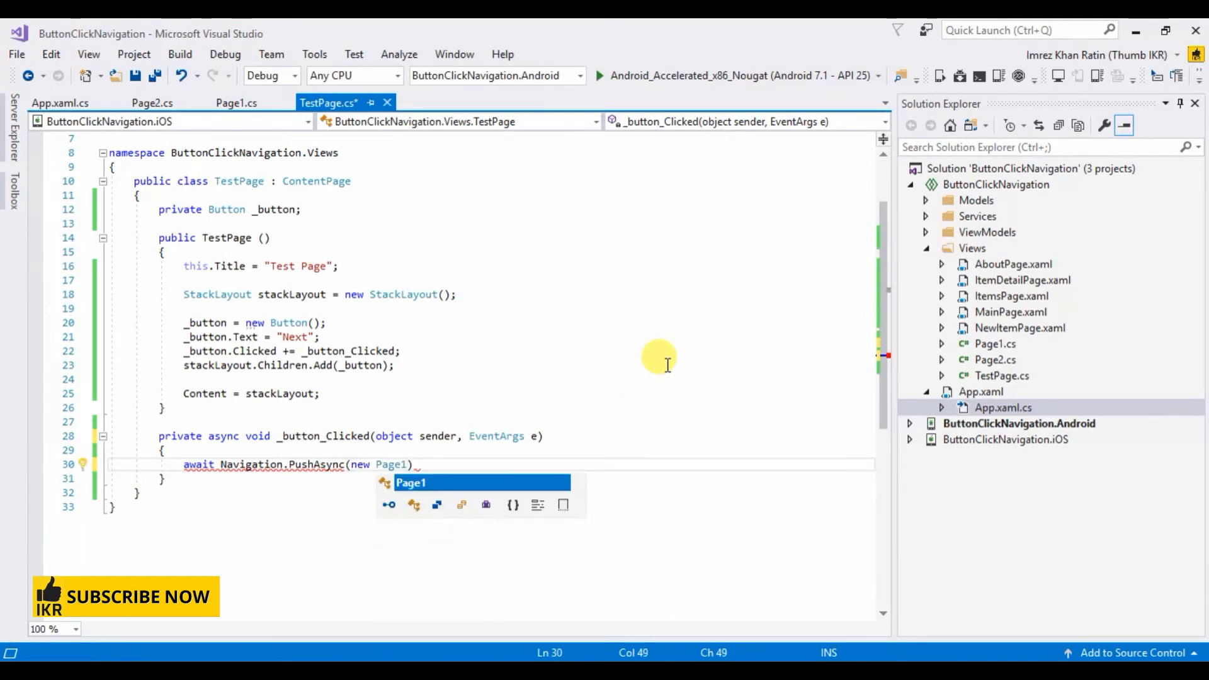
{"action": "type", "text": "());"}
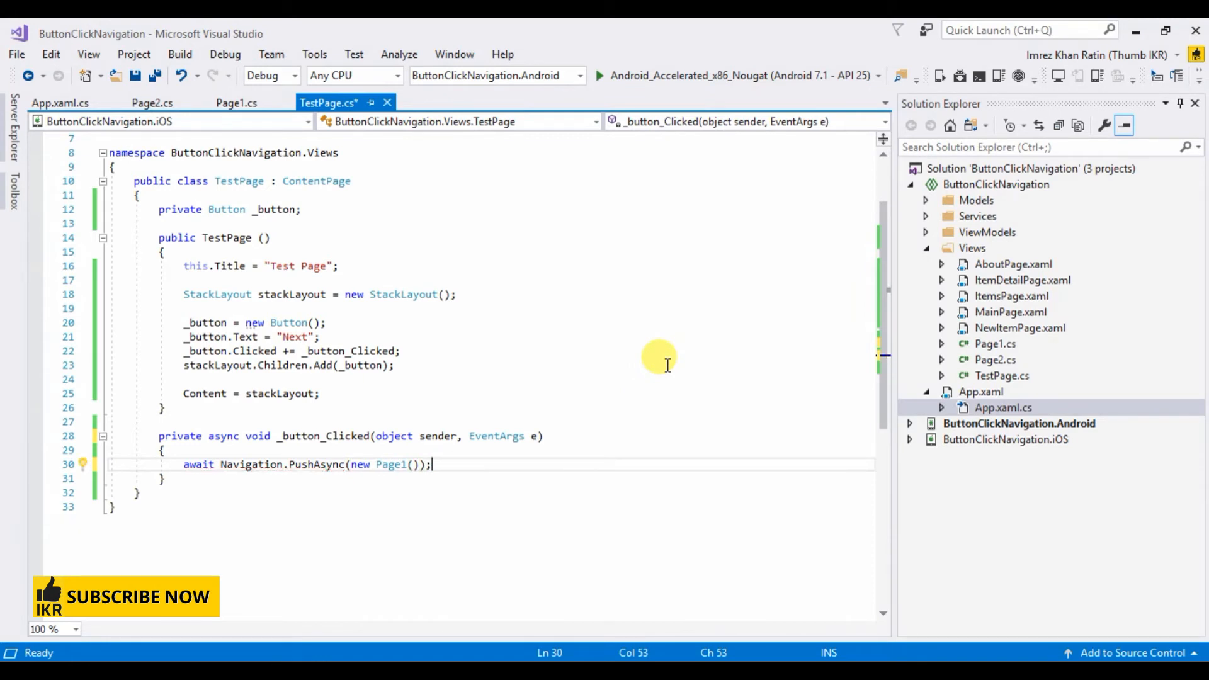
{"action": "key", "text": "ctrl+s"}
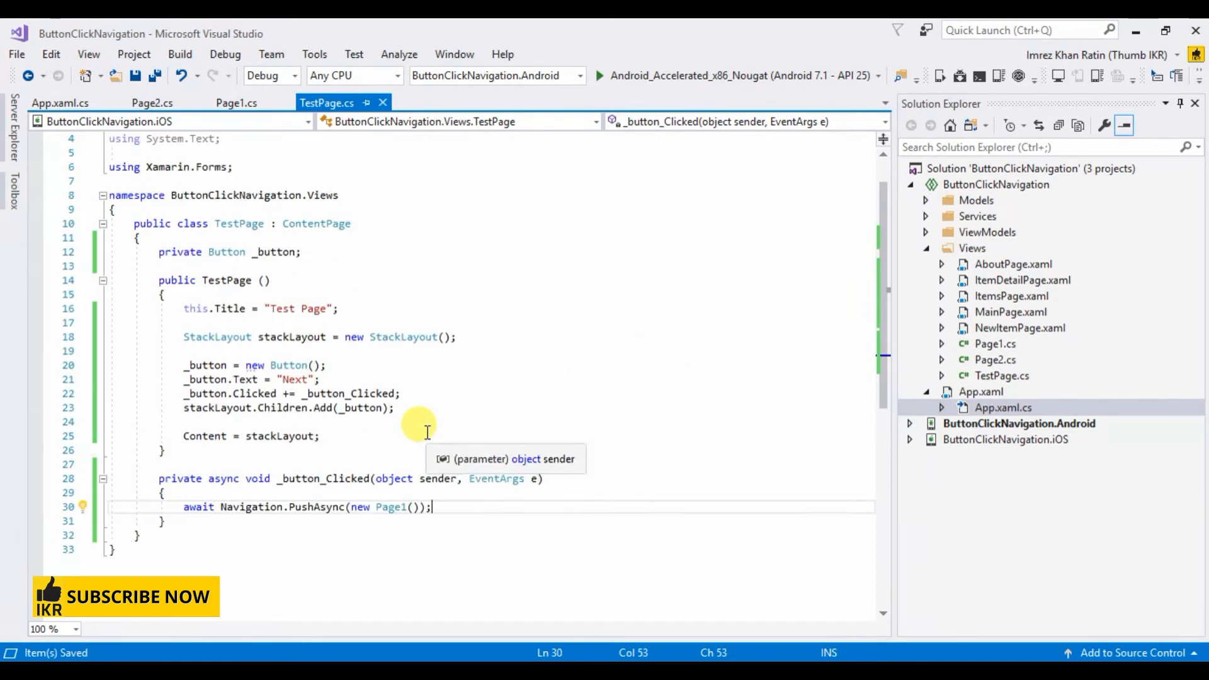
{"action": "mouse_move", "coordinate": [395, 506]}
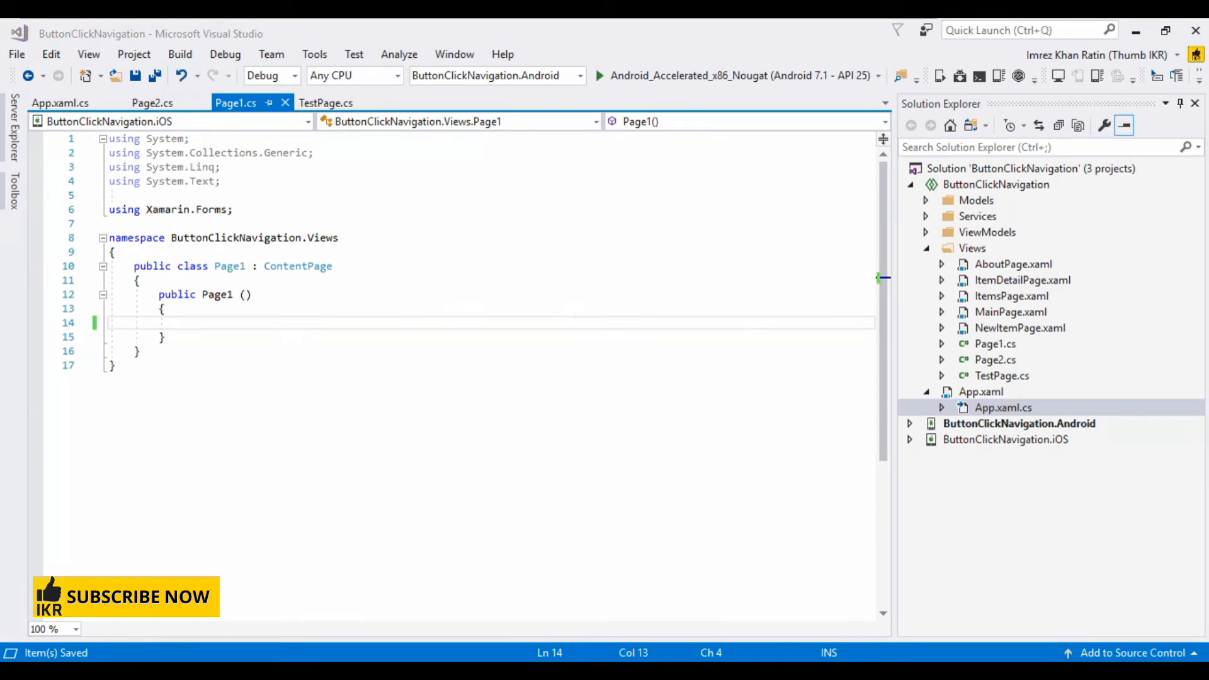
{"action": "mouse_move", "coordinate": [283, 303]}
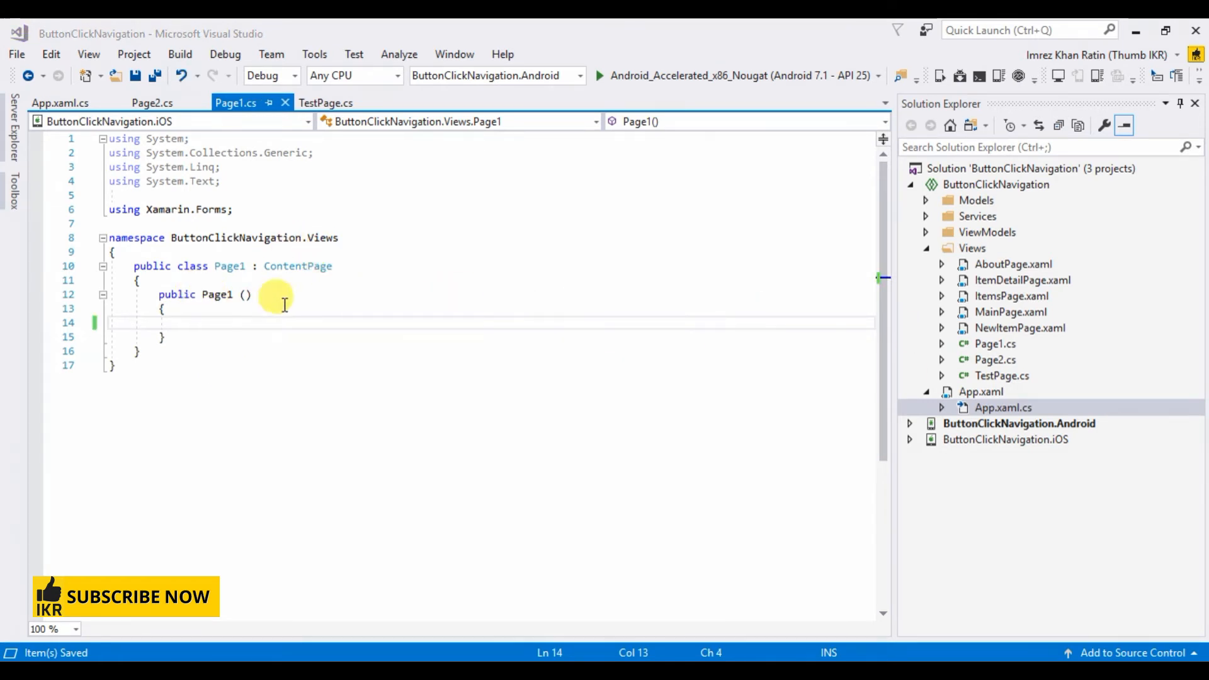
{"action": "mouse_move", "coordinate": [287, 307]}
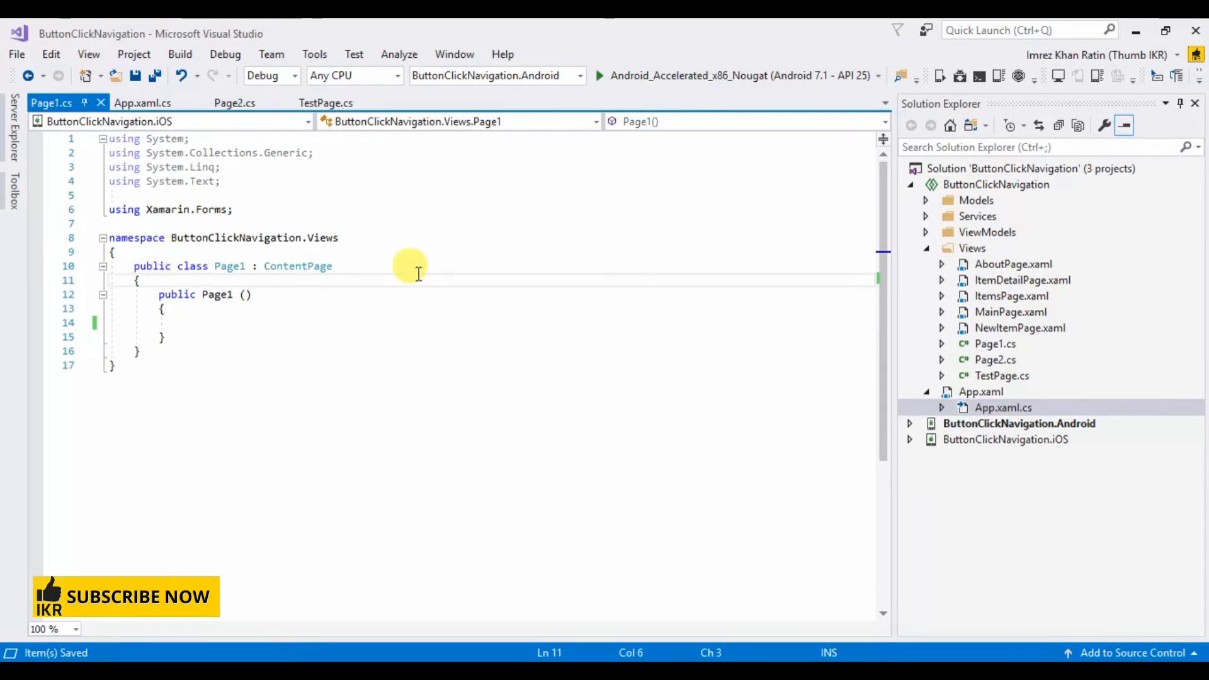
Declare a private Button _button field in the Page1 class
{"action": "key", "text": "enter"}
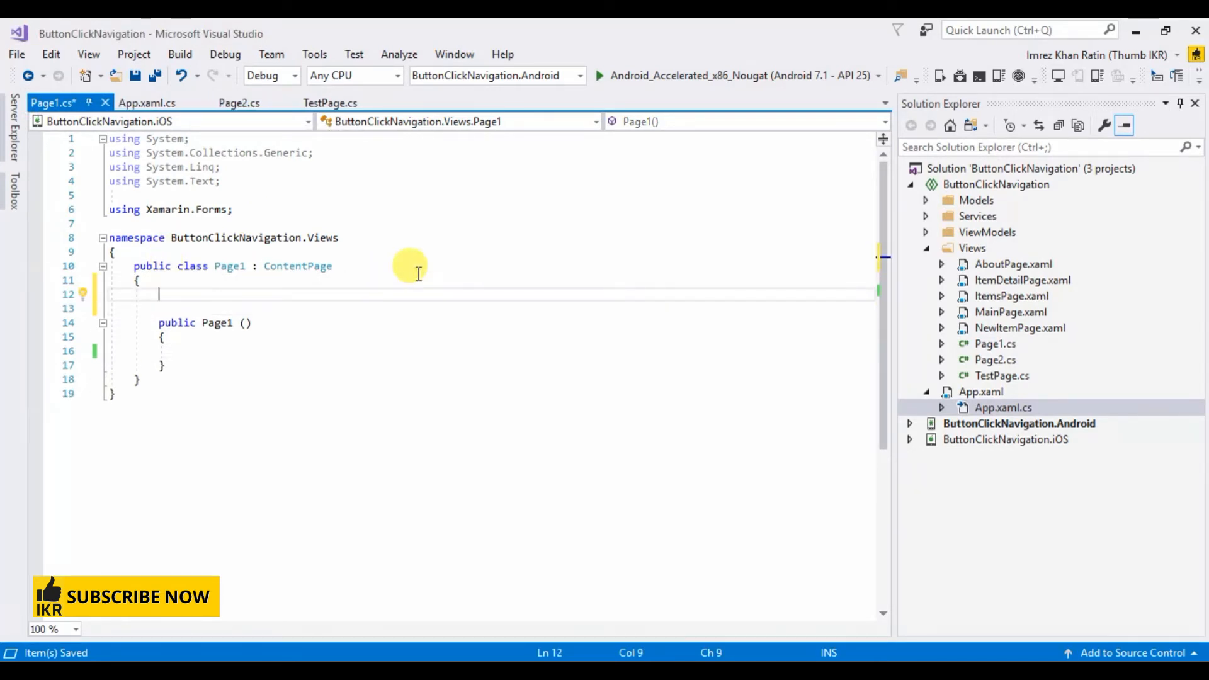
{"action": "type", "text": "private button _button;"}
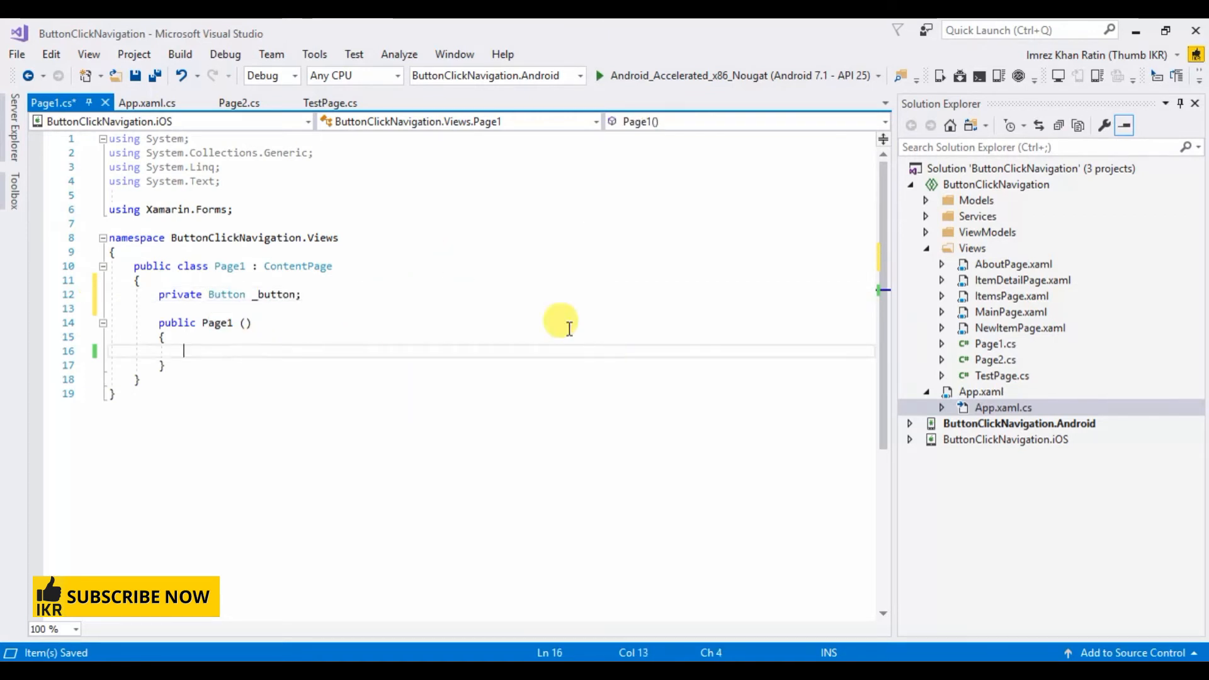
In the Page1 constructor set Title to "Page 1" and create a new StackLayout
{"action": "type", "text": "this.title = \"P\";"}
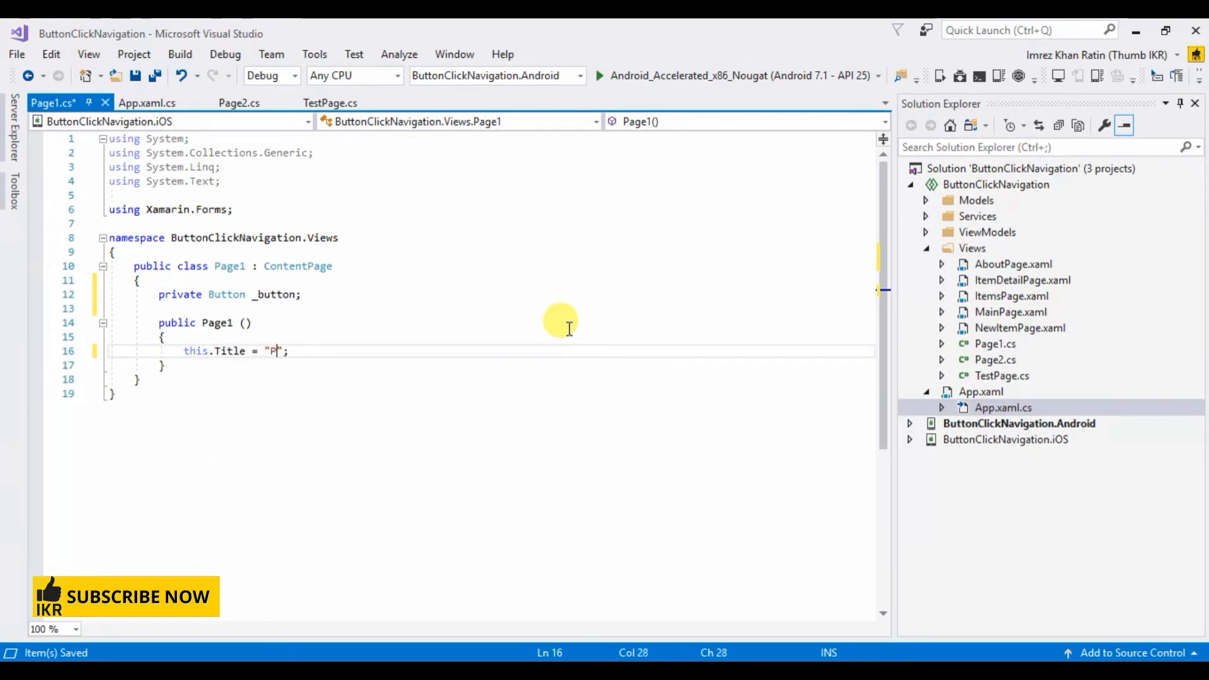
{"action": "type", "text": "age"}
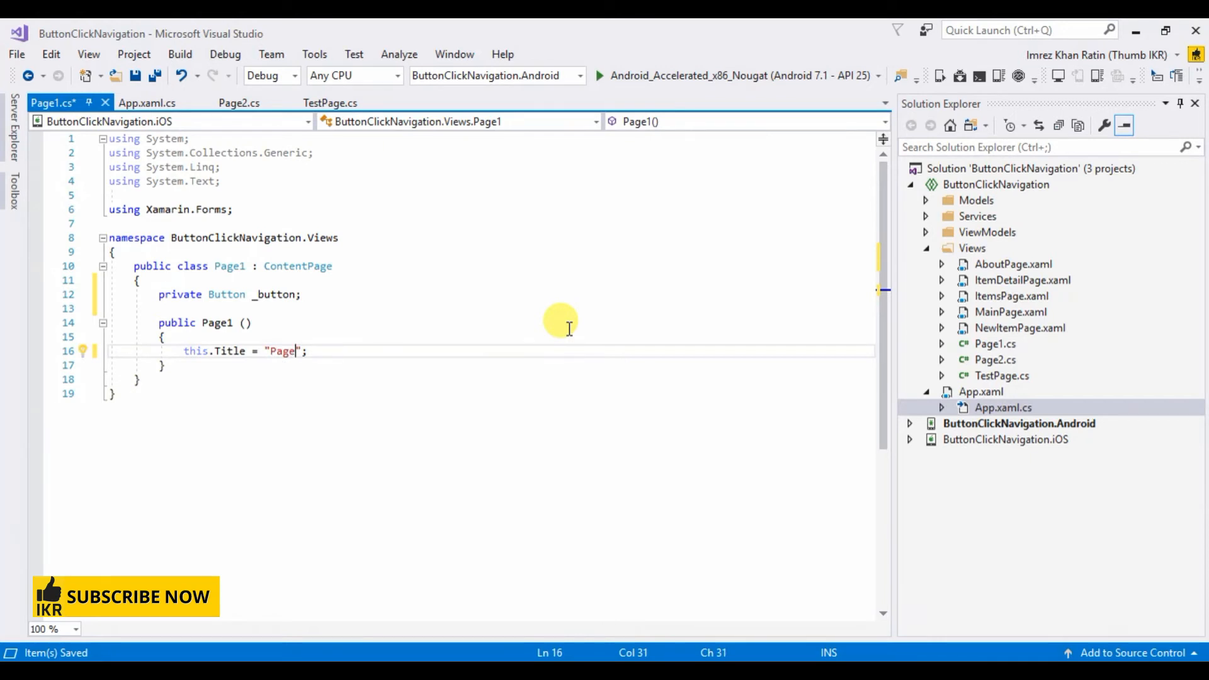
{"action": "type", "text": "1"}
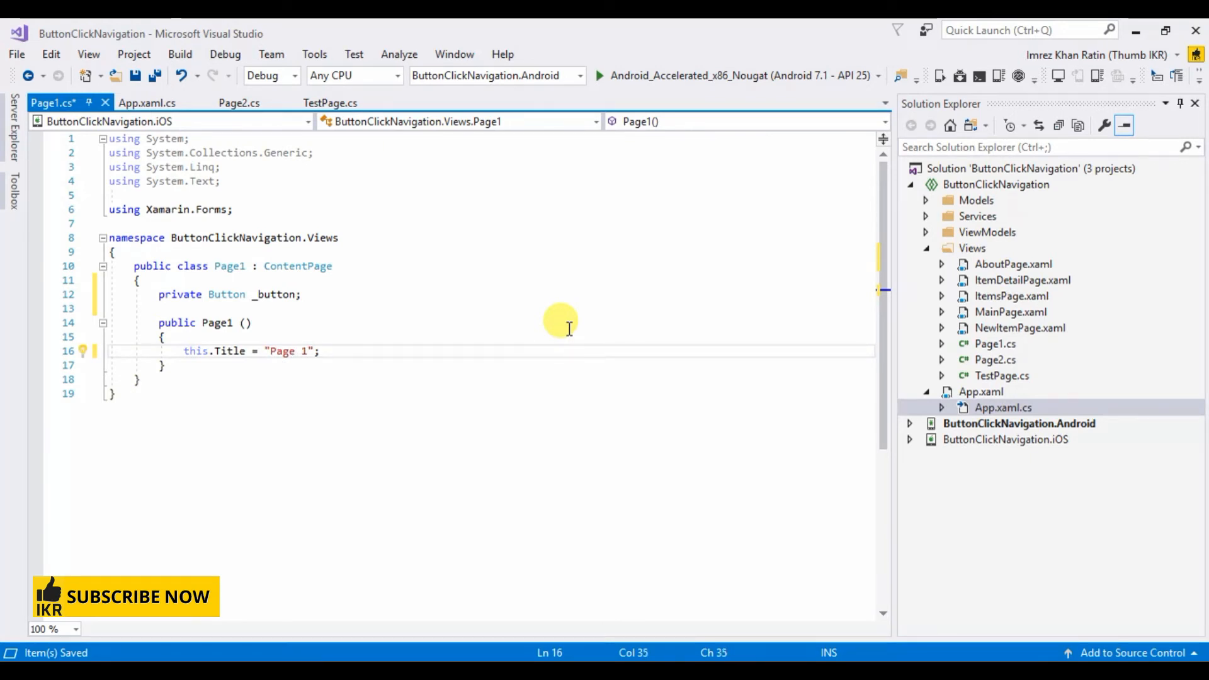
{"action": "type", "text": "stackLayout"}
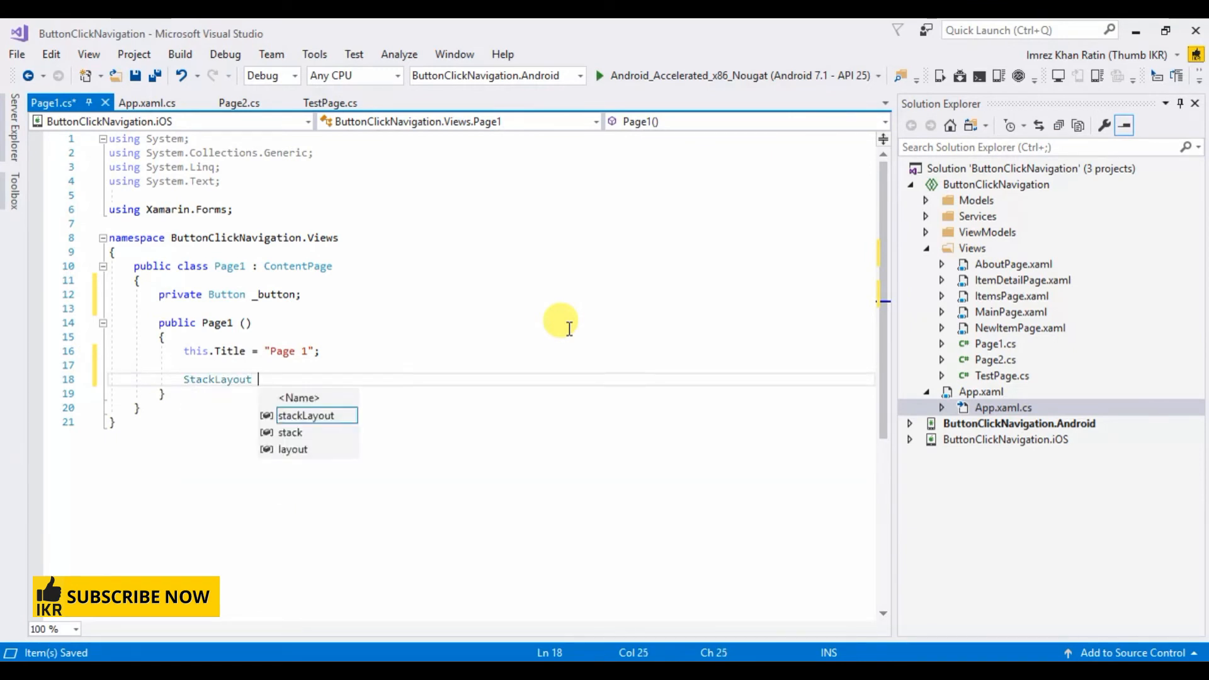
{"action": "type", "text": "stackLayout=new StackLayout();"}
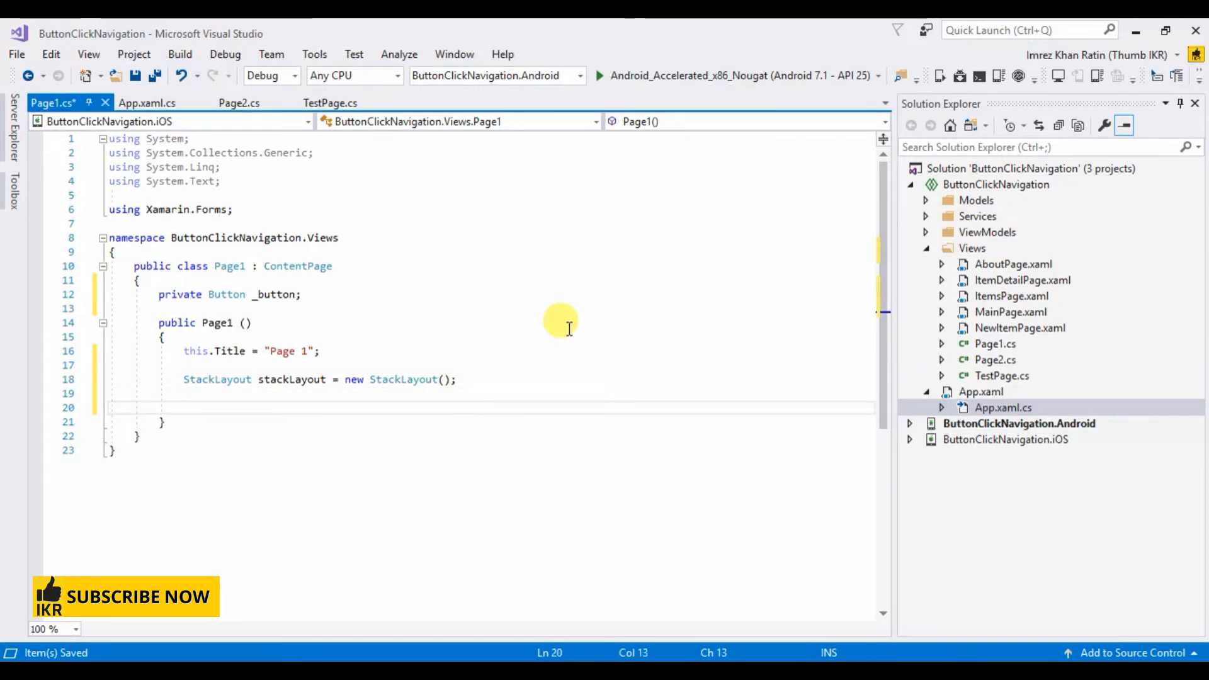
Create a Next button and wire its Clicked event to _button_Clicked
{"action": "type", "text": "_button=new"}
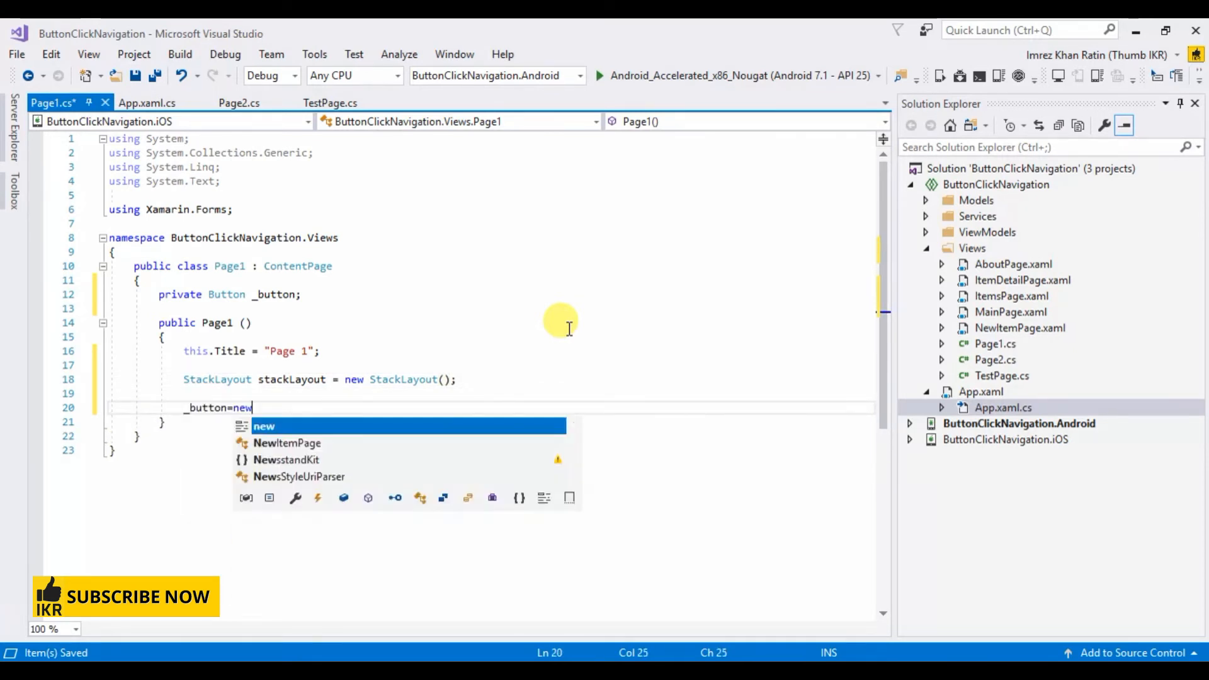
{"action": "type", "text": "Button();"}
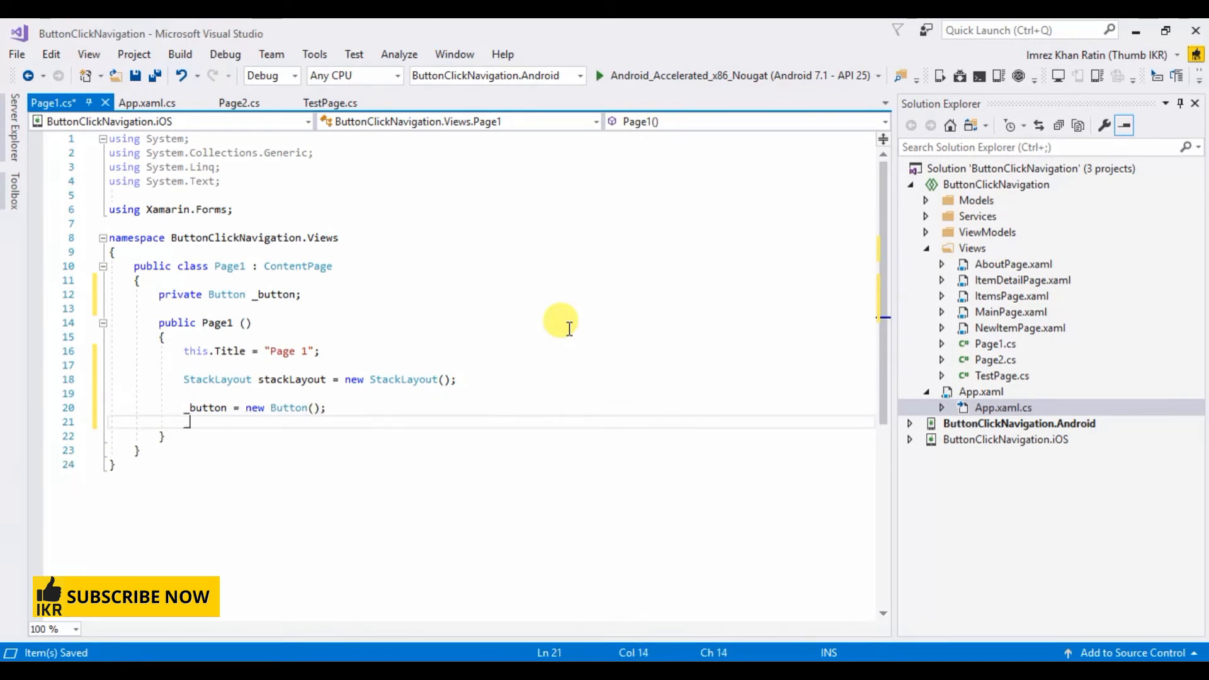
{"action": "type", "text": "_button."}
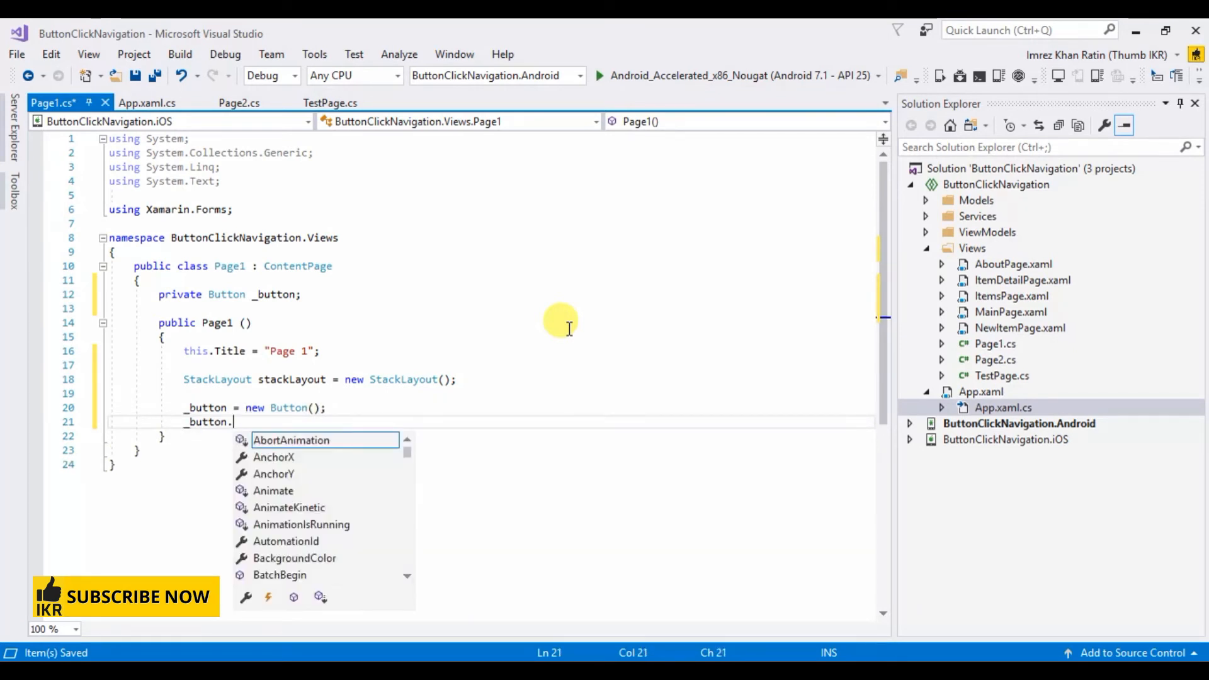
{"action": "type", "text": "Text=\"\""}
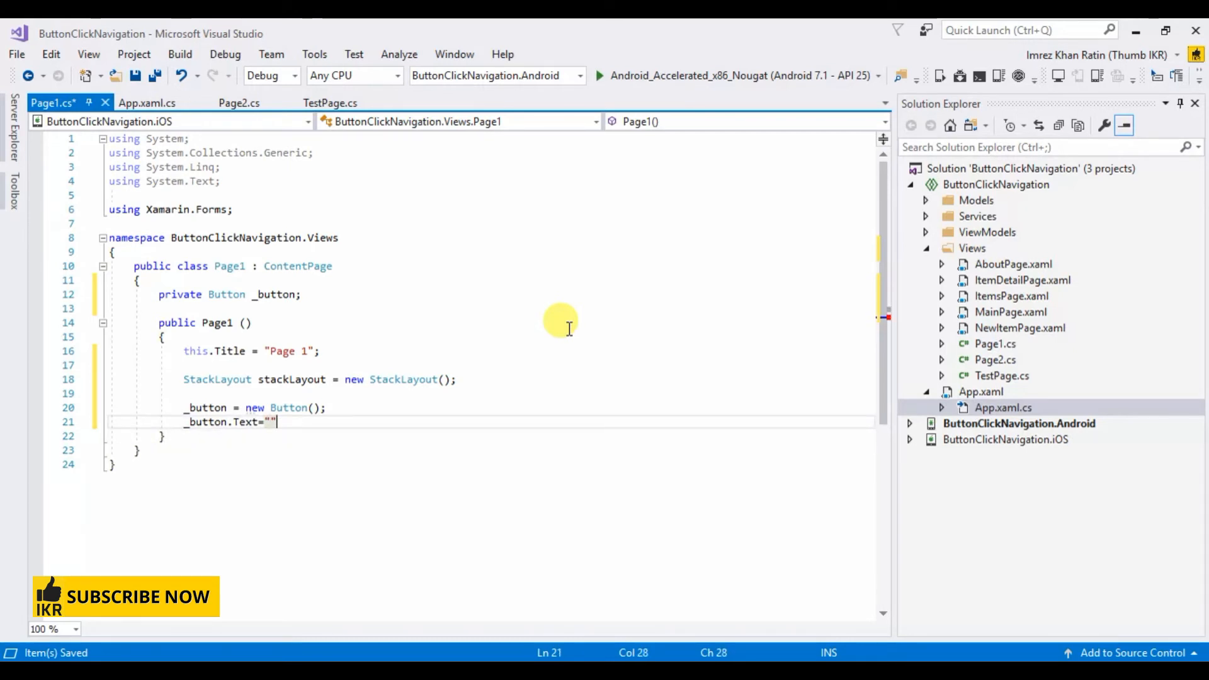
{"action": "type", "text": "Next\";"}
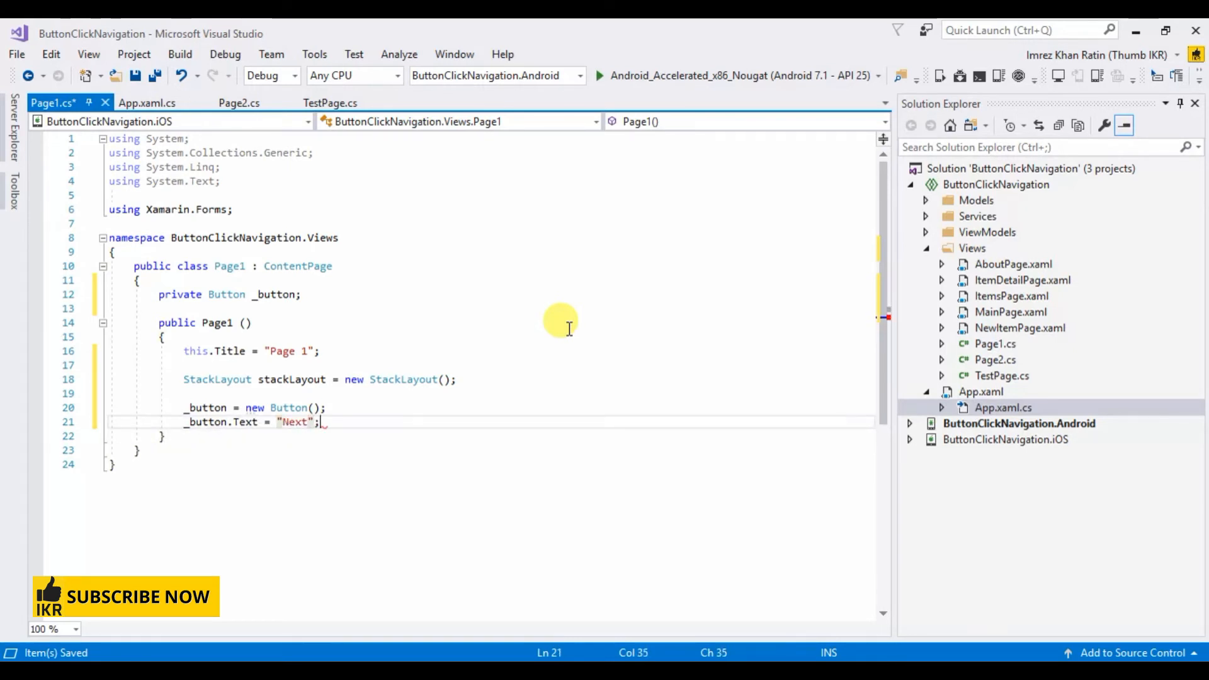
{"action": "type", "text": "_button."}
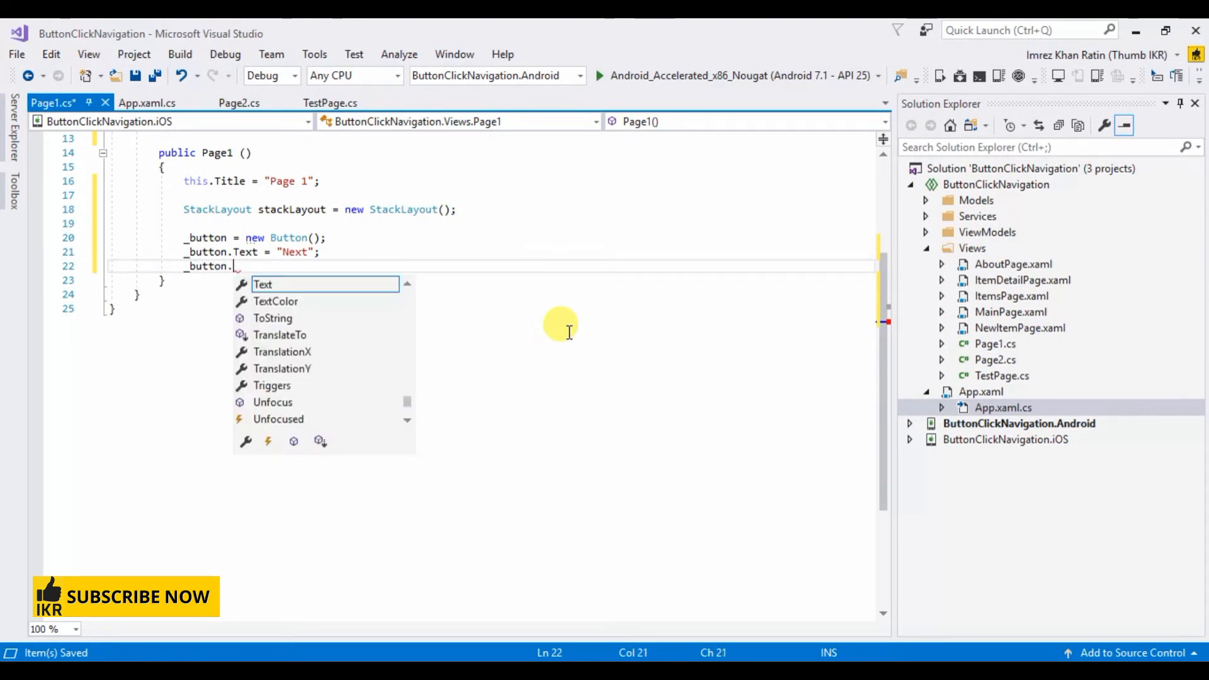
{"action": "type", "text": "Clicked +"}
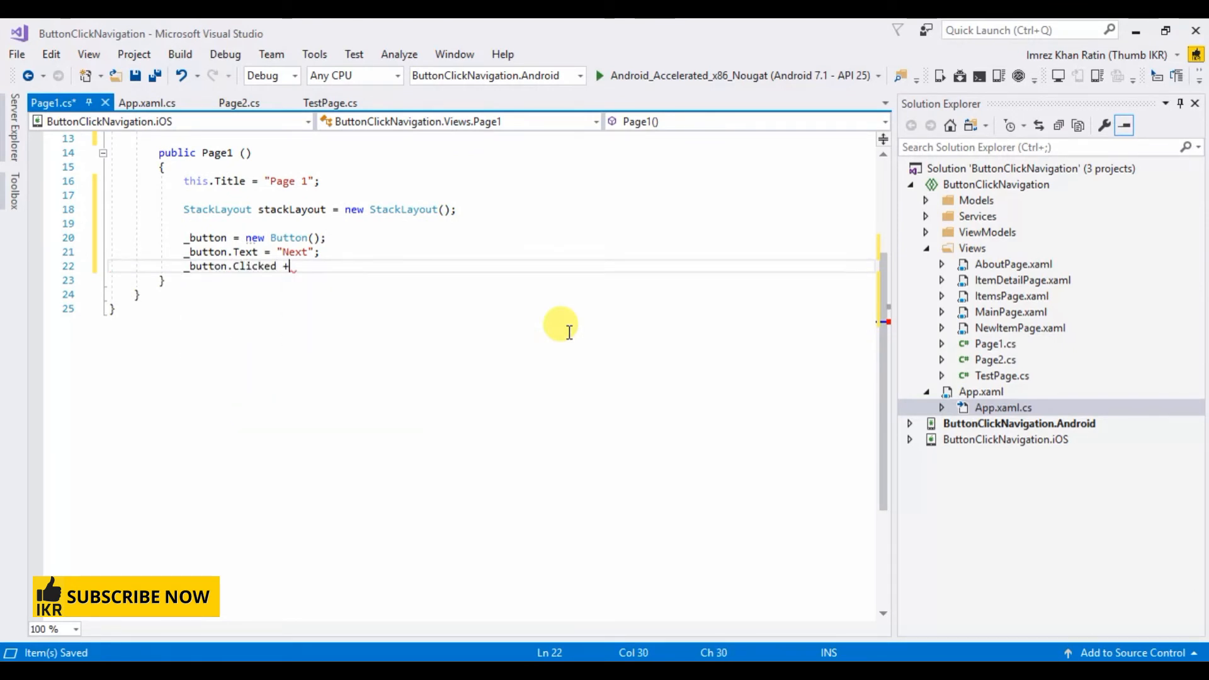
{"action": "type", "text": "+=_button_Clicked;"}
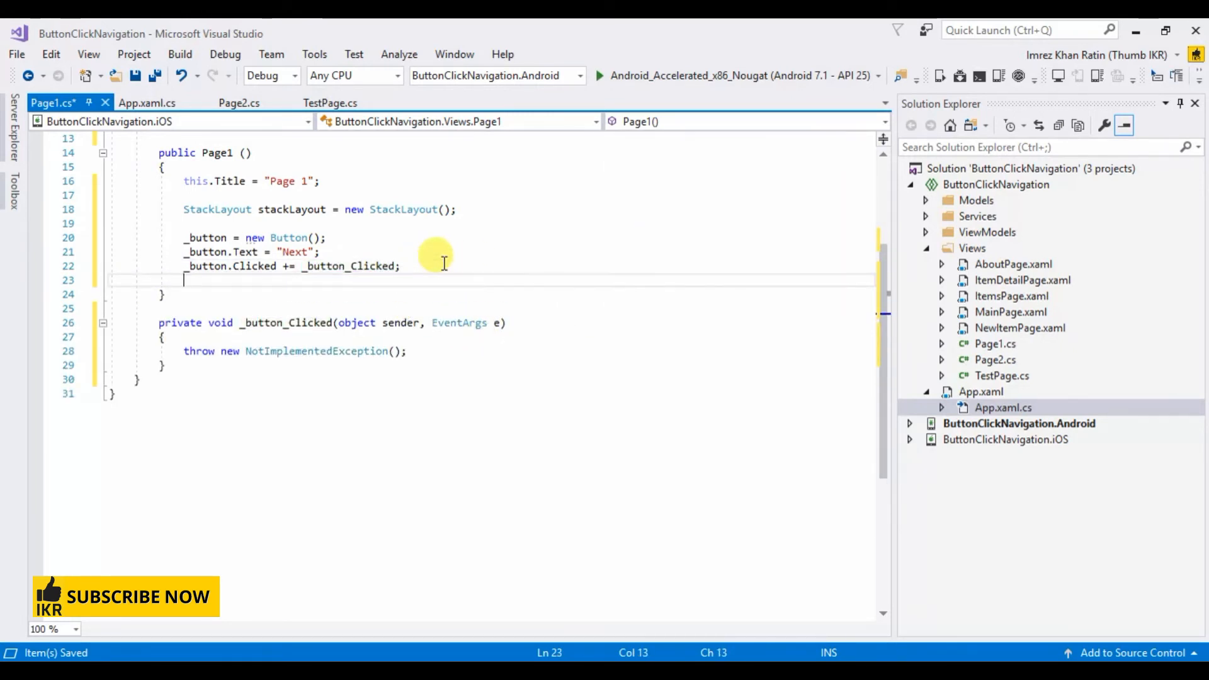
Add a Back button to the layout with its handler and set Content to the StackLayout
{"action": "type", "text": "stackLayout.Children.Add();"}
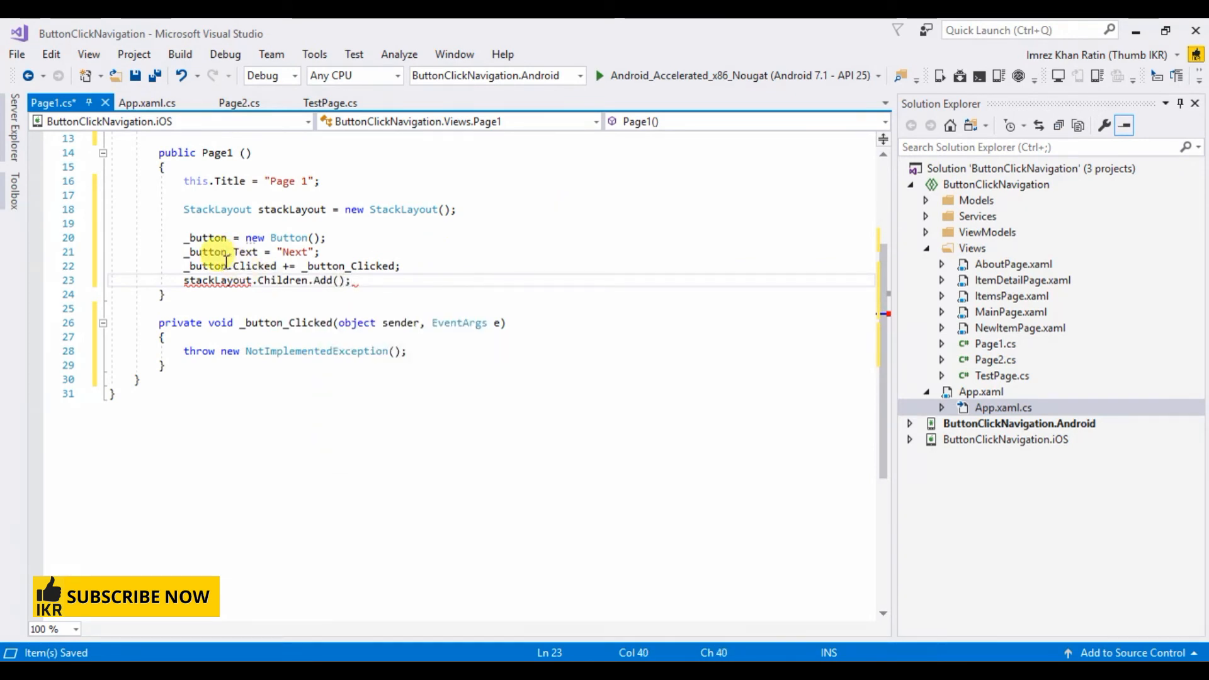
{"action": "type", "text": "_button"}
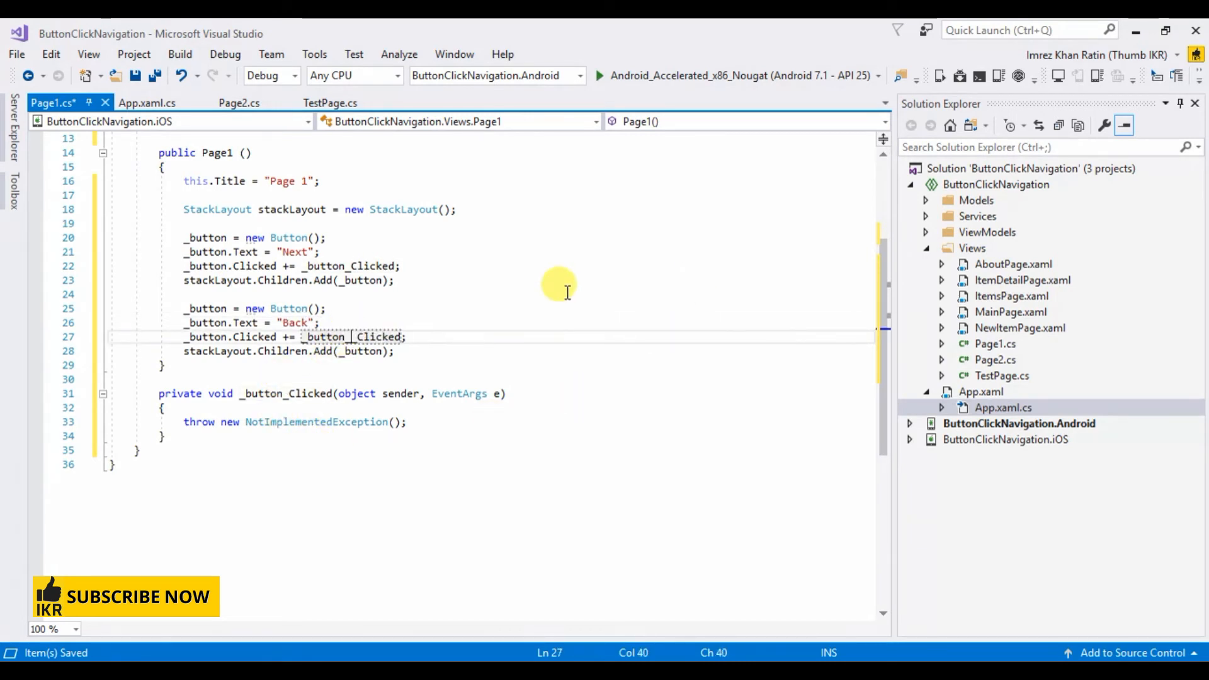
{"action": "type", "text": "Back_"}
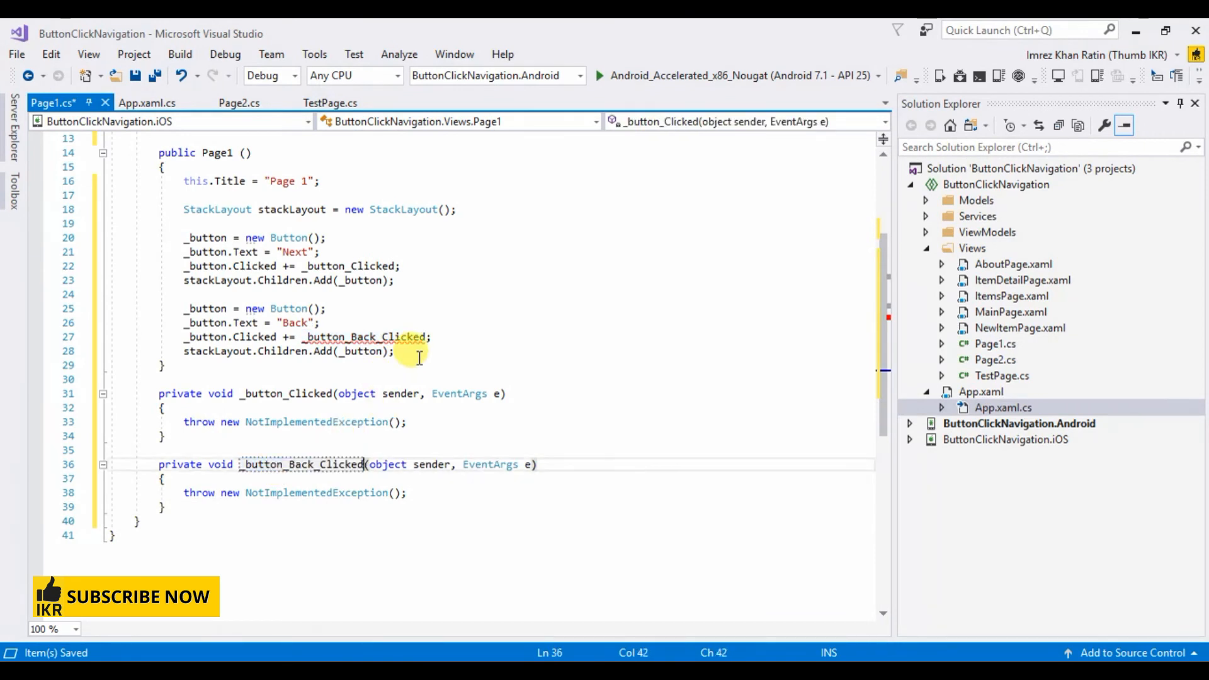
{"action": "type", "text": "Content = stackLayout;"}
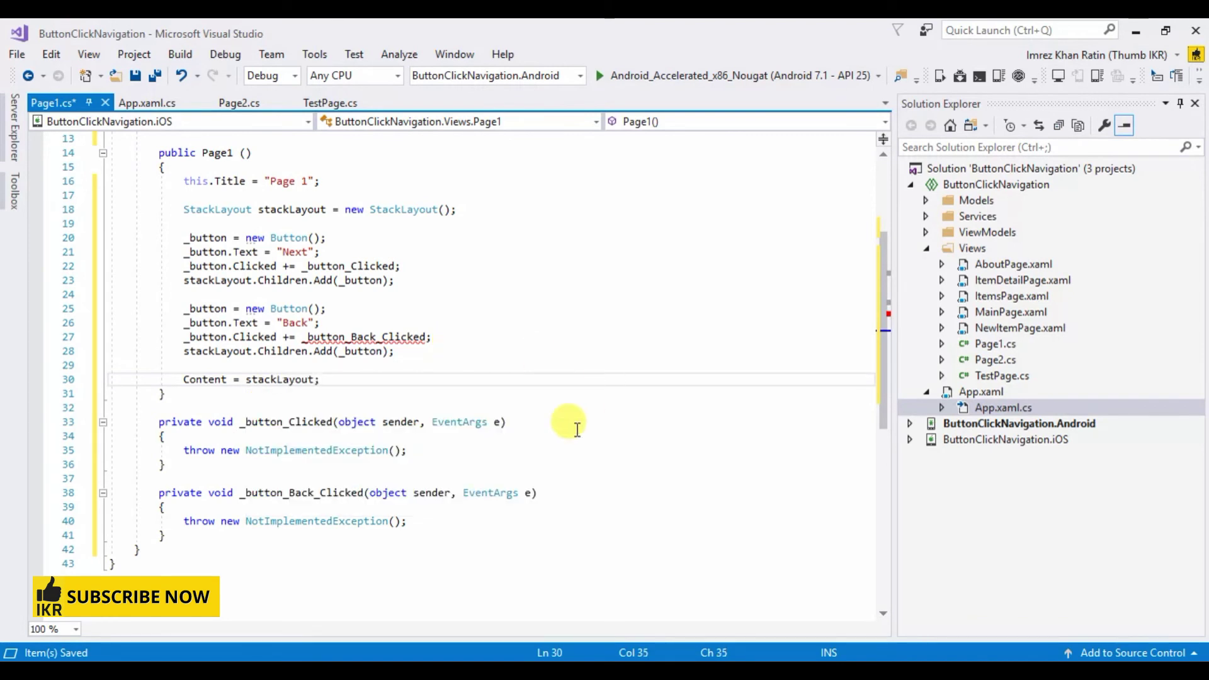
{"action": "mouse_move", "coordinate": [484, 422]}
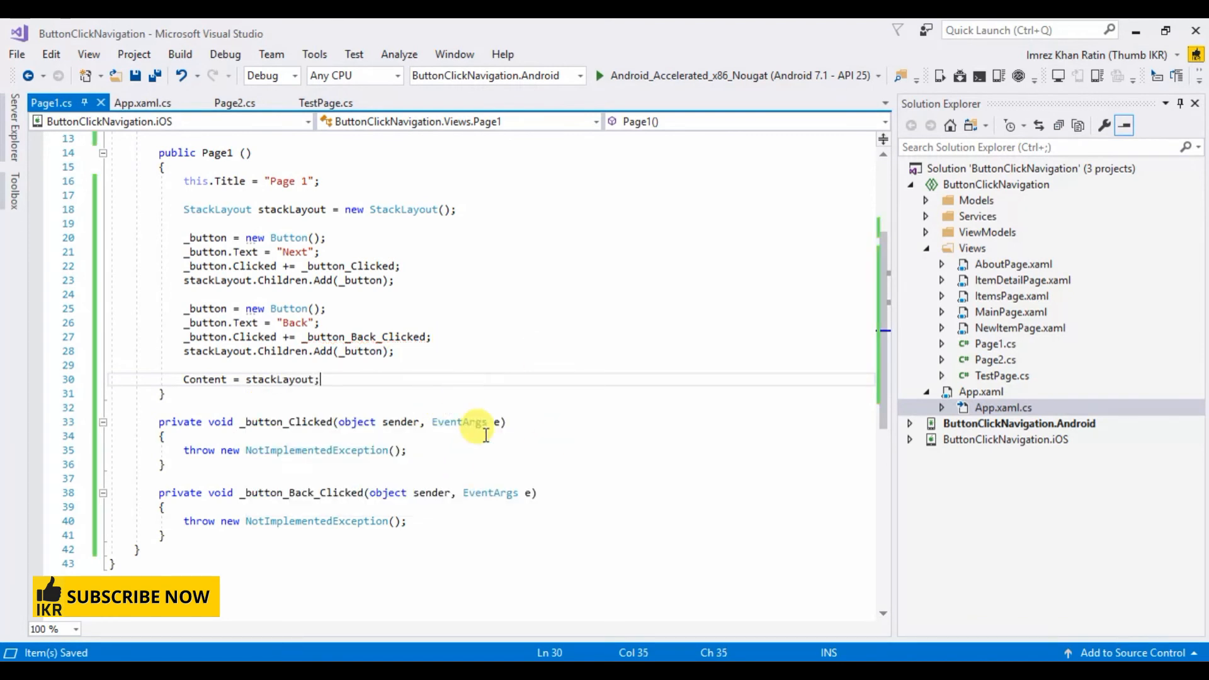
{"action": "scroll", "scroll_direction": "up", "scroll_amount": 3}
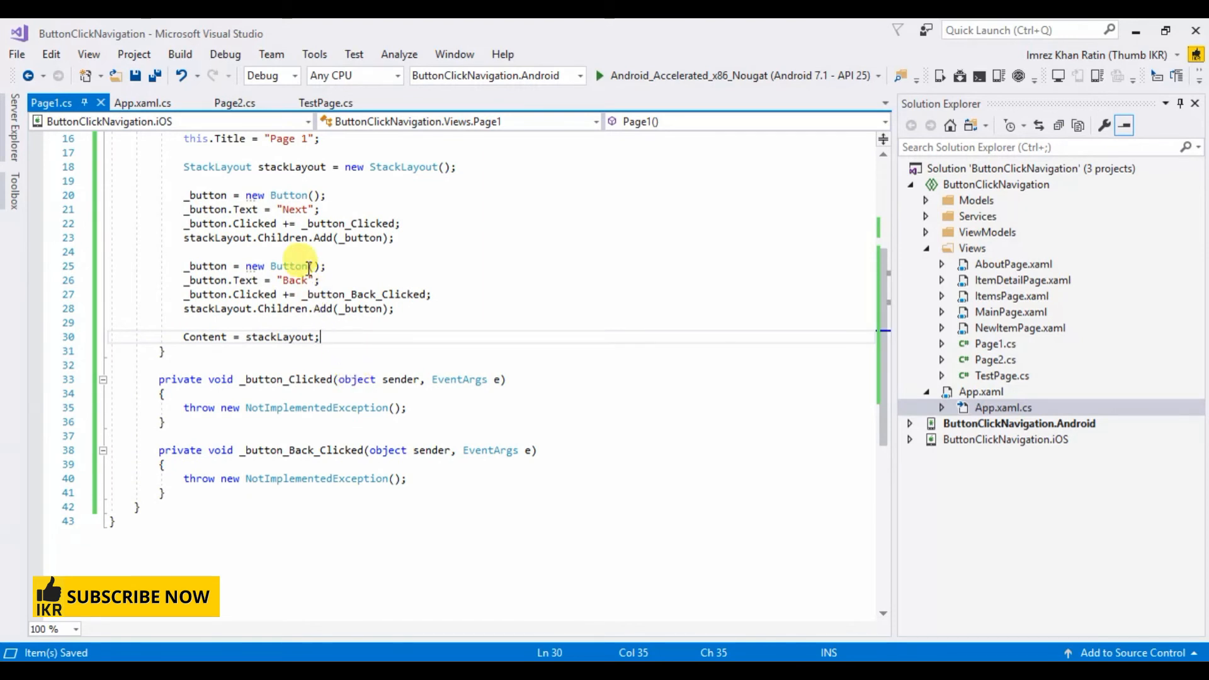
{"action": "scroll", "scroll_direction": "up", "scroll_amount": 3}
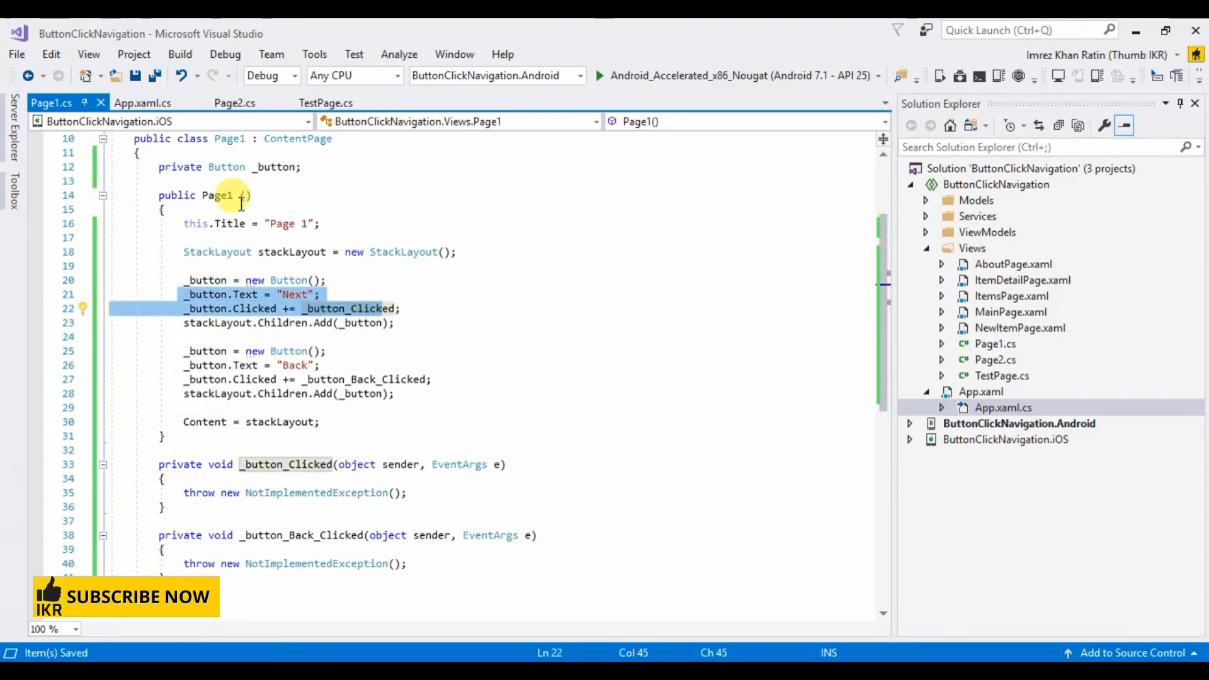
{"action": "mouse_move", "coordinate": [196, 451]}
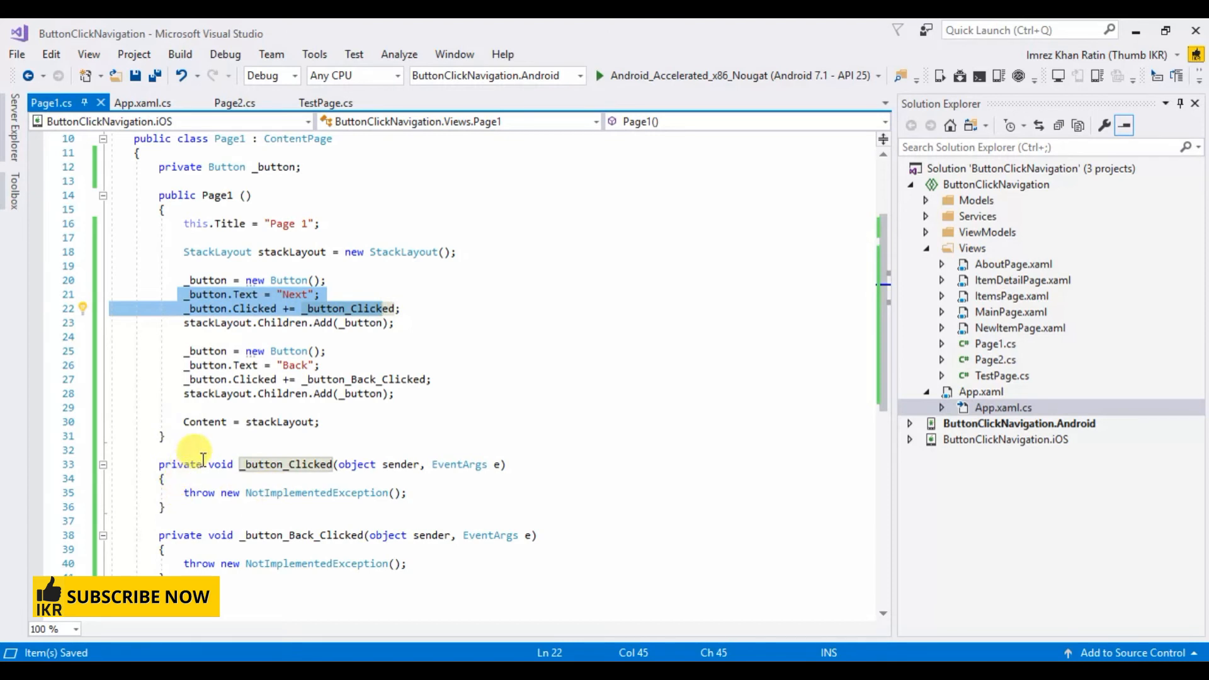
Make Page1's Next handler async and await Navigation.PushAsync(new Page2())
{"action": "type", "text": "async"}
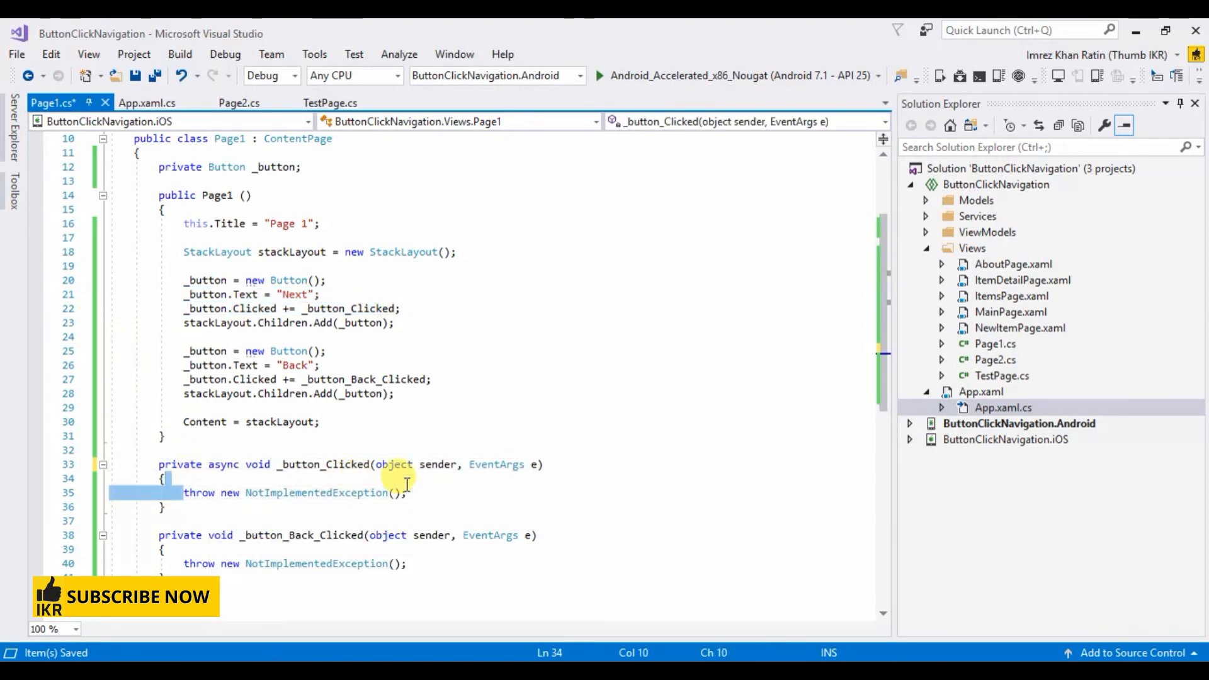
{"action": "left_click", "coordinate": [247, 520]}
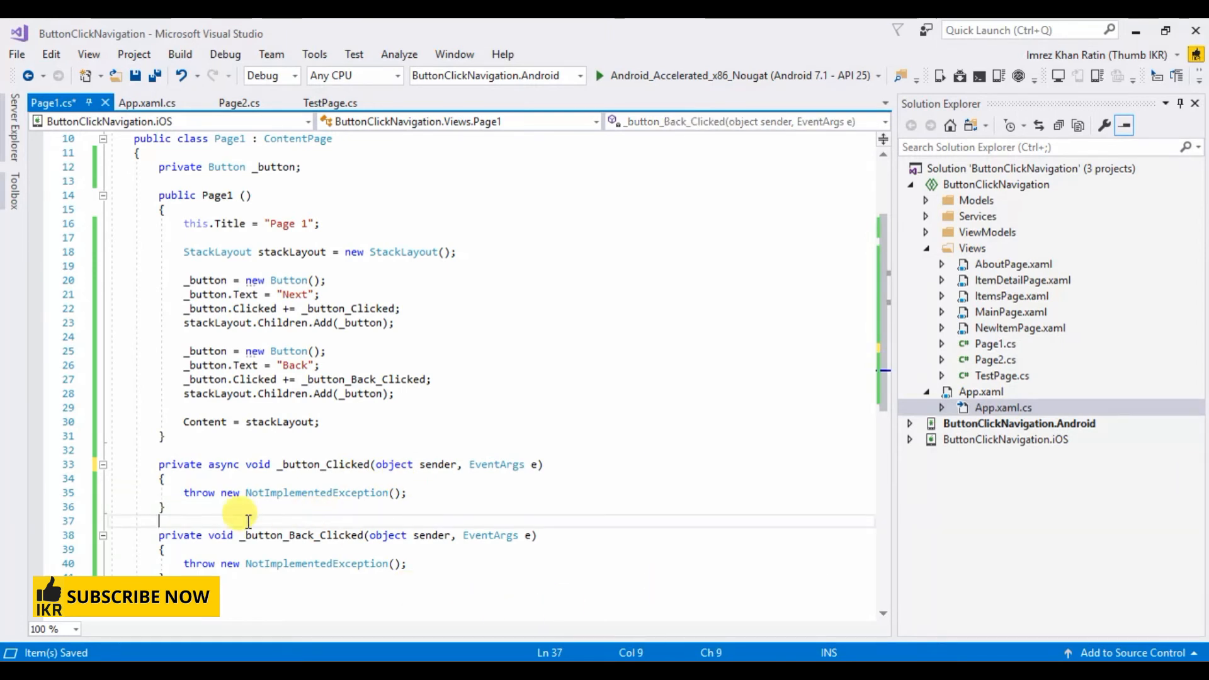
{"action": "type", "text": "await Navigation"}
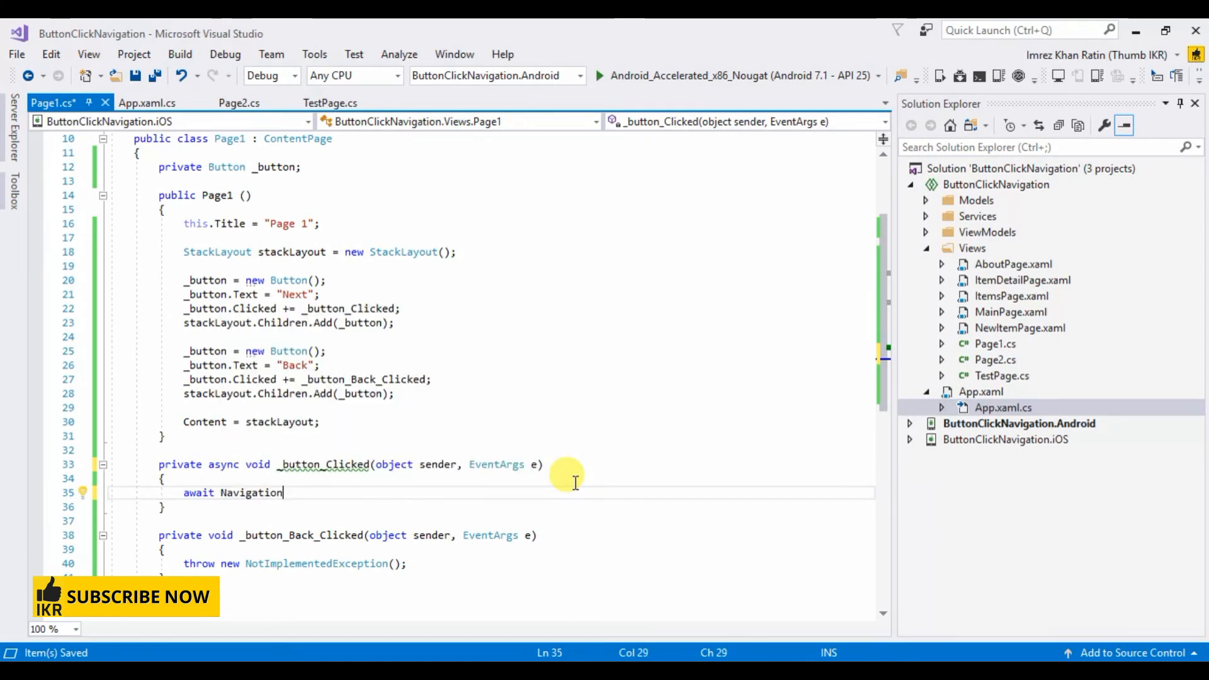
{"action": "type", "text": ".PushAsync"}
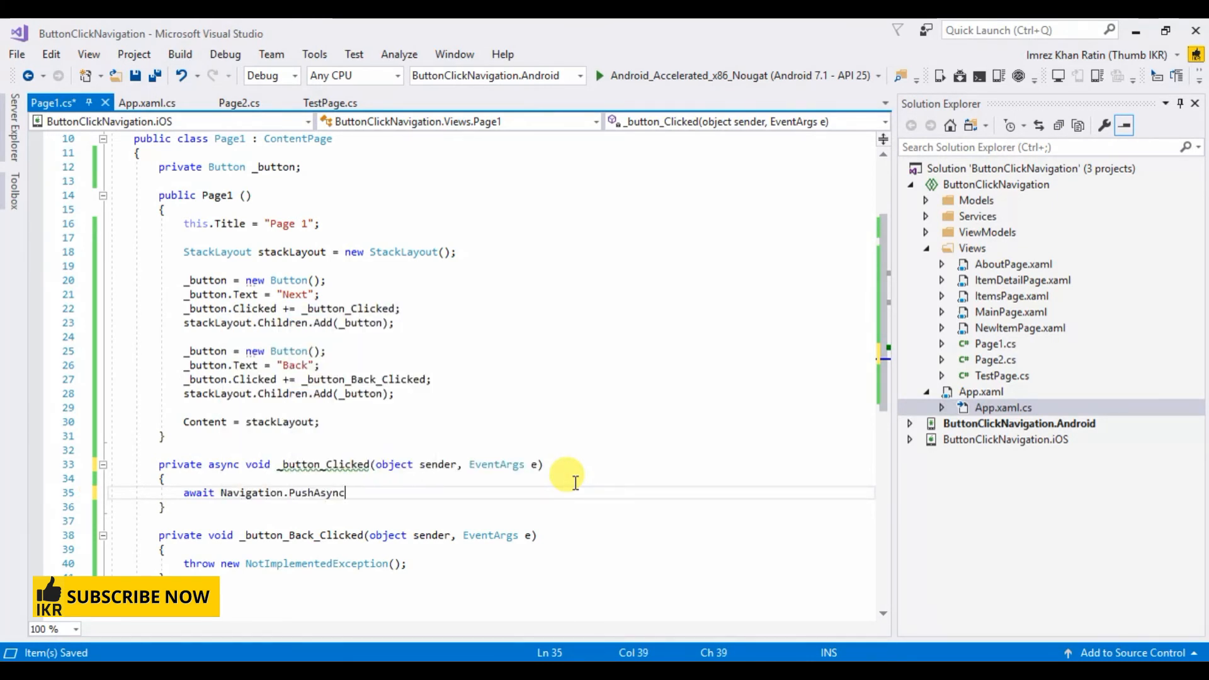
{"action": "type", "text": "(n);"}
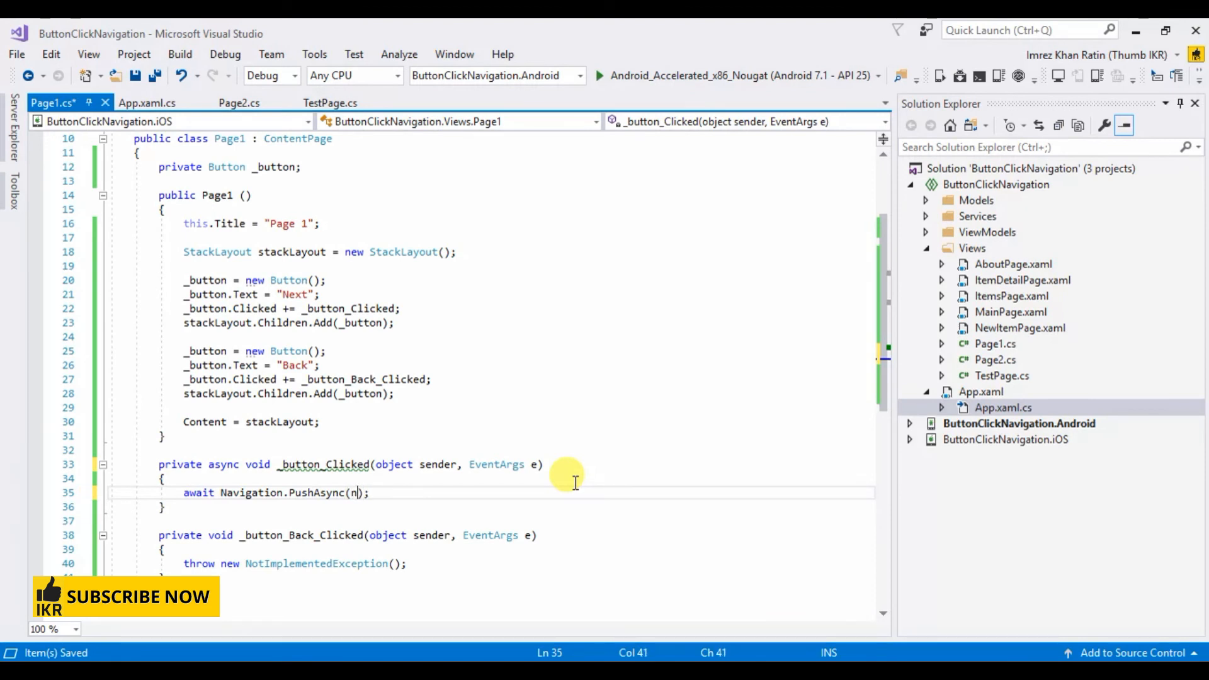
{"action": "type", "text": "new page2("}
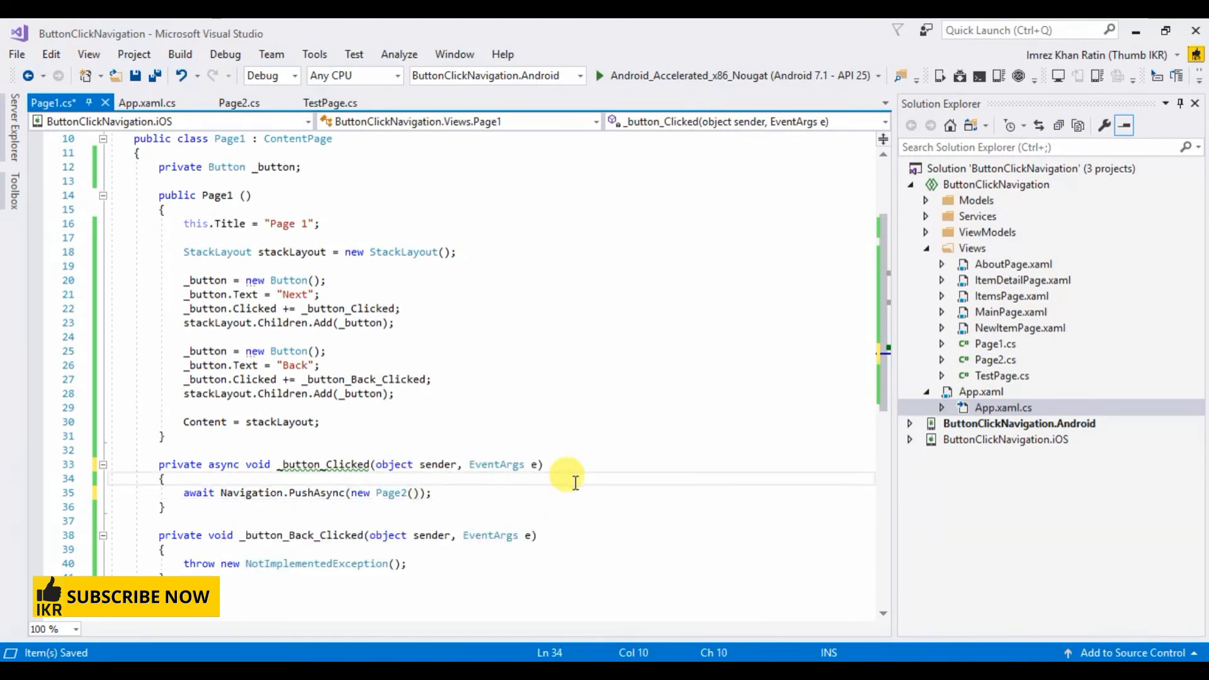
Make the Back handler async and replace the throw with await Navigation.PopAsync();
{"action": "scroll", "scroll_direction": "down", "scroll_amount": 3}
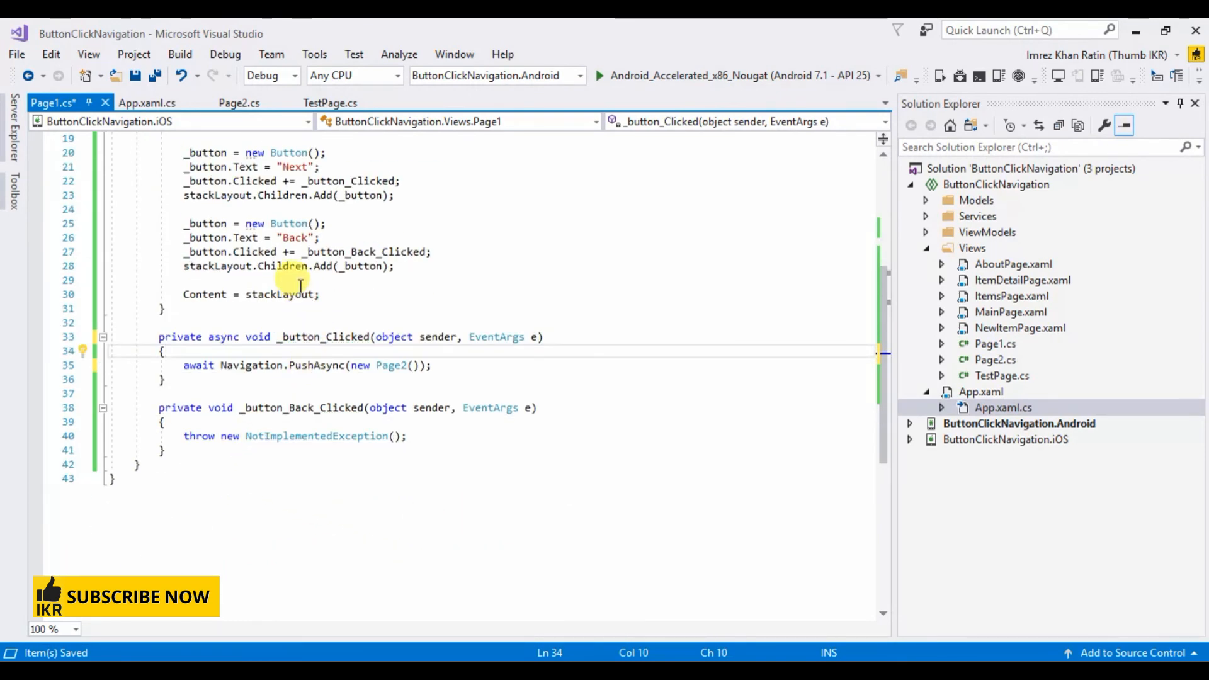
{"action": "left_click", "coordinate": [297, 237]}
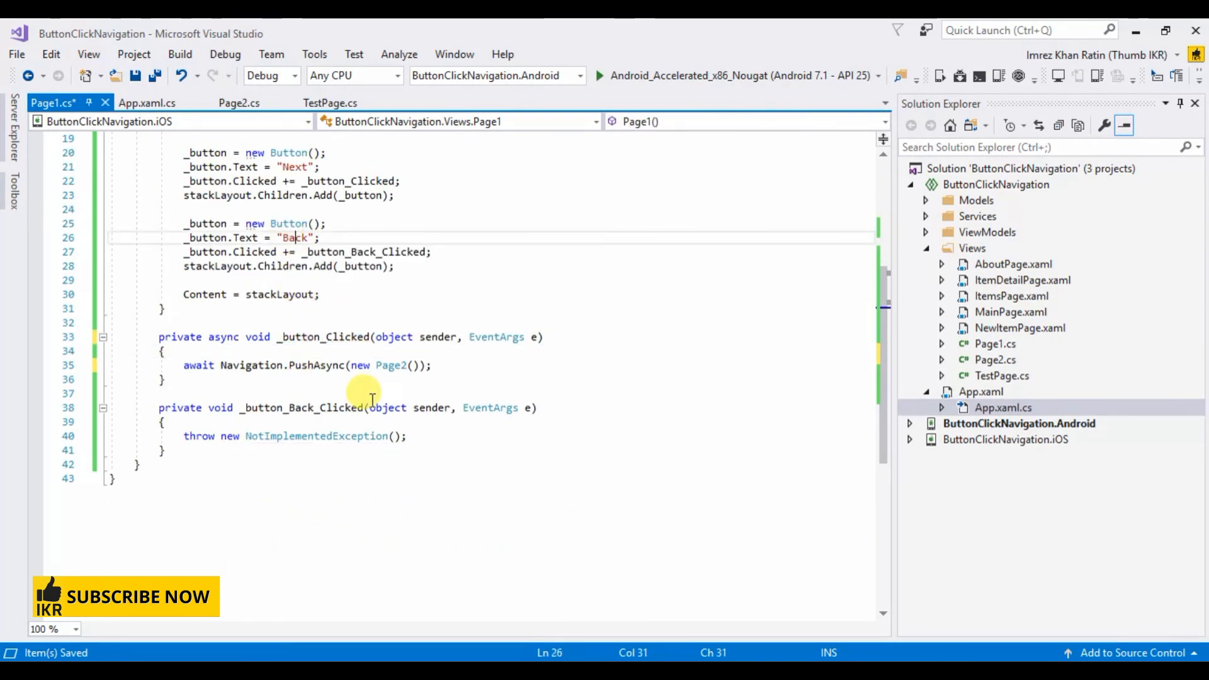
{"action": "mouse_move", "coordinate": [208, 416]}
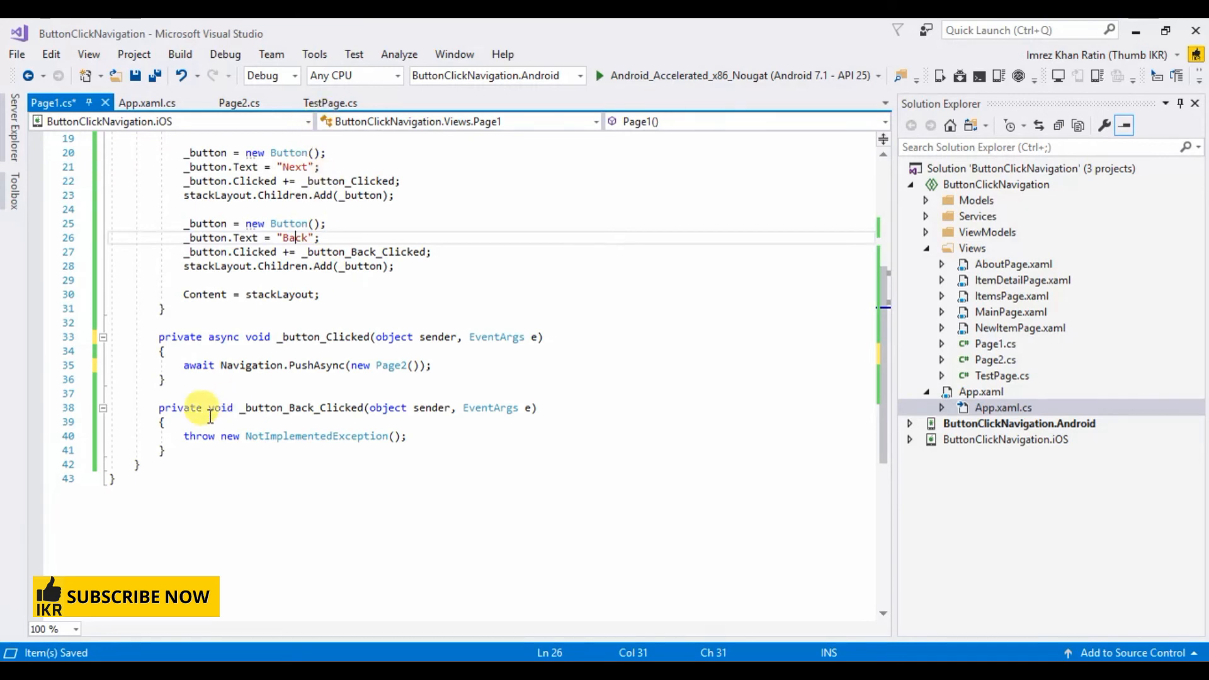
{"action": "type", "text": "await"}
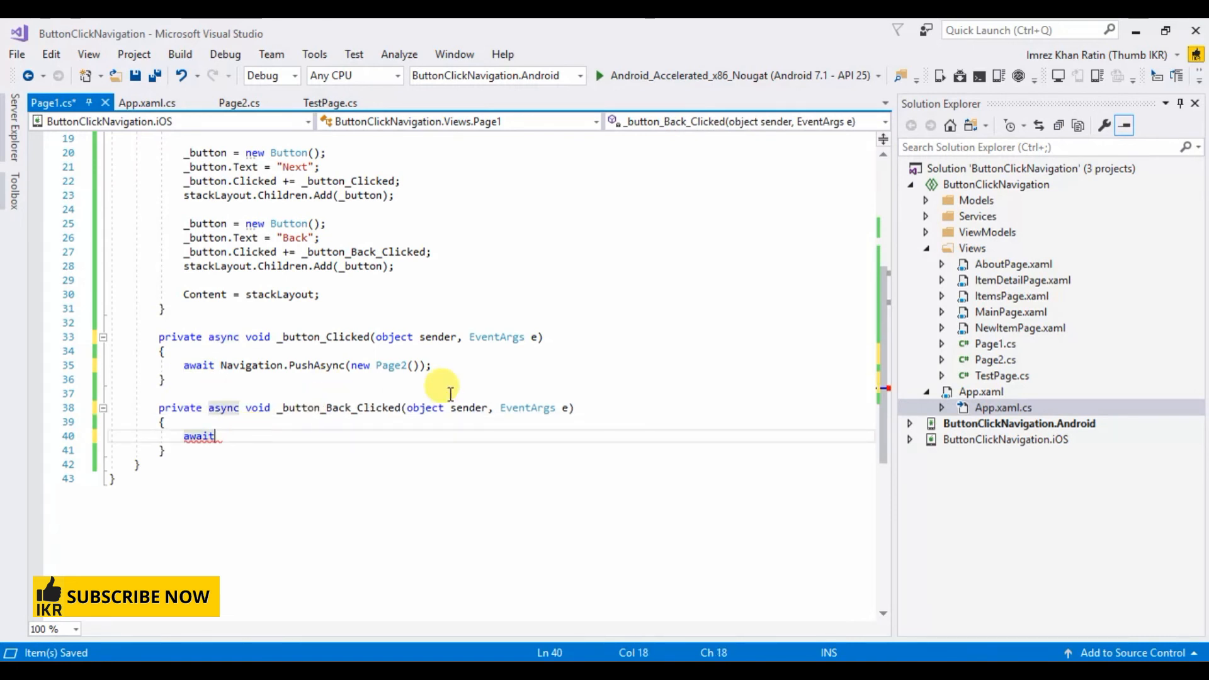
{"action": "type", "text": "navi"}
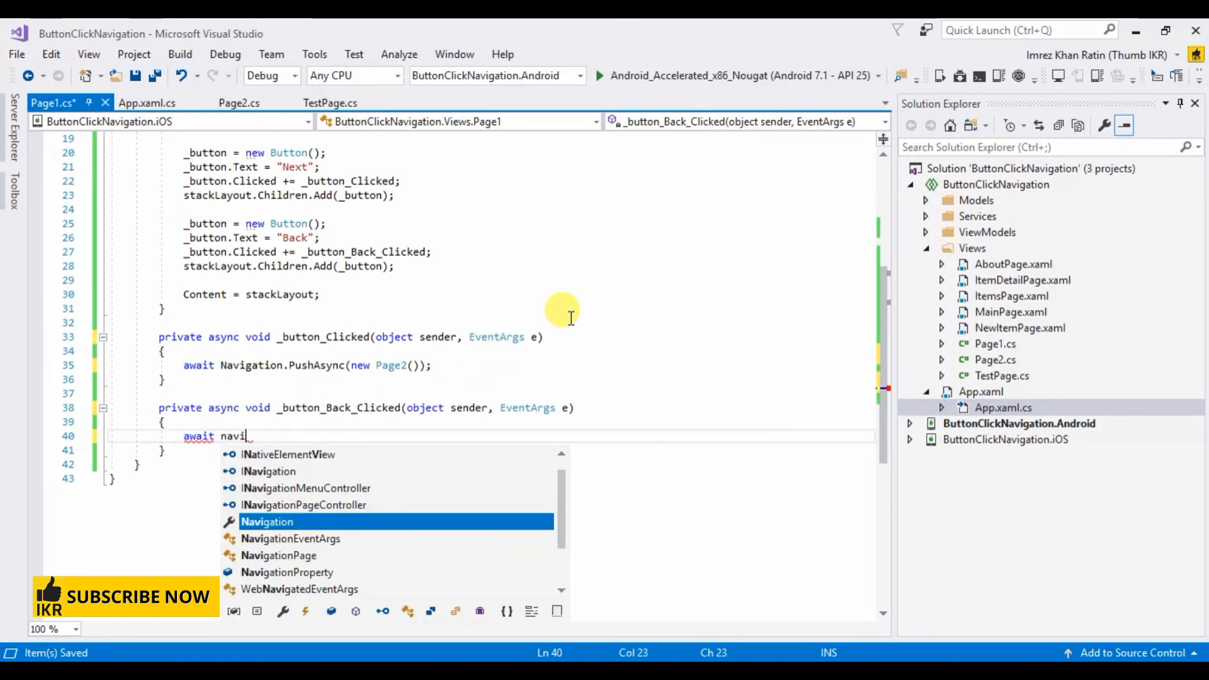
{"action": "type", "text": "Navigation.PopAsync"}
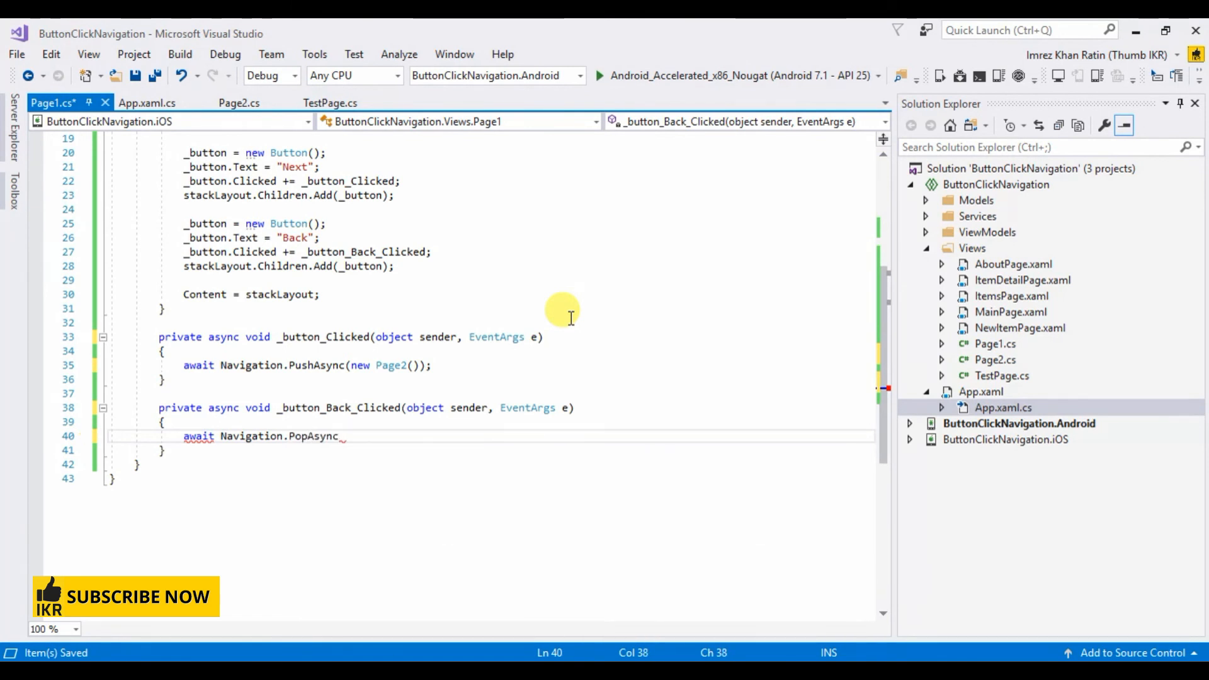
{"action": "type", "text": "();"}
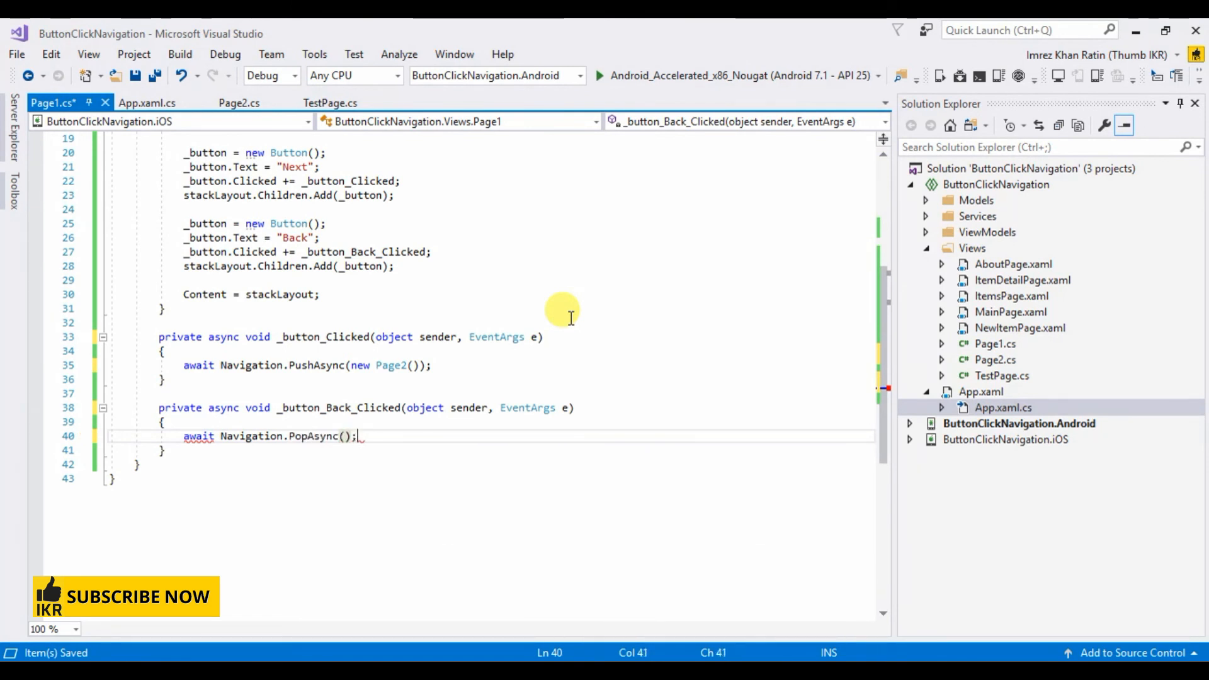
{"action": "left_click", "coordinate": [235, 102]}
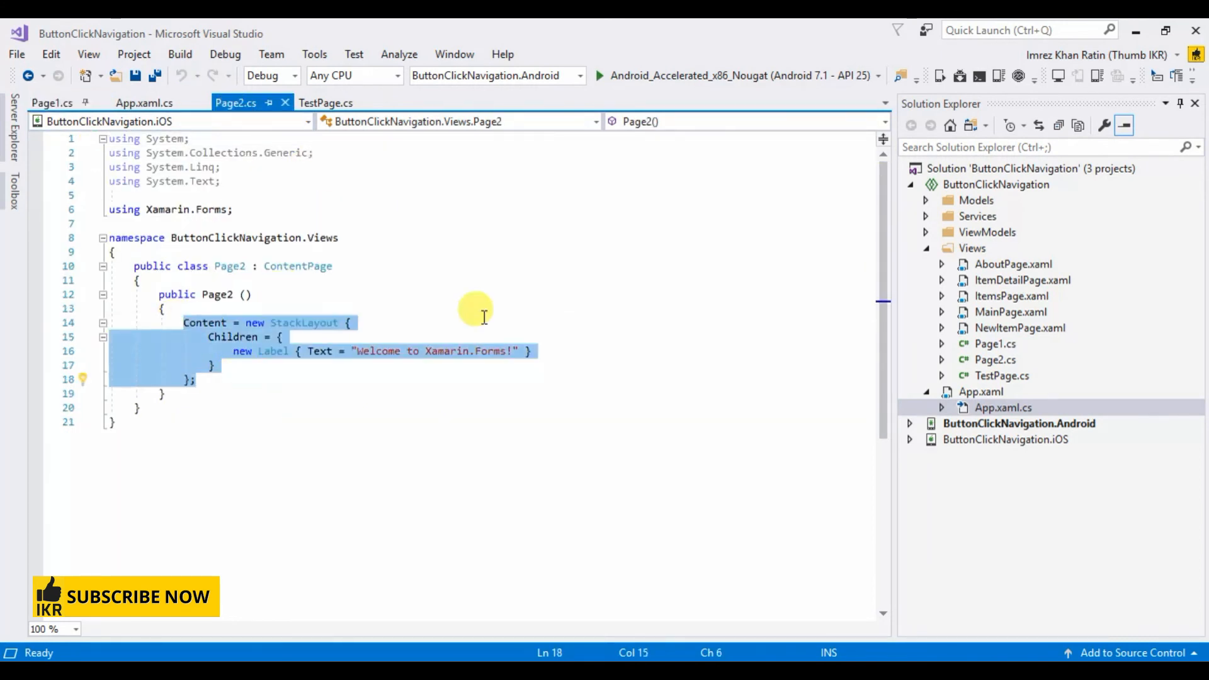
Set Page2's constructor to this.Title = "Page 2"; and save, returning to Page1.cs
{"action": "type", "text": "this."}
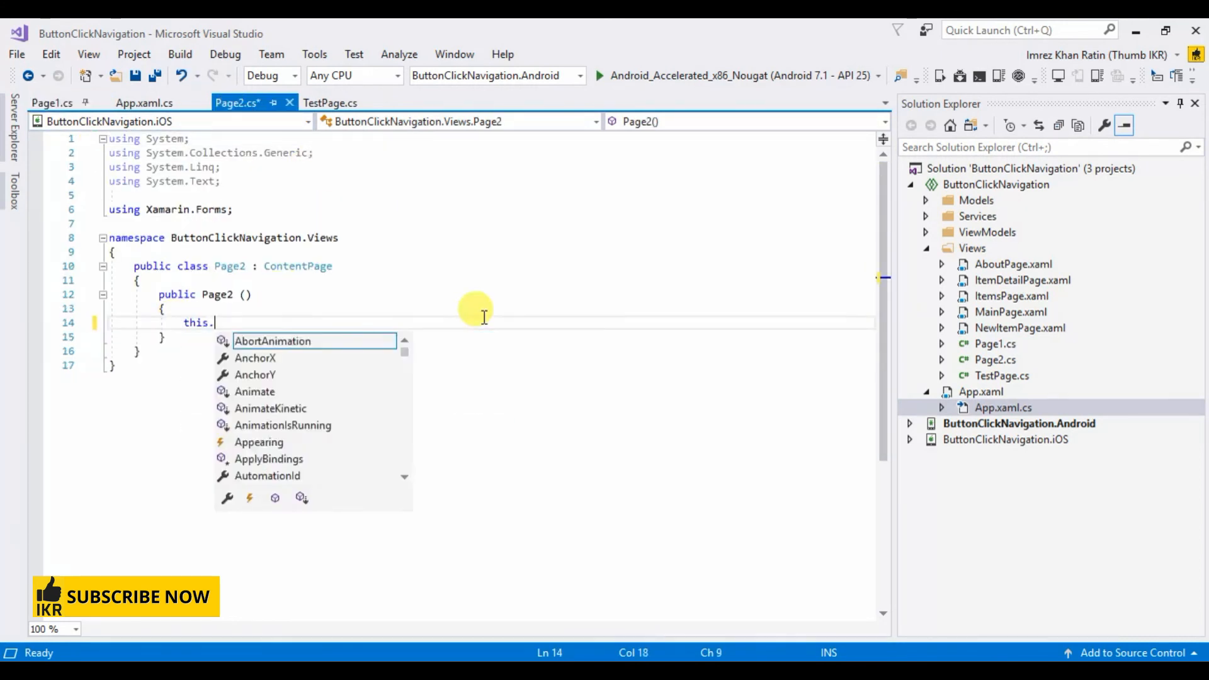
{"action": "type", "text": "Title = \"\";"}
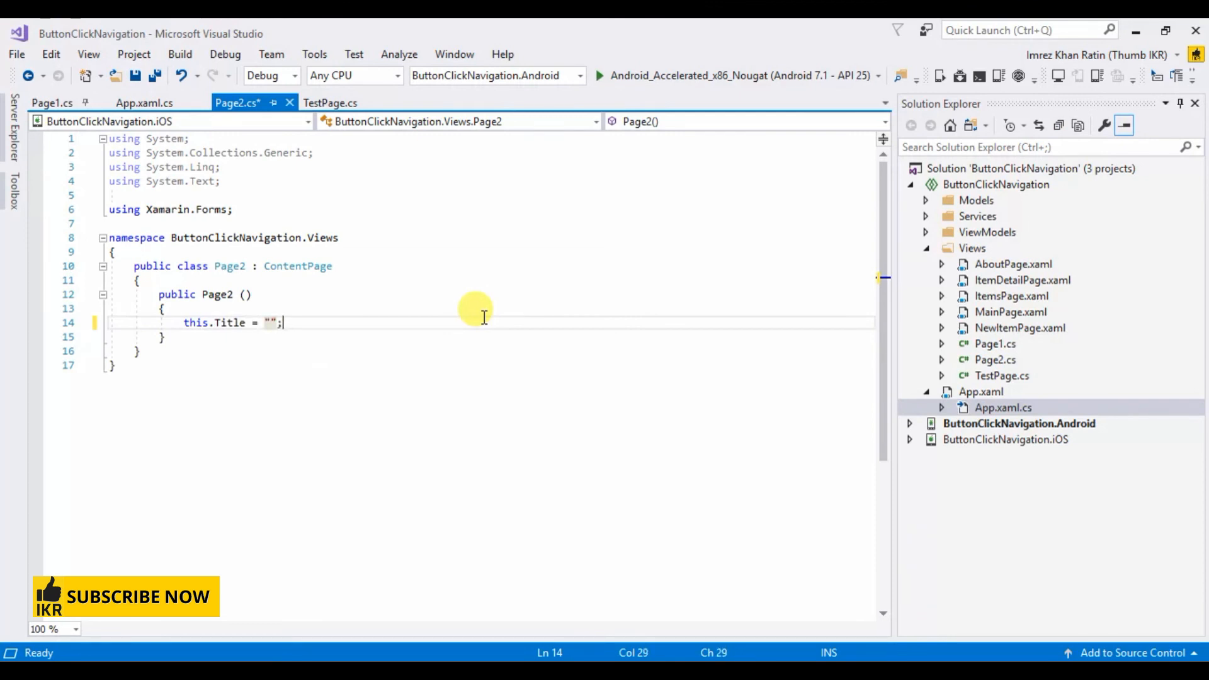
{"action": "type", "text": "Page 2"}
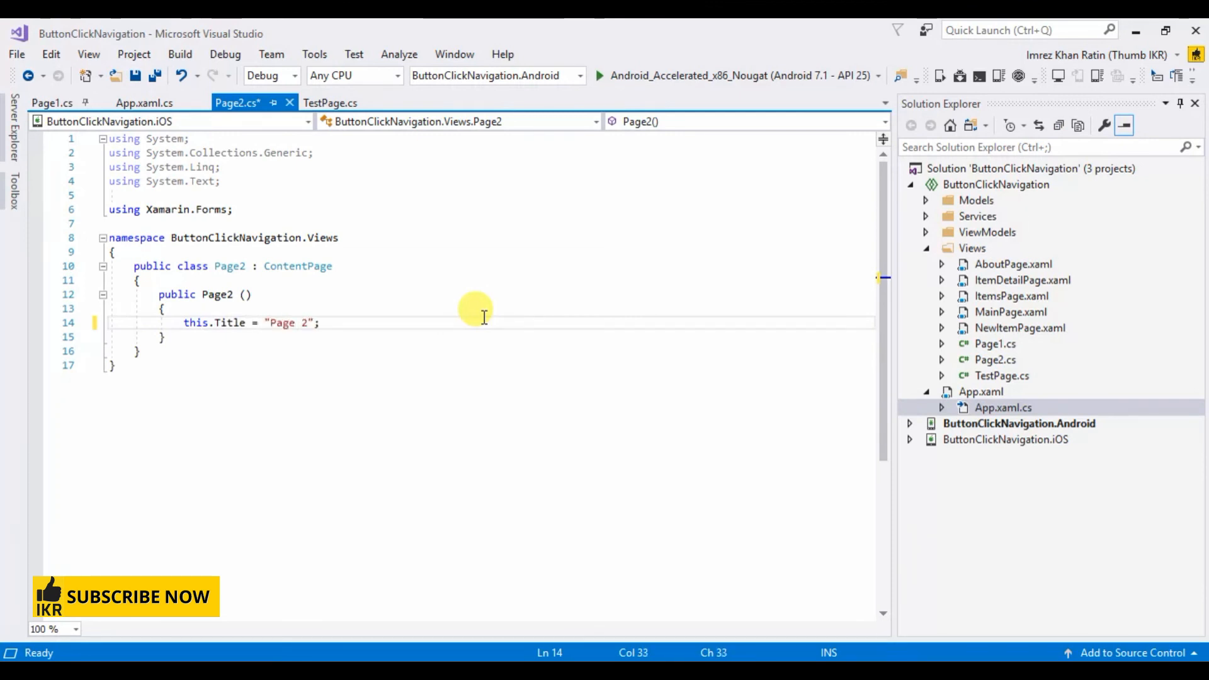
{"action": "key", "text": "ctrl+s"}
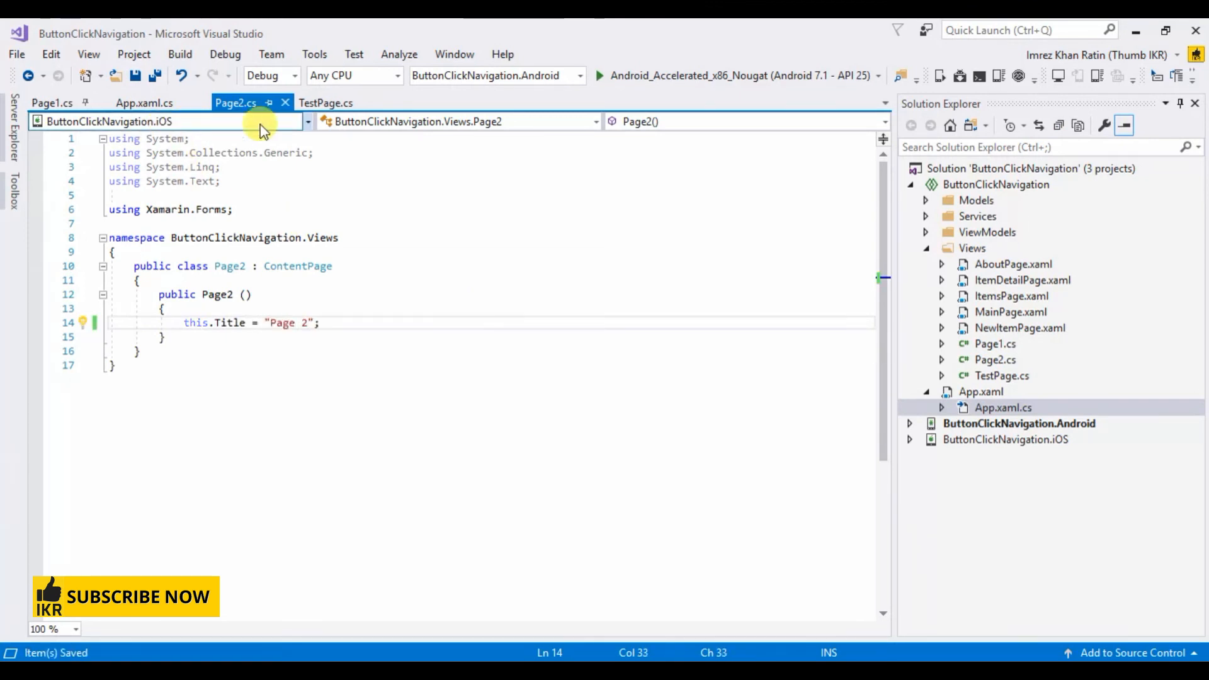
{"action": "left_click", "coordinate": [51, 102]}
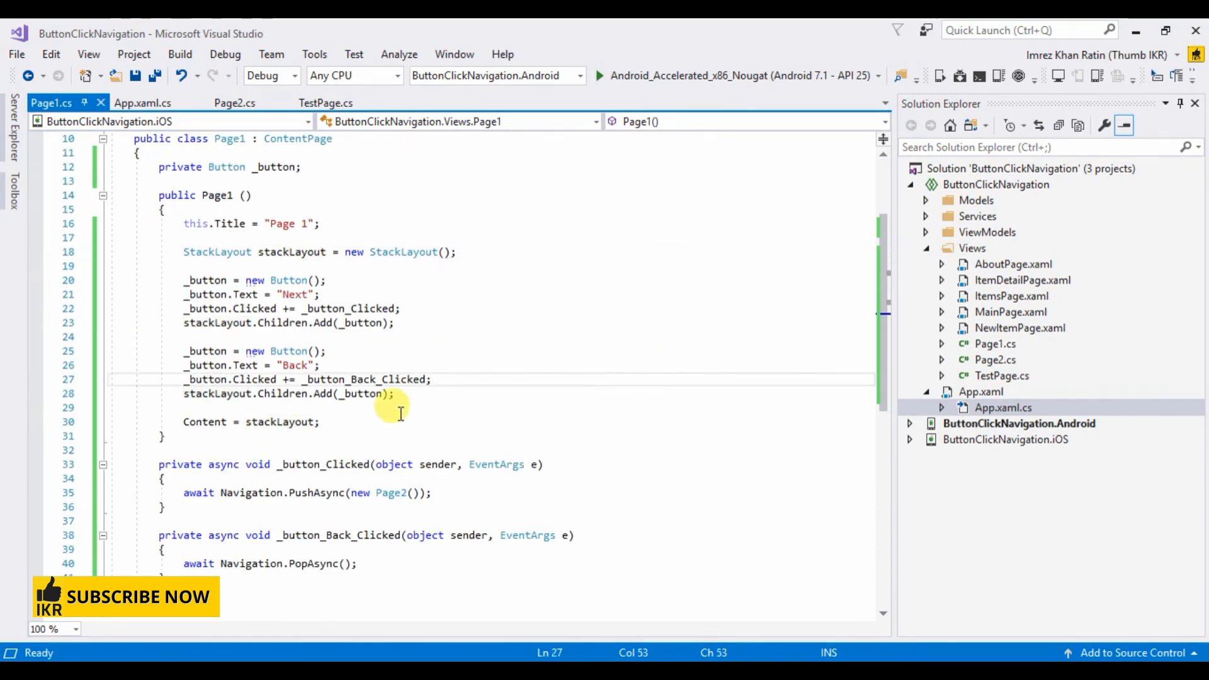
{"action": "mouse_move", "coordinate": [739, 76]}
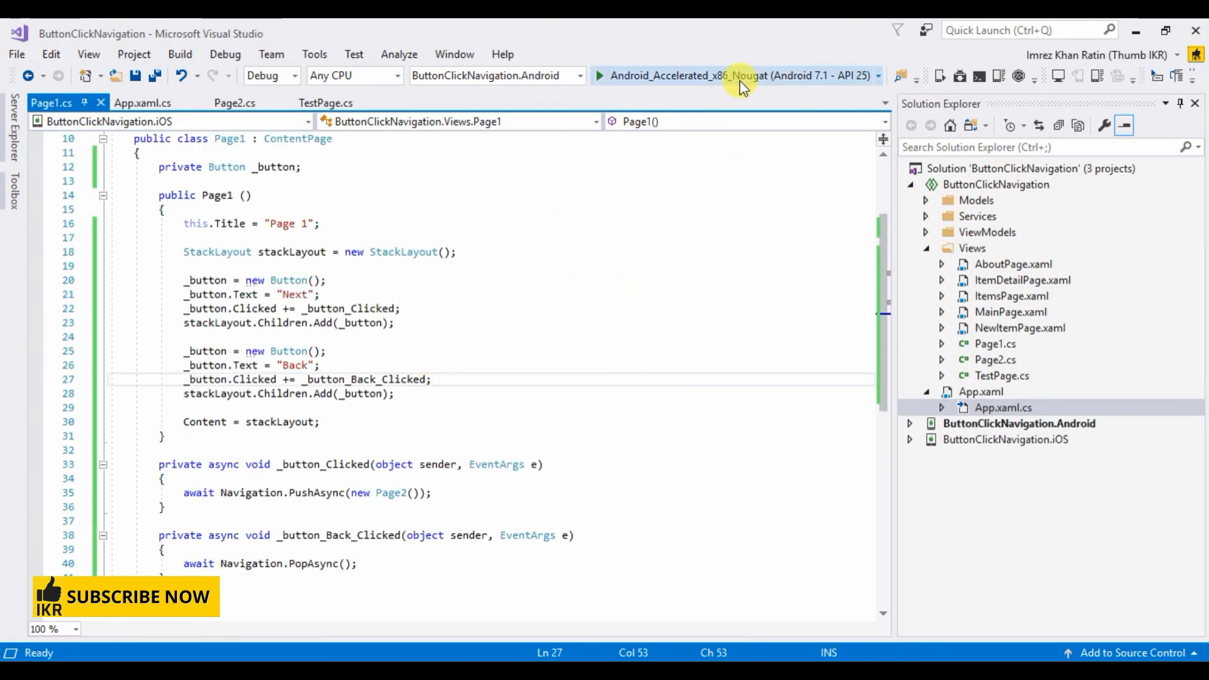
Launch the app on the Nougat emulator and navigate Test Page → Page 1 → Page 2 → back to Page 1
{"action": "left_click", "coordinate": [600, 75]}
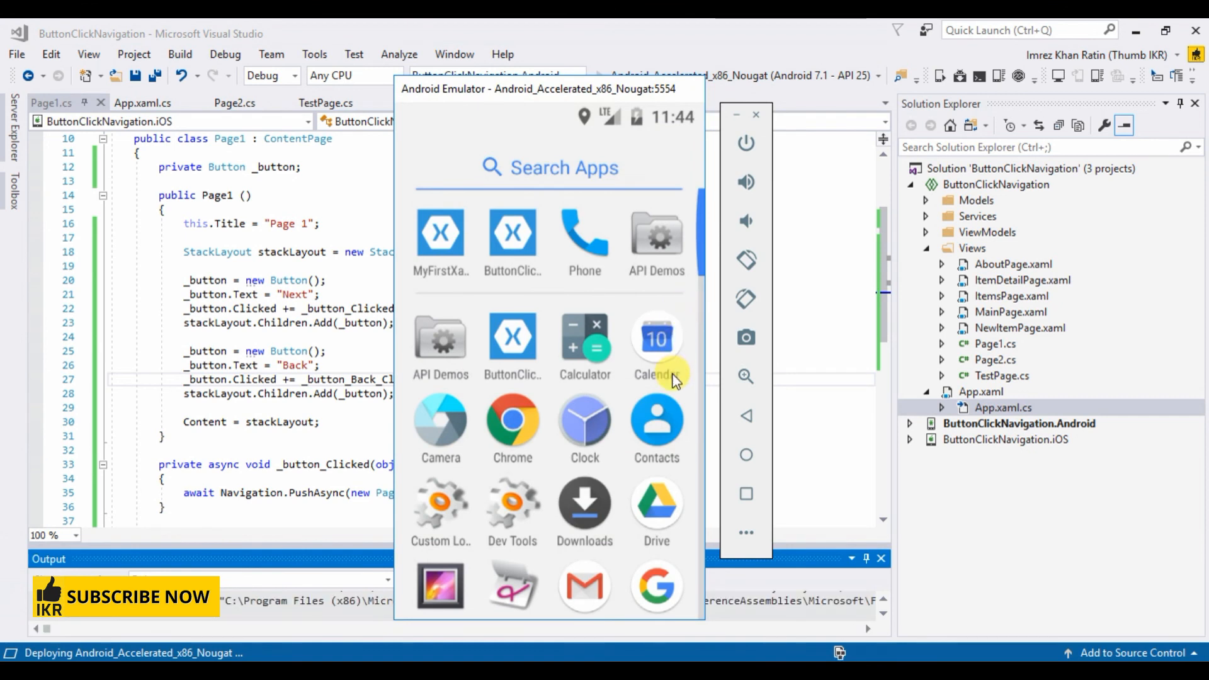
{"action": "mouse_move", "coordinate": [614, 277]}
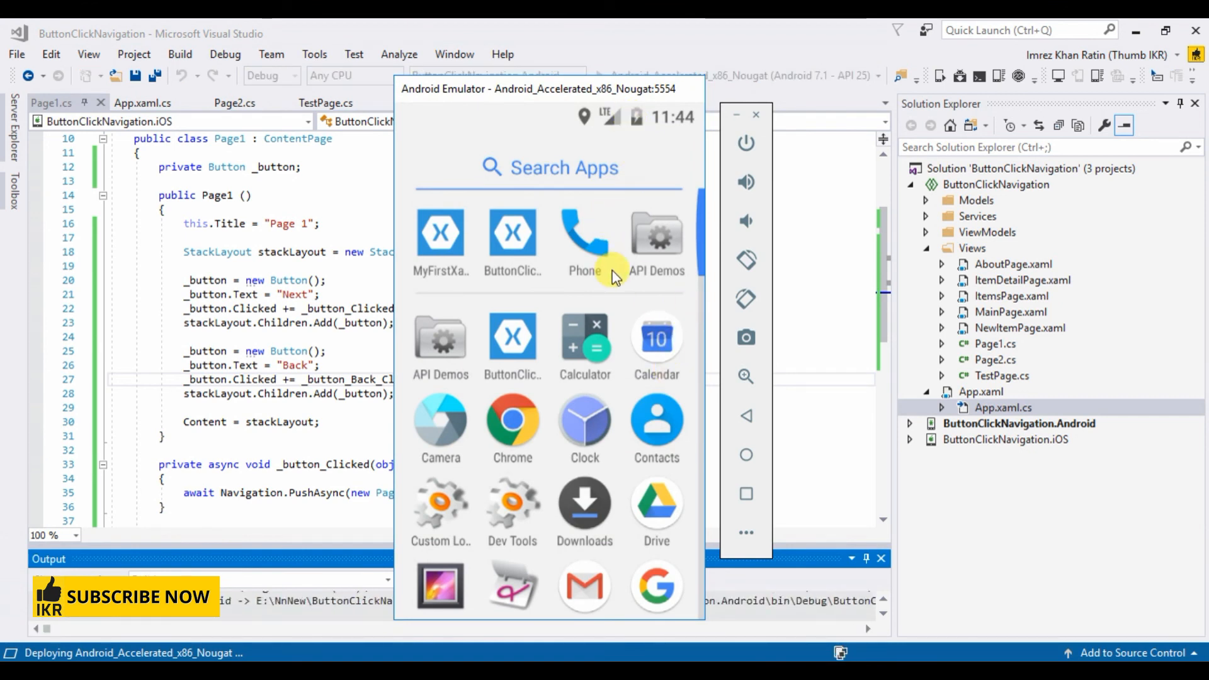
{"action": "mouse_move", "coordinate": [589, 289]}
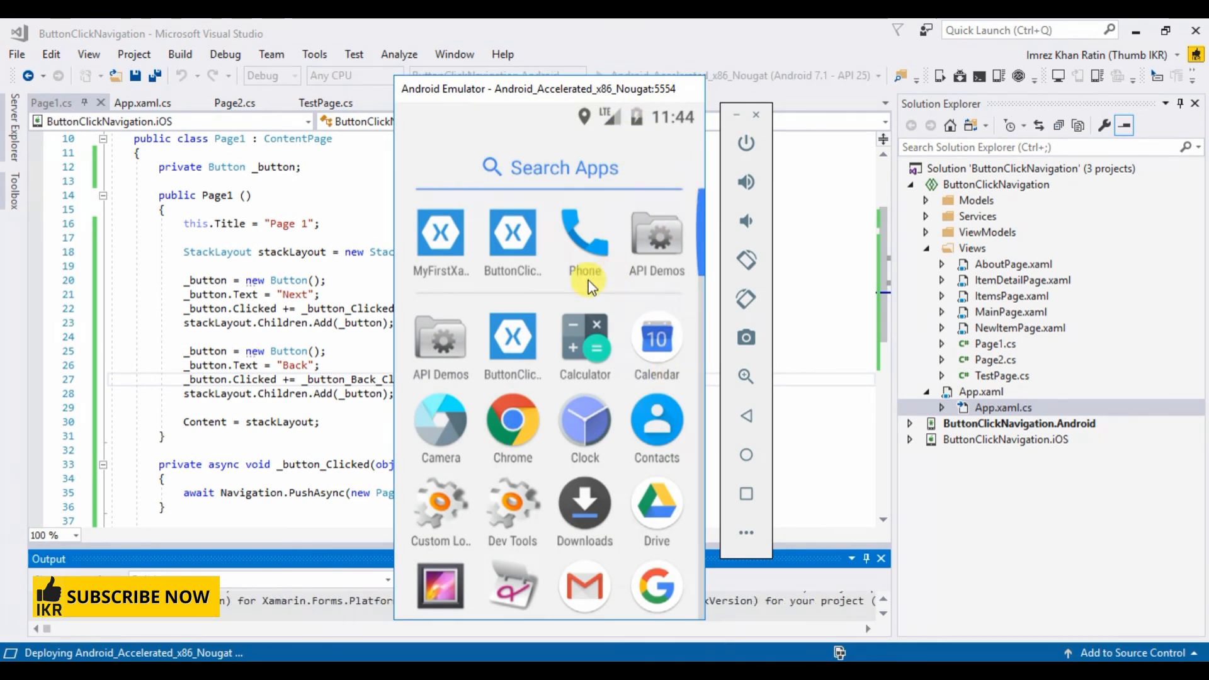
{"action": "mouse_move", "coordinate": [513, 395]}
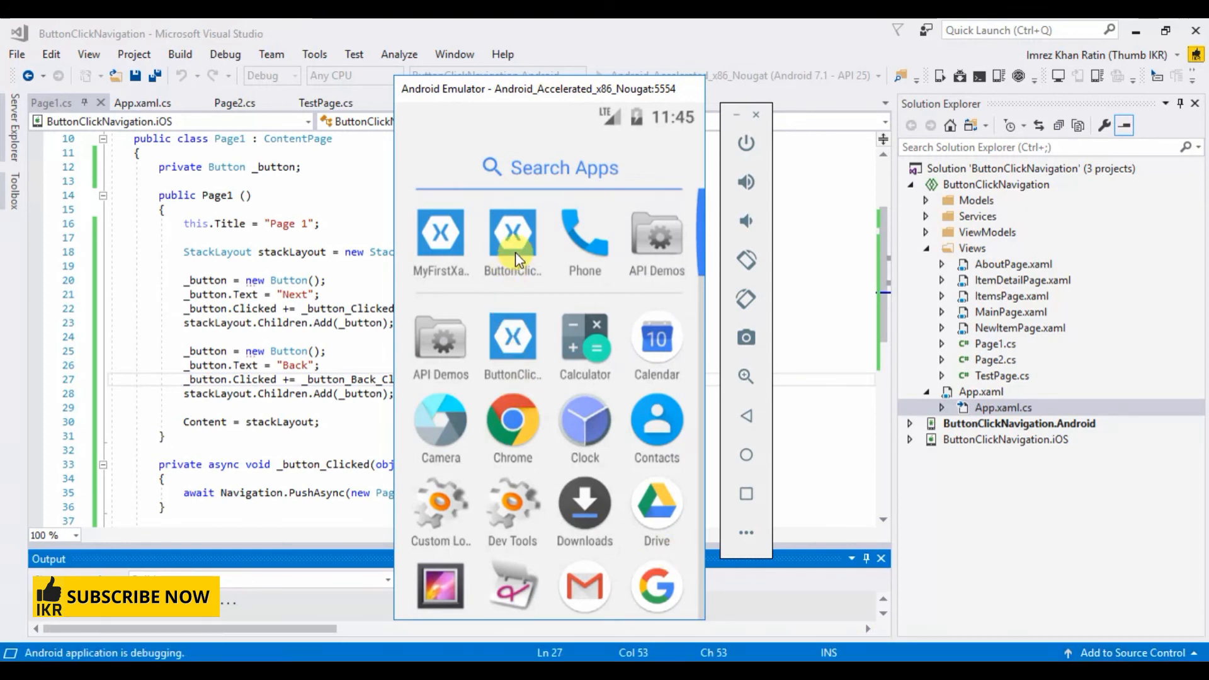
{"action": "left_click", "coordinate": [513, 232]}
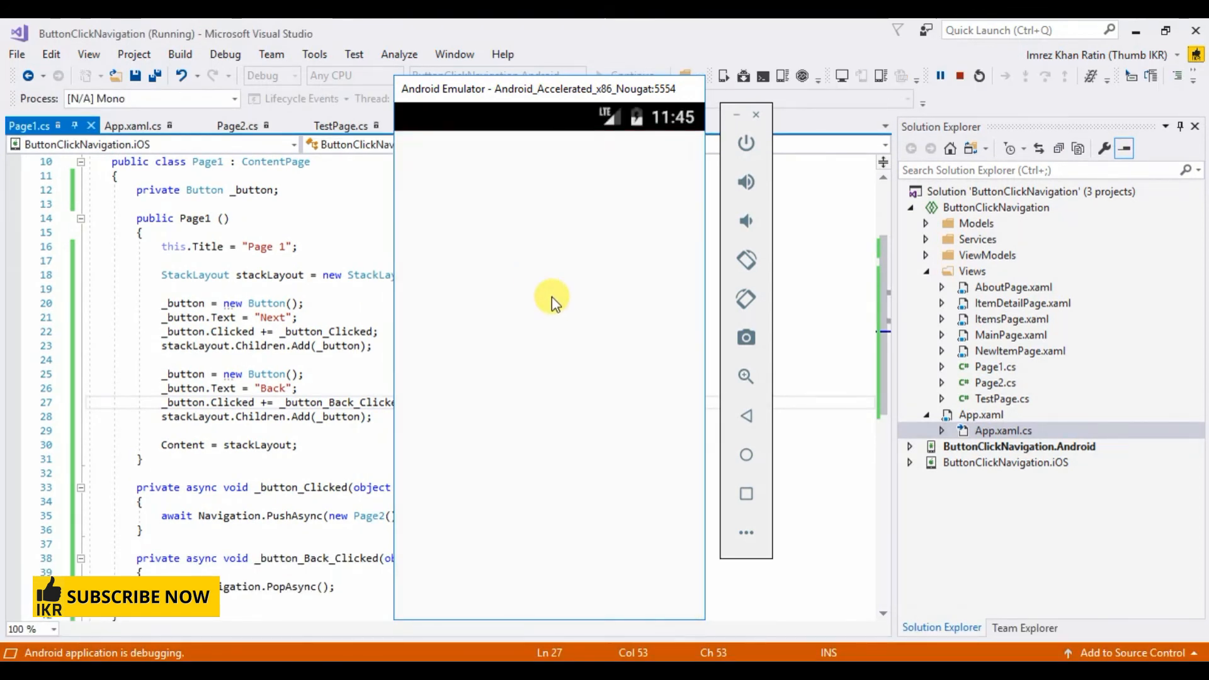
{"action": "mouse_move", "coordinate": [590, 308]}
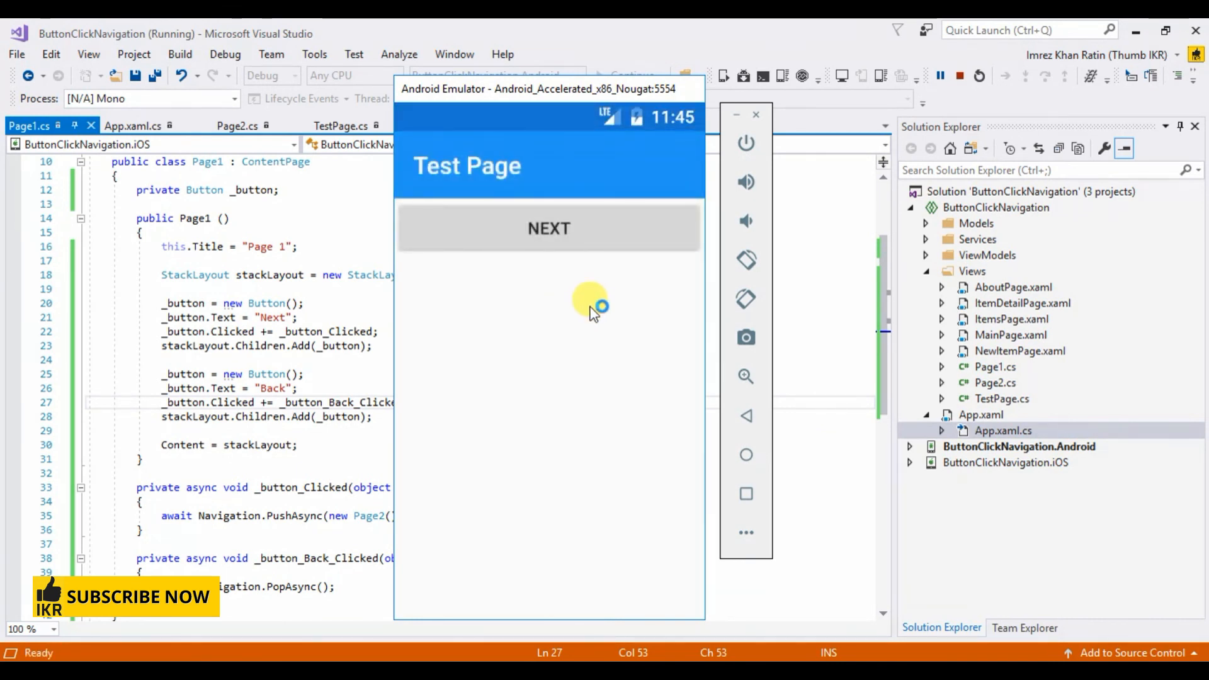
{"action": "mouse_move", "coordinate": [603, 366]}
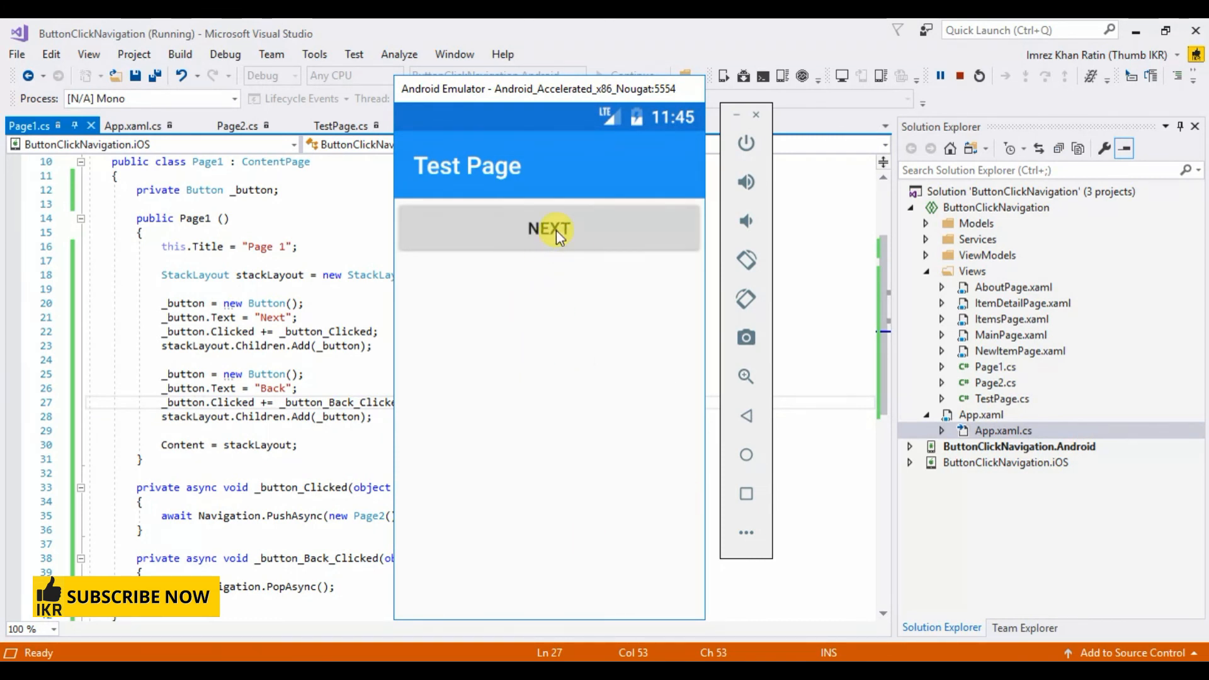
{"action": "left_click", "coordinate": [548, 228]}
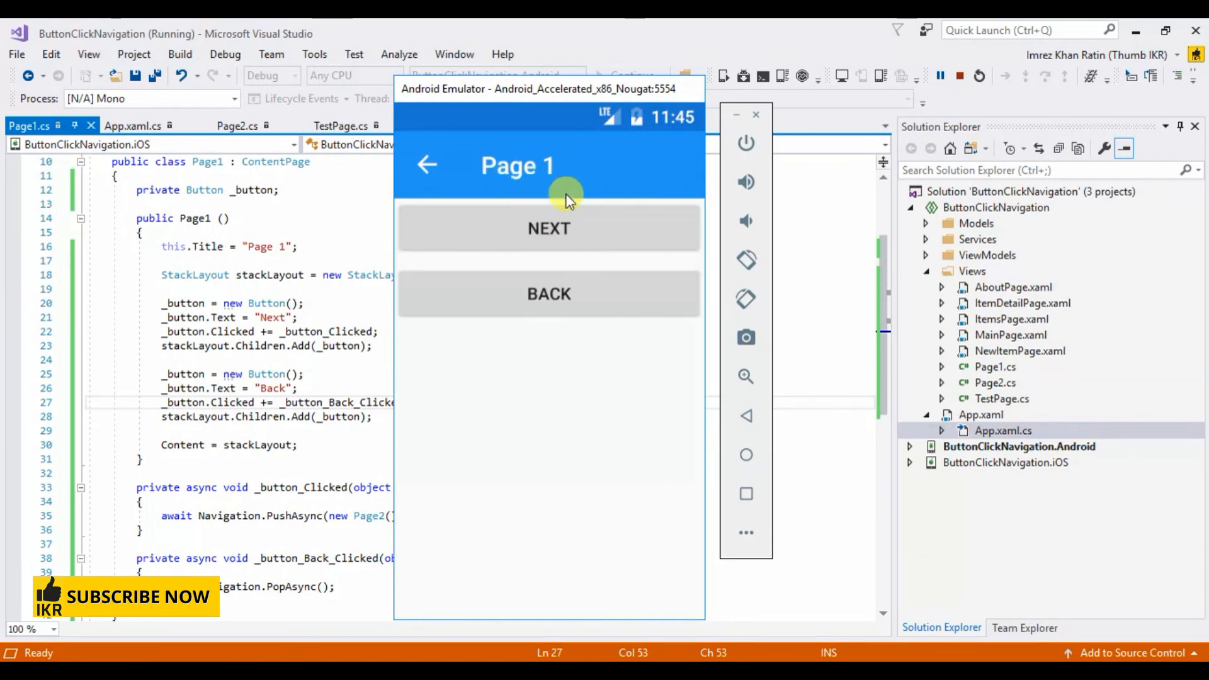
{"action": "left_click", "coordinate": [548, 228]}
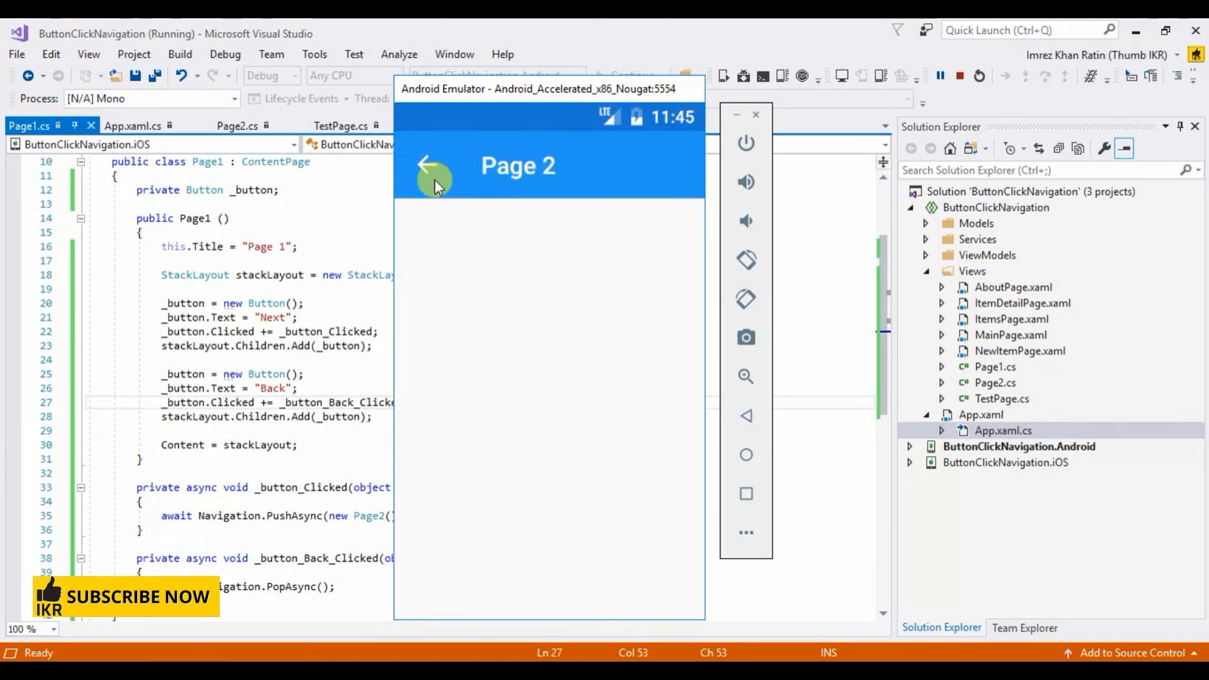
{"action": "left_click", "coordinate": [428, 164]}
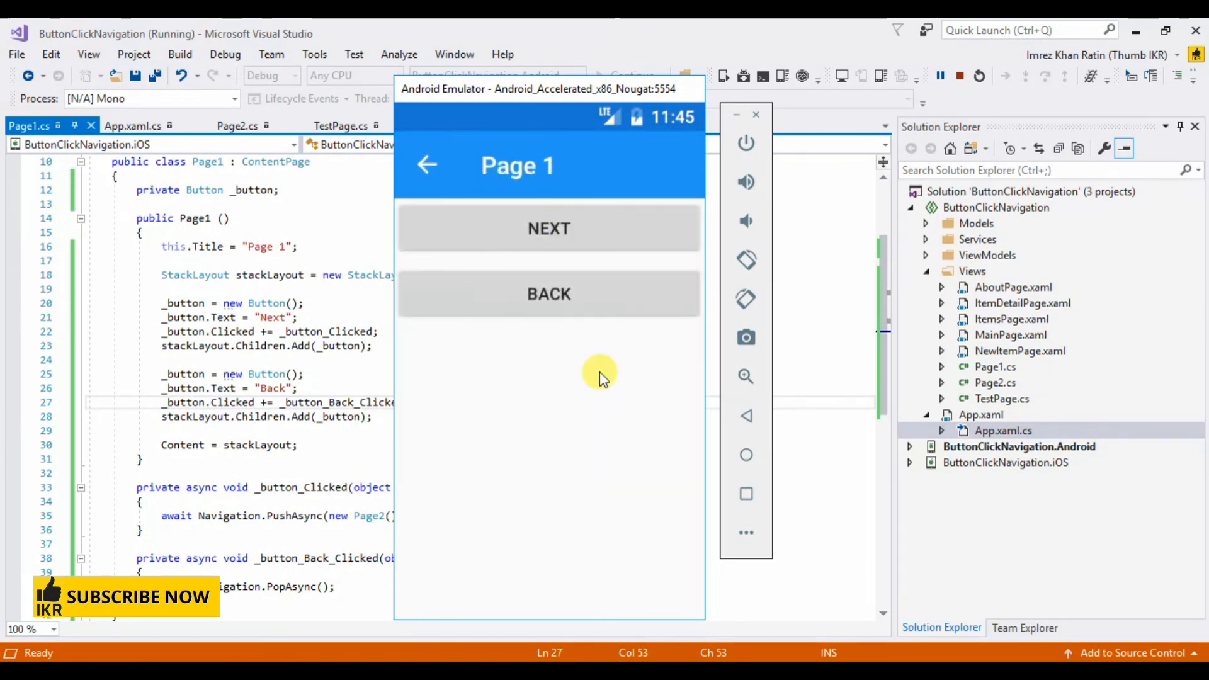
{"action": "mouse_move", "coordinate": [550, 321]}
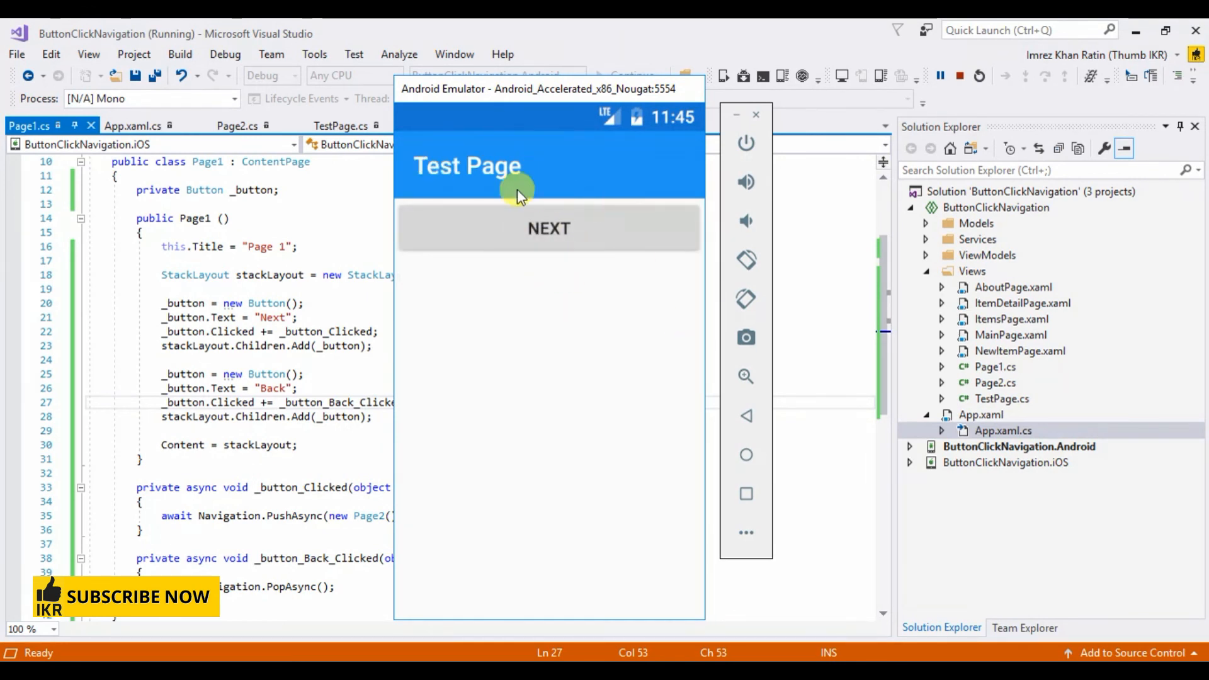
{"action": "mouse_move", "coordinate": [548, 394]}
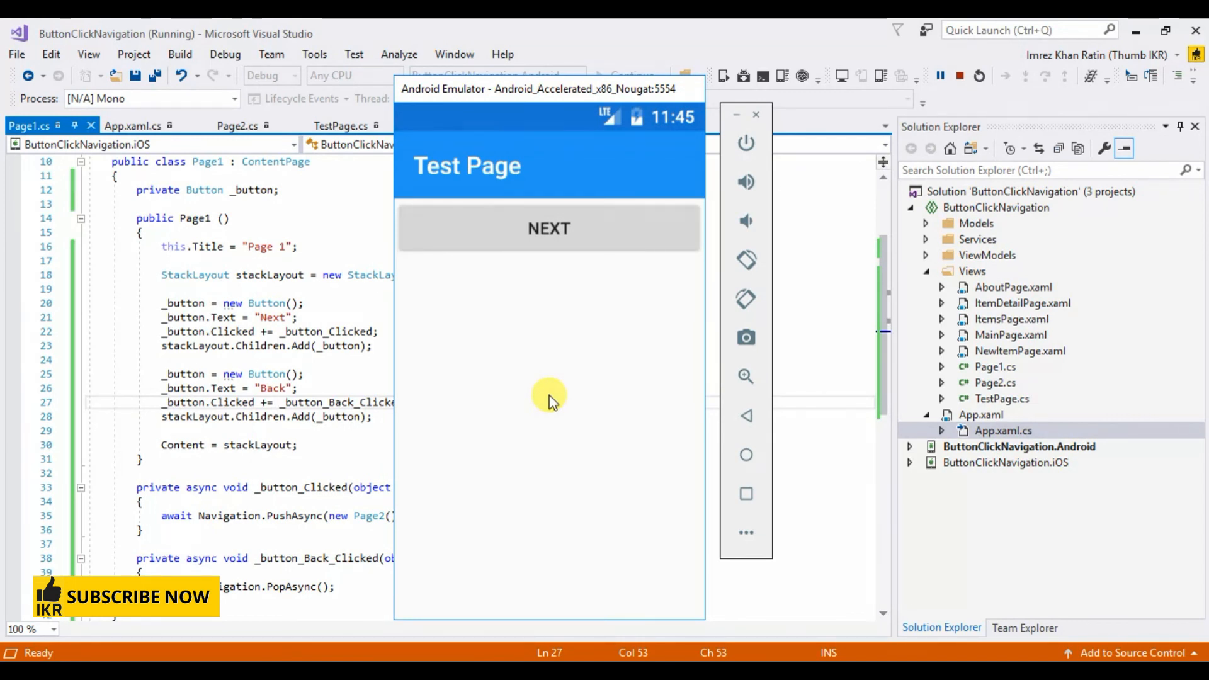
{"action": "mouse_move", "coordinate": [549, 383]}
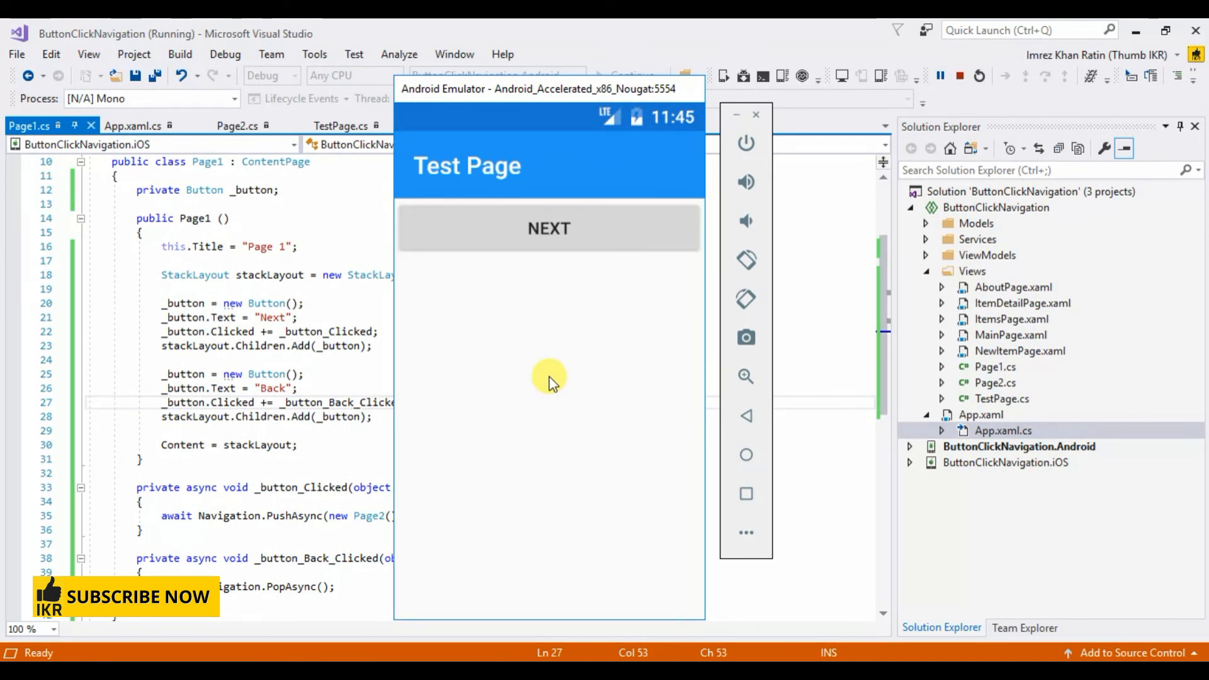